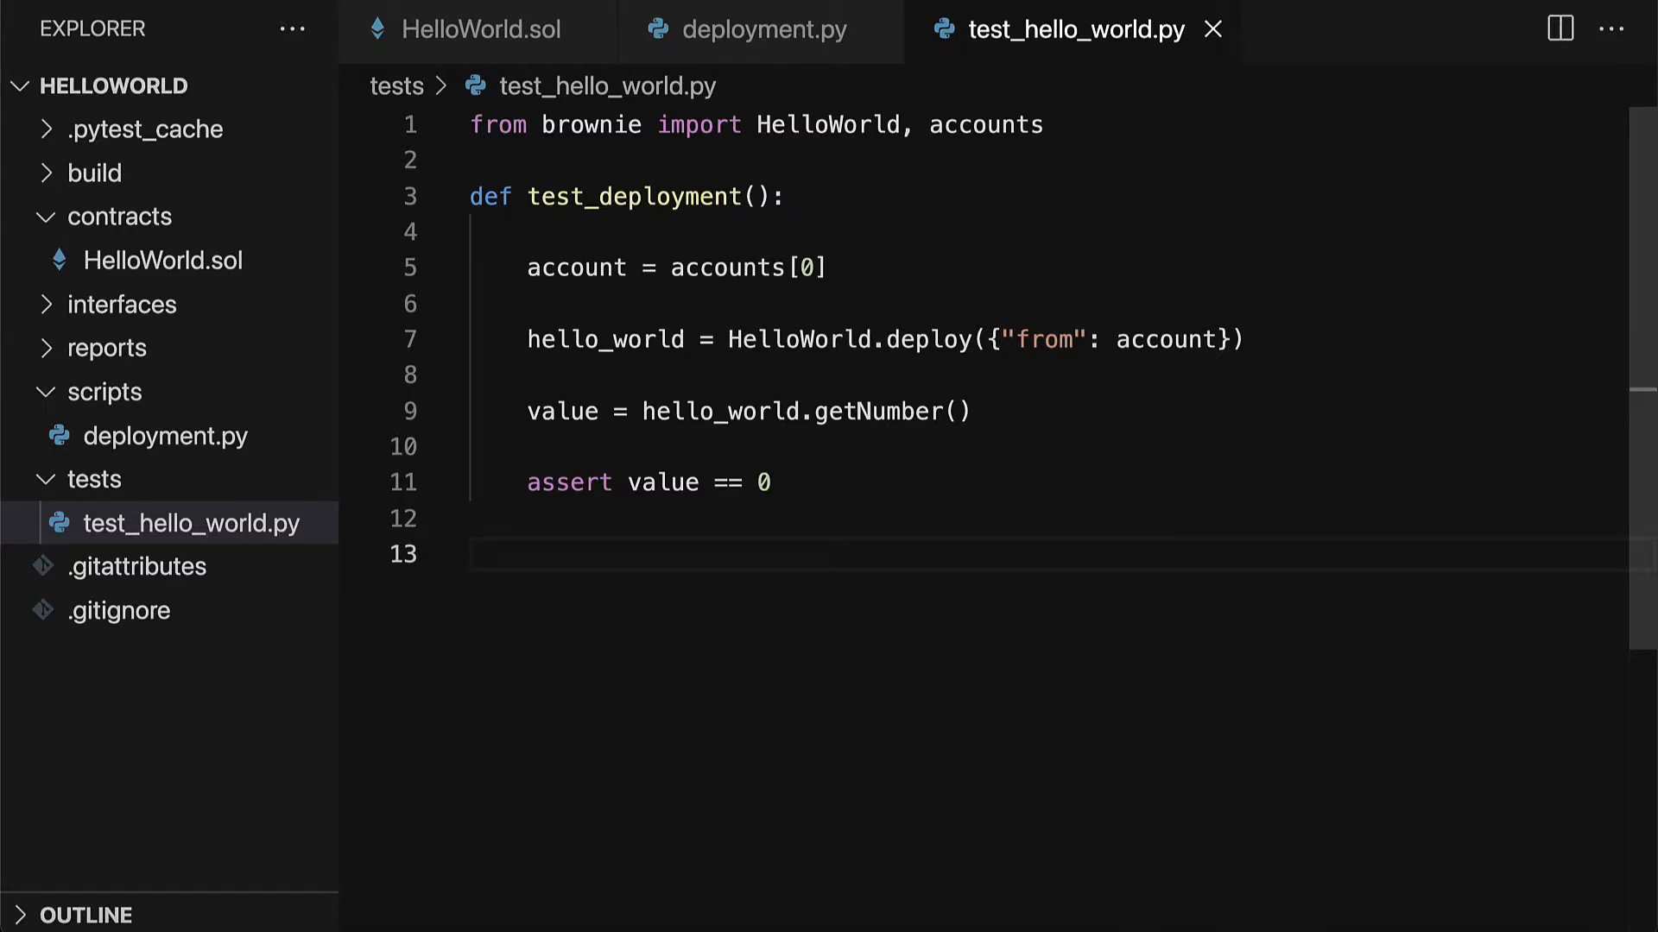
Type the header def test_contract_interaction(): below test_deployment
{"action": "type", "text": "def"}
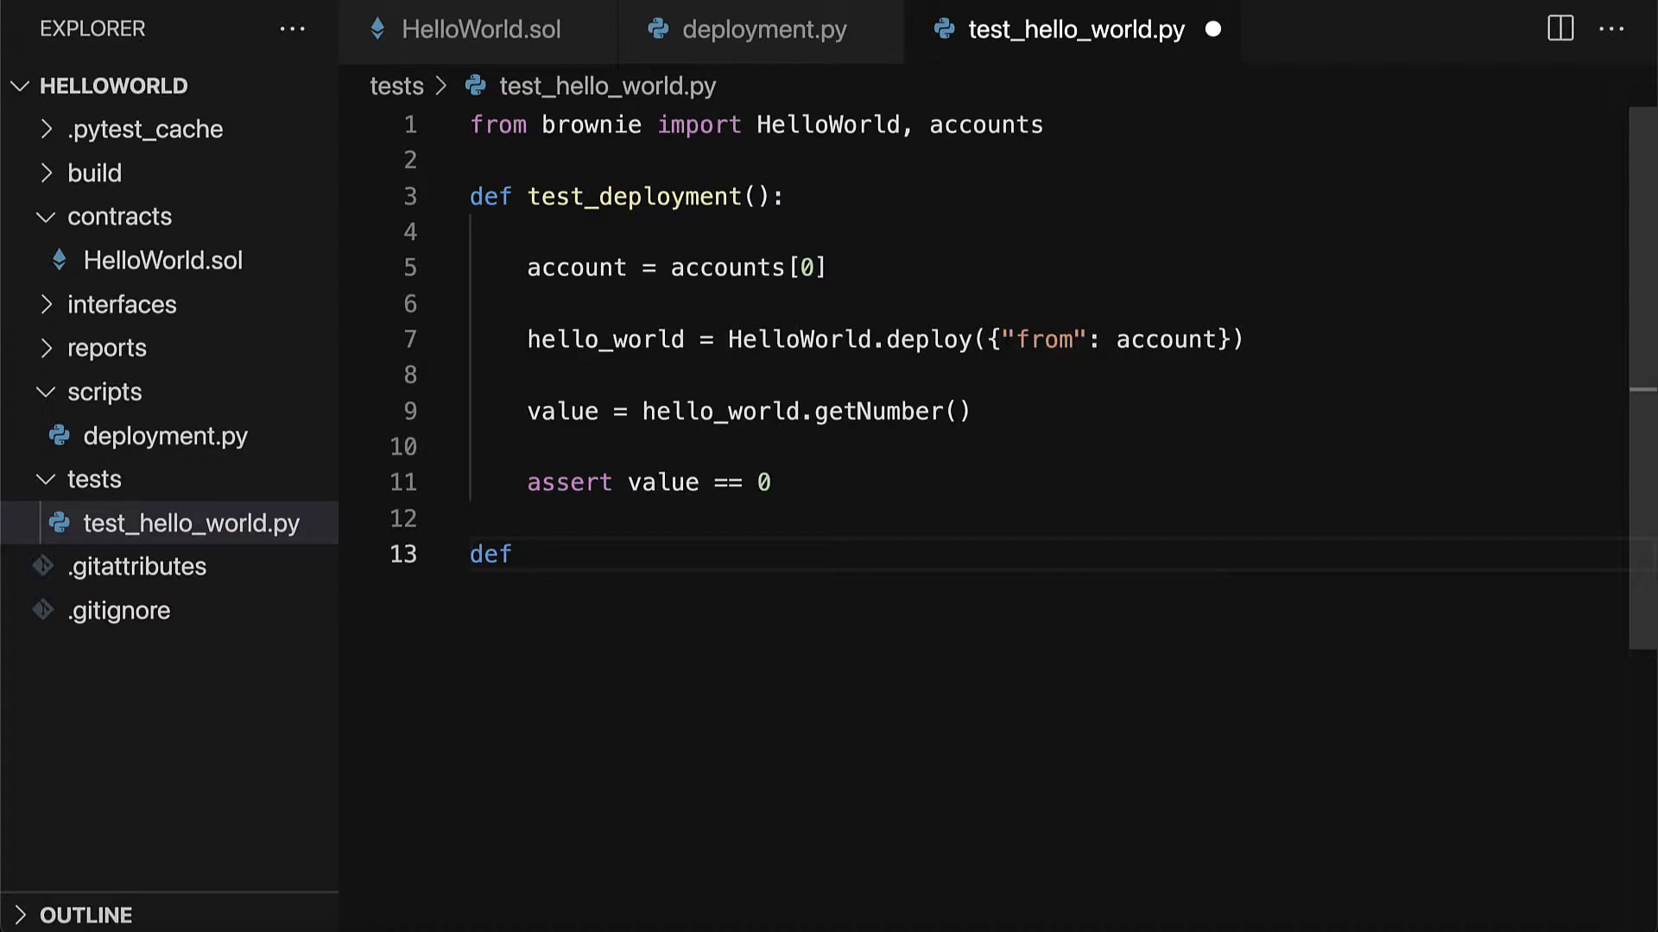
{"action": "type", "text": "test_"}
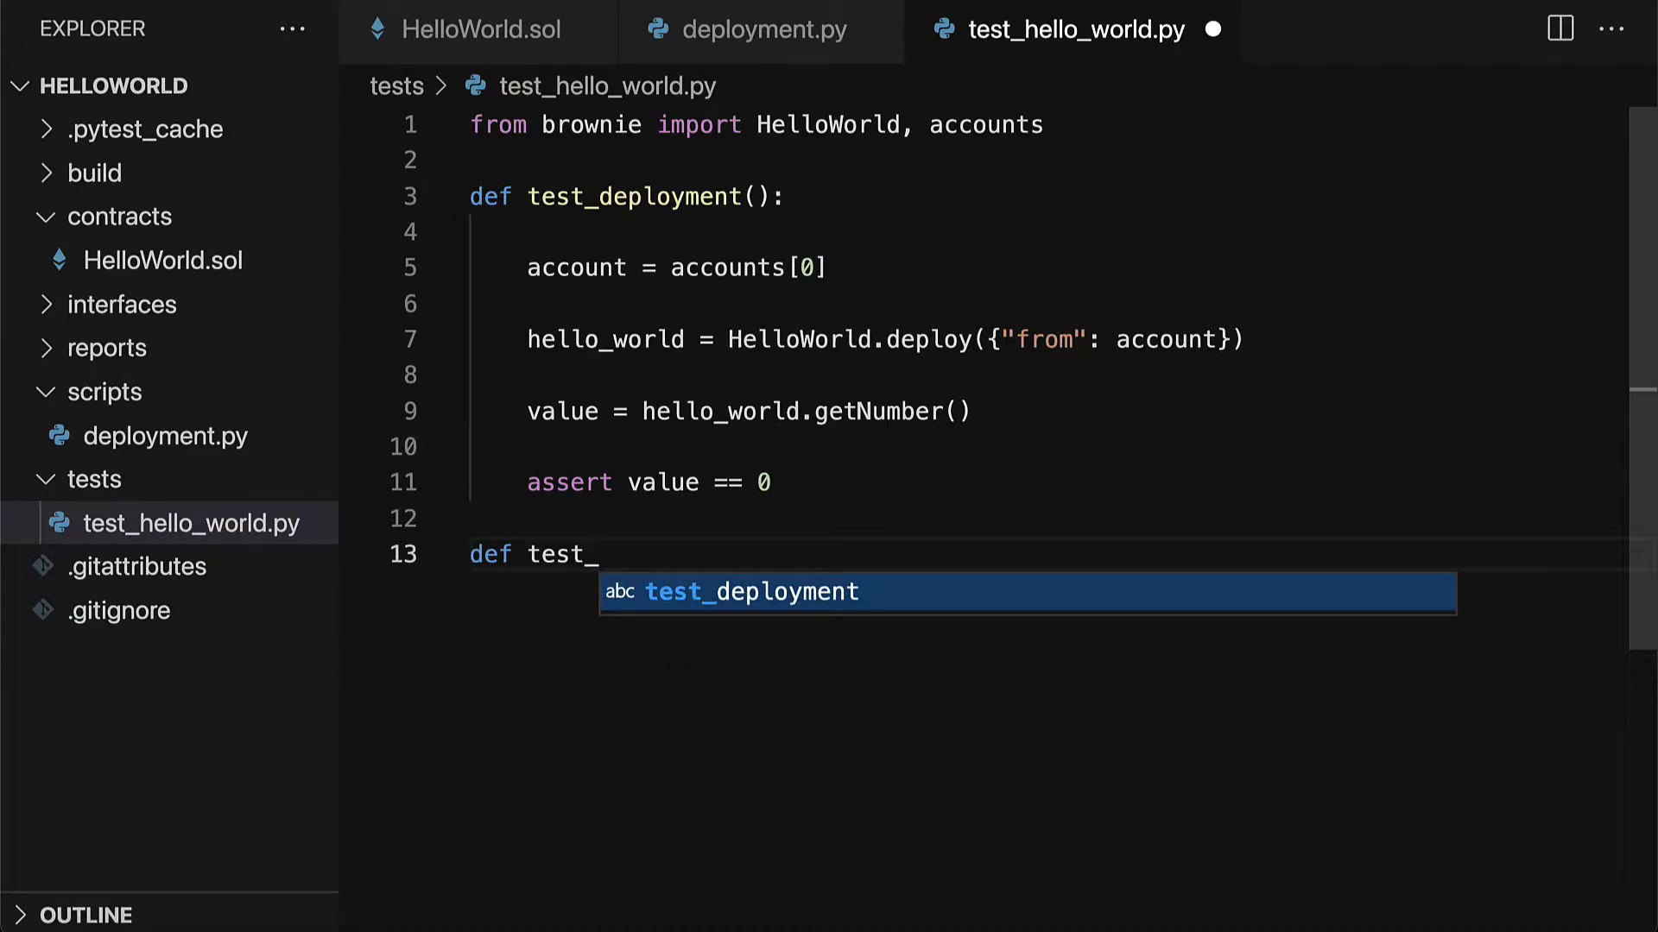
{"action": "type", "text": "cont"}
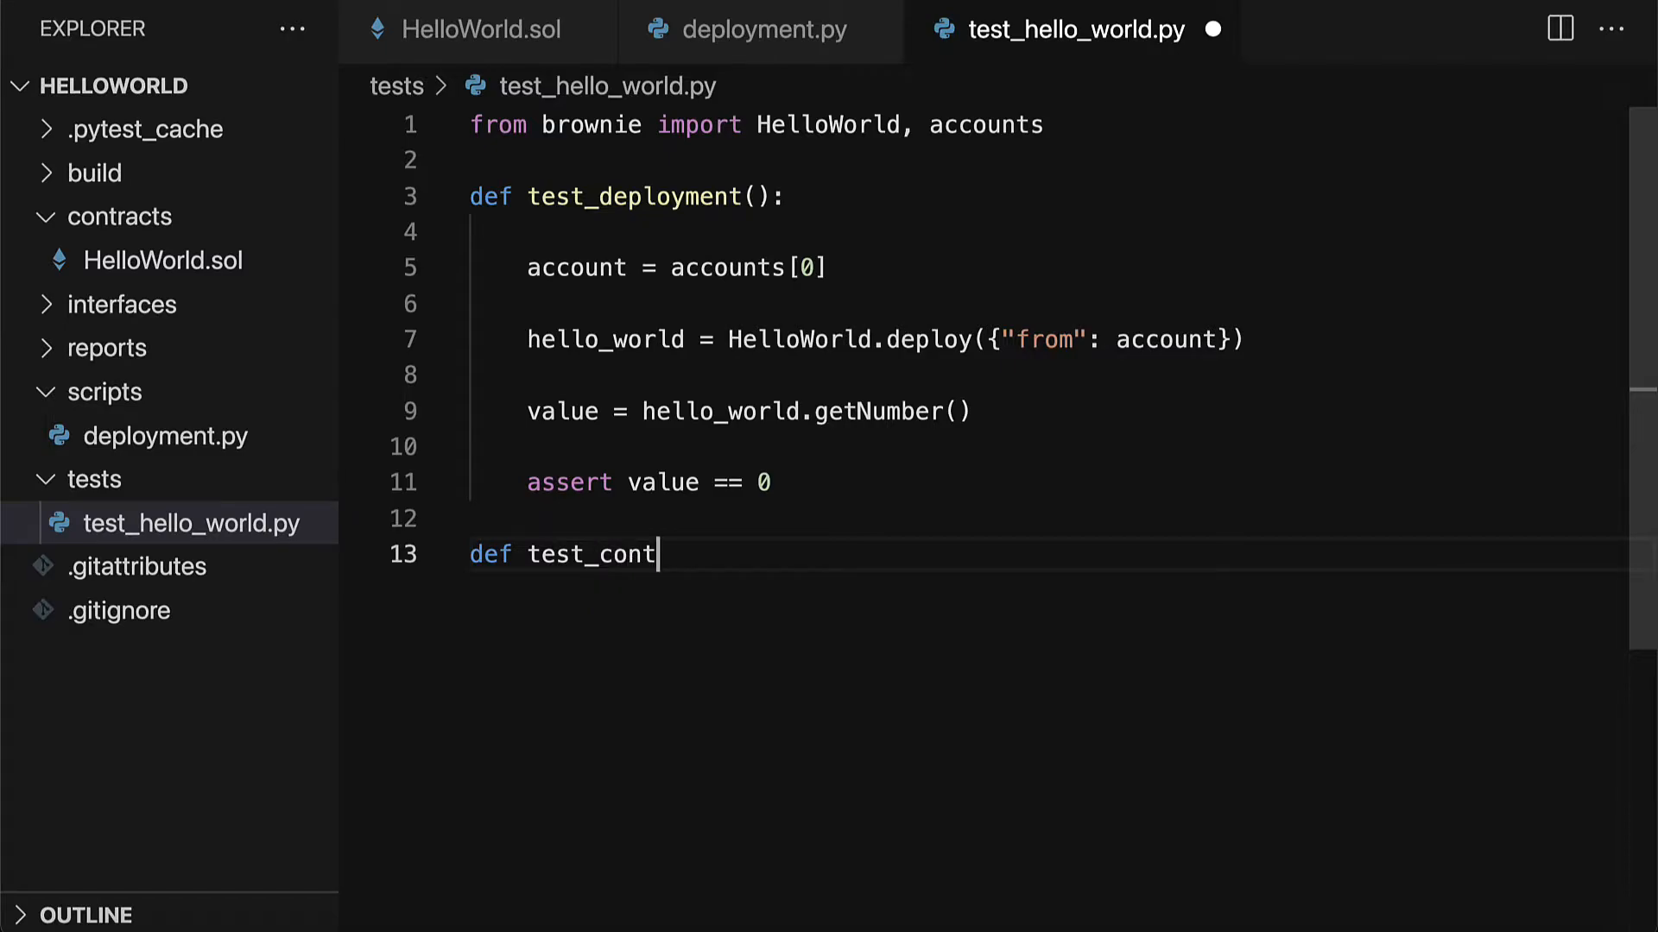
{"action": "type", "text": "ract_interaction():"}
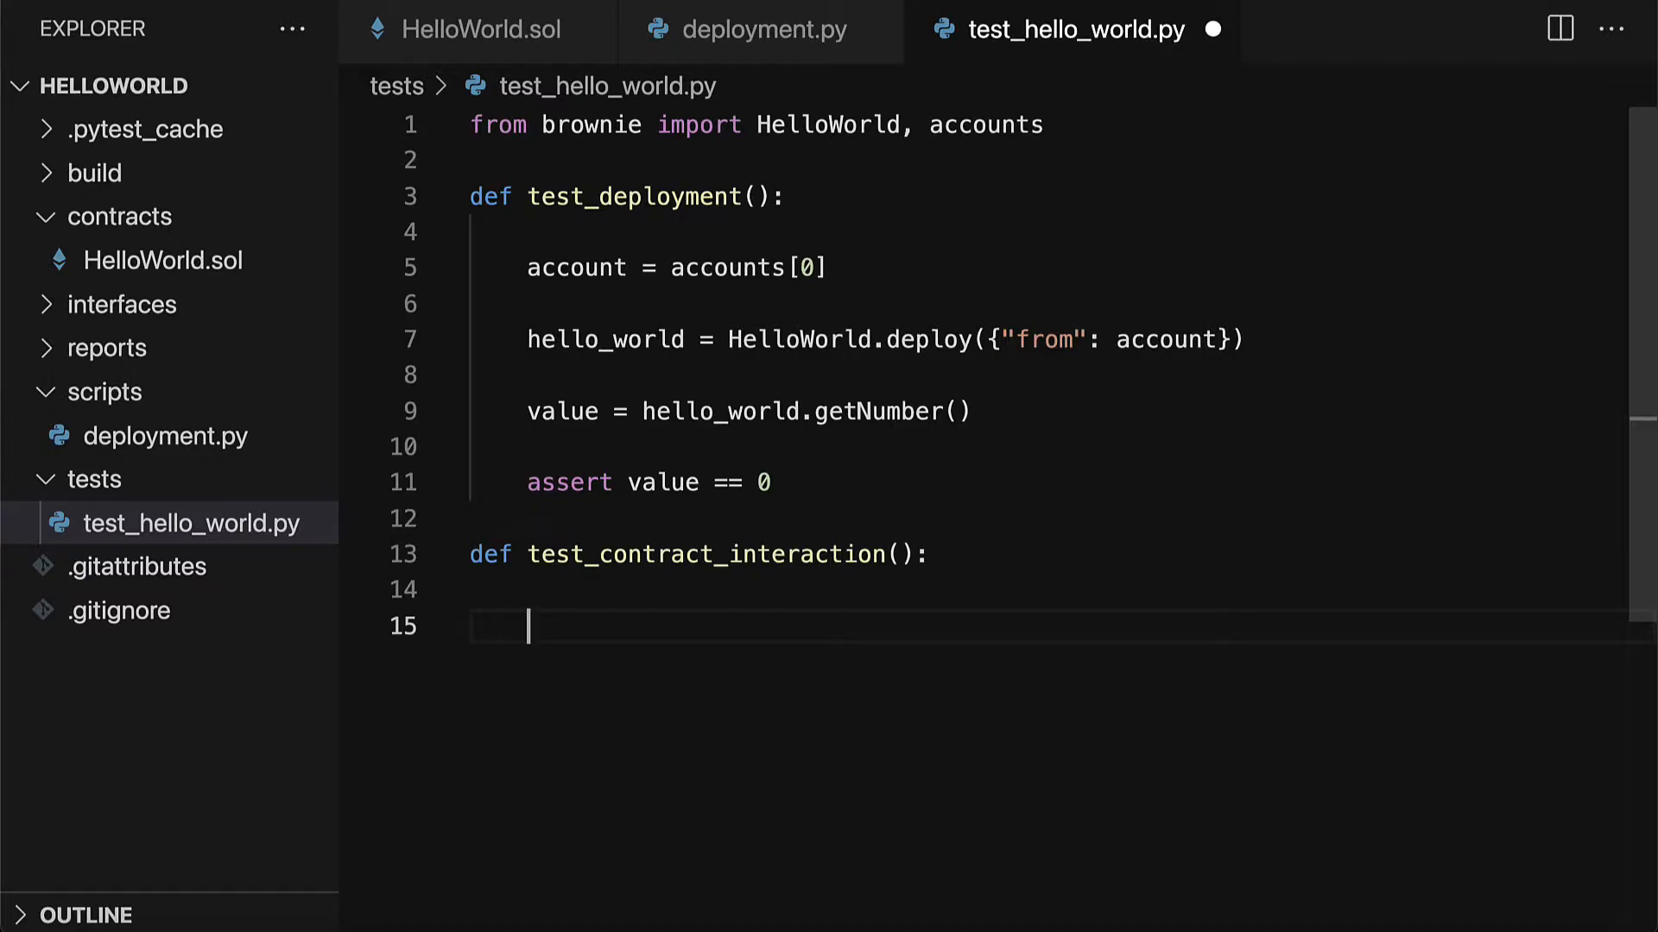
{"action": "mouse_move", "coordinate": [1242, 414]}
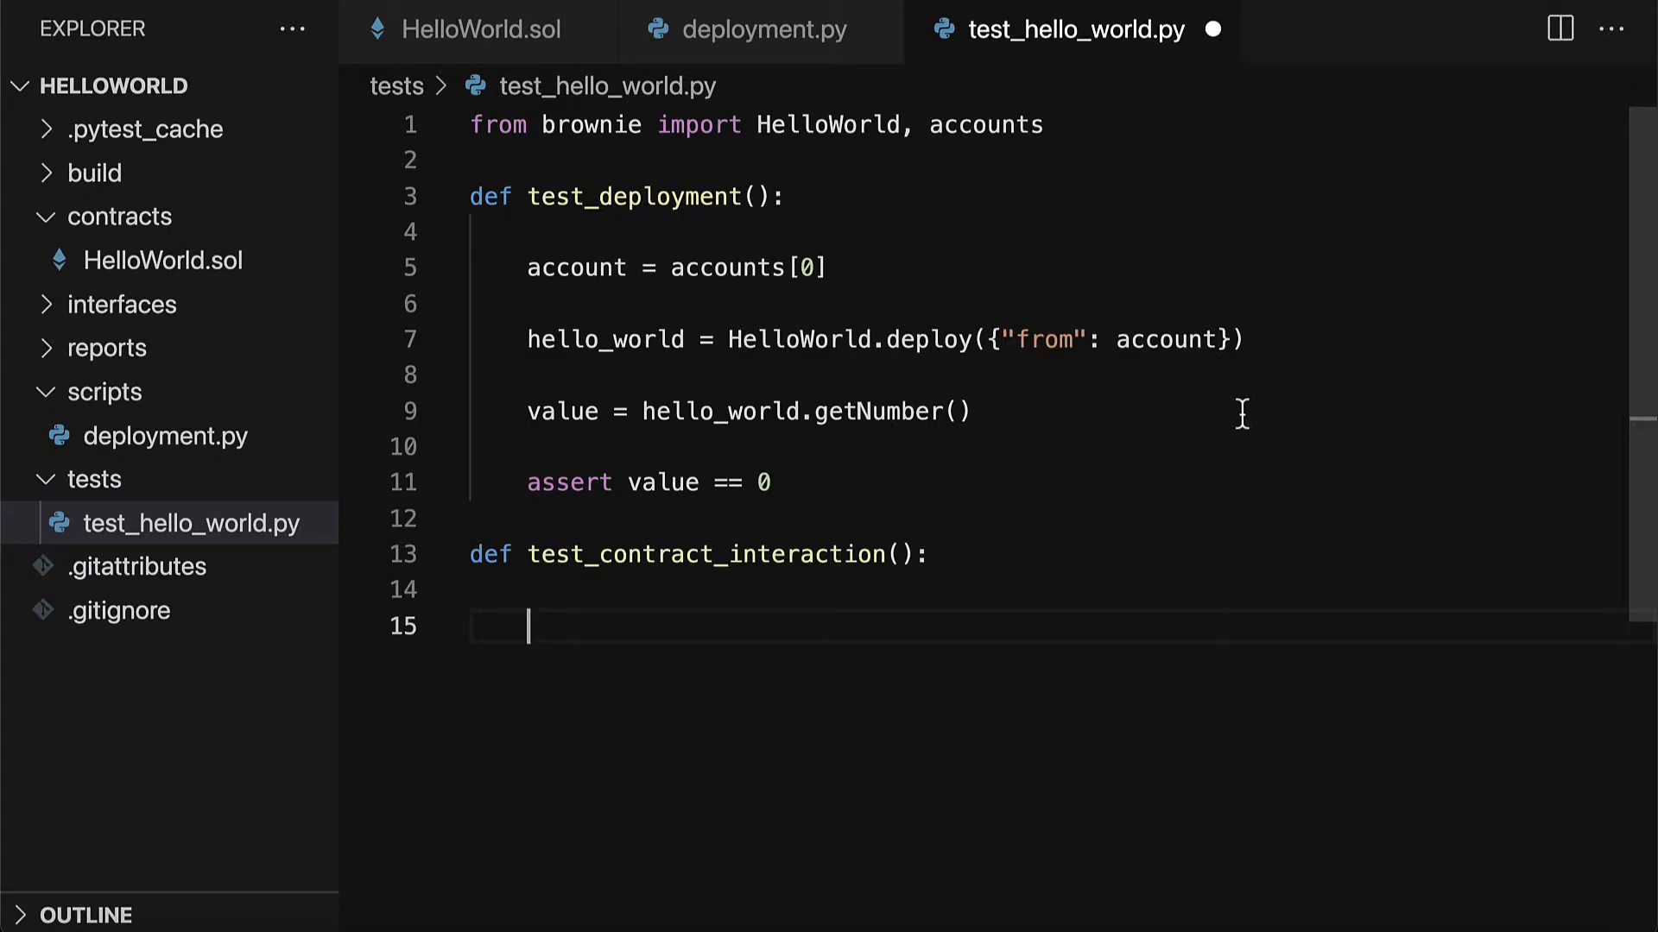
Add account = accounts[0] and hello_world = HelloWorld.deploy({"from": account}) to the new test
{"action": "left_click_drag", "start_coordinate": [527, 267], "coordinate": [1244, 340]}
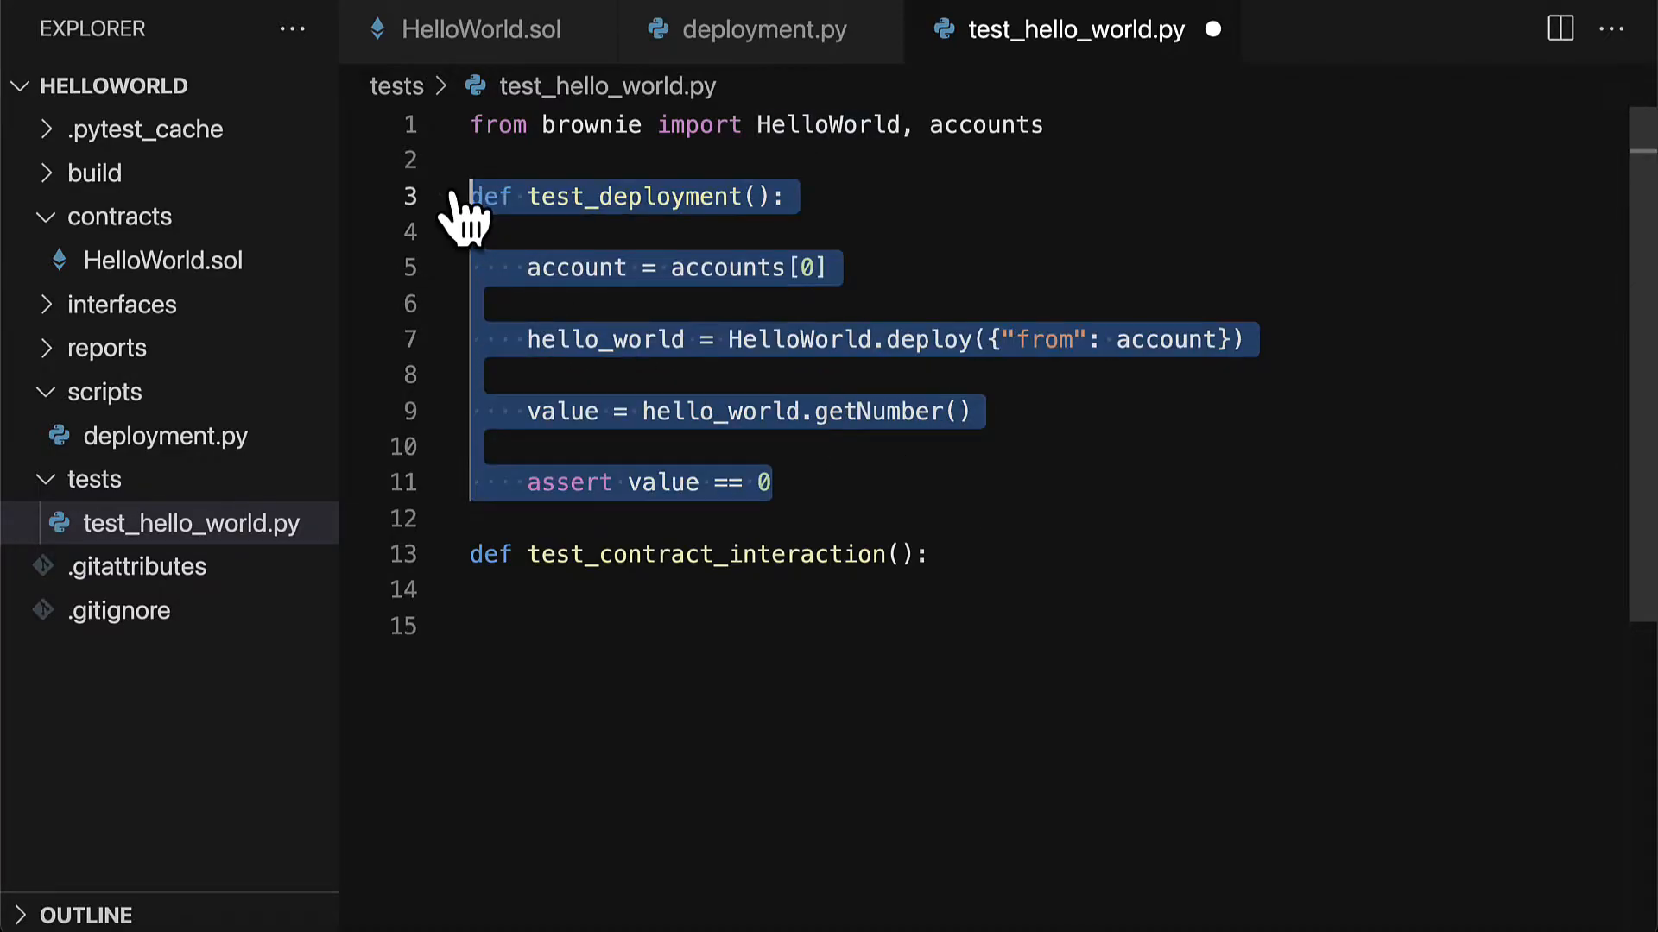
{"action": "left_click", "coordinate": [564, 339]}
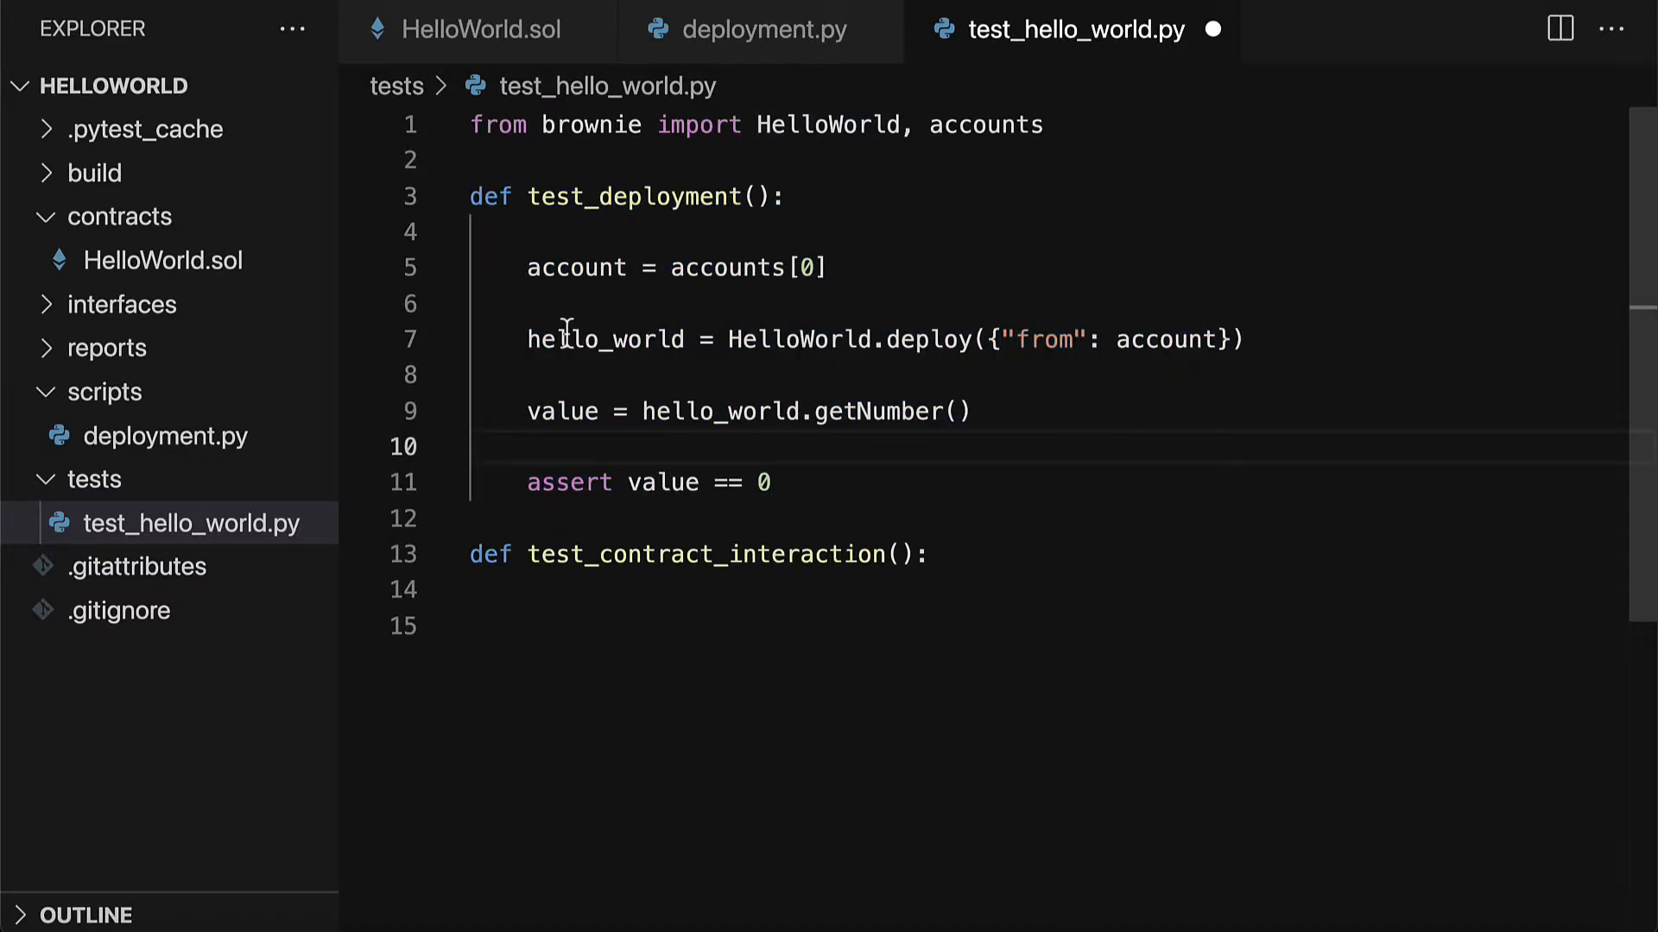
{"action": "type", "text": "hello_world = HelloWorld.deploy({\"from\": account})"}
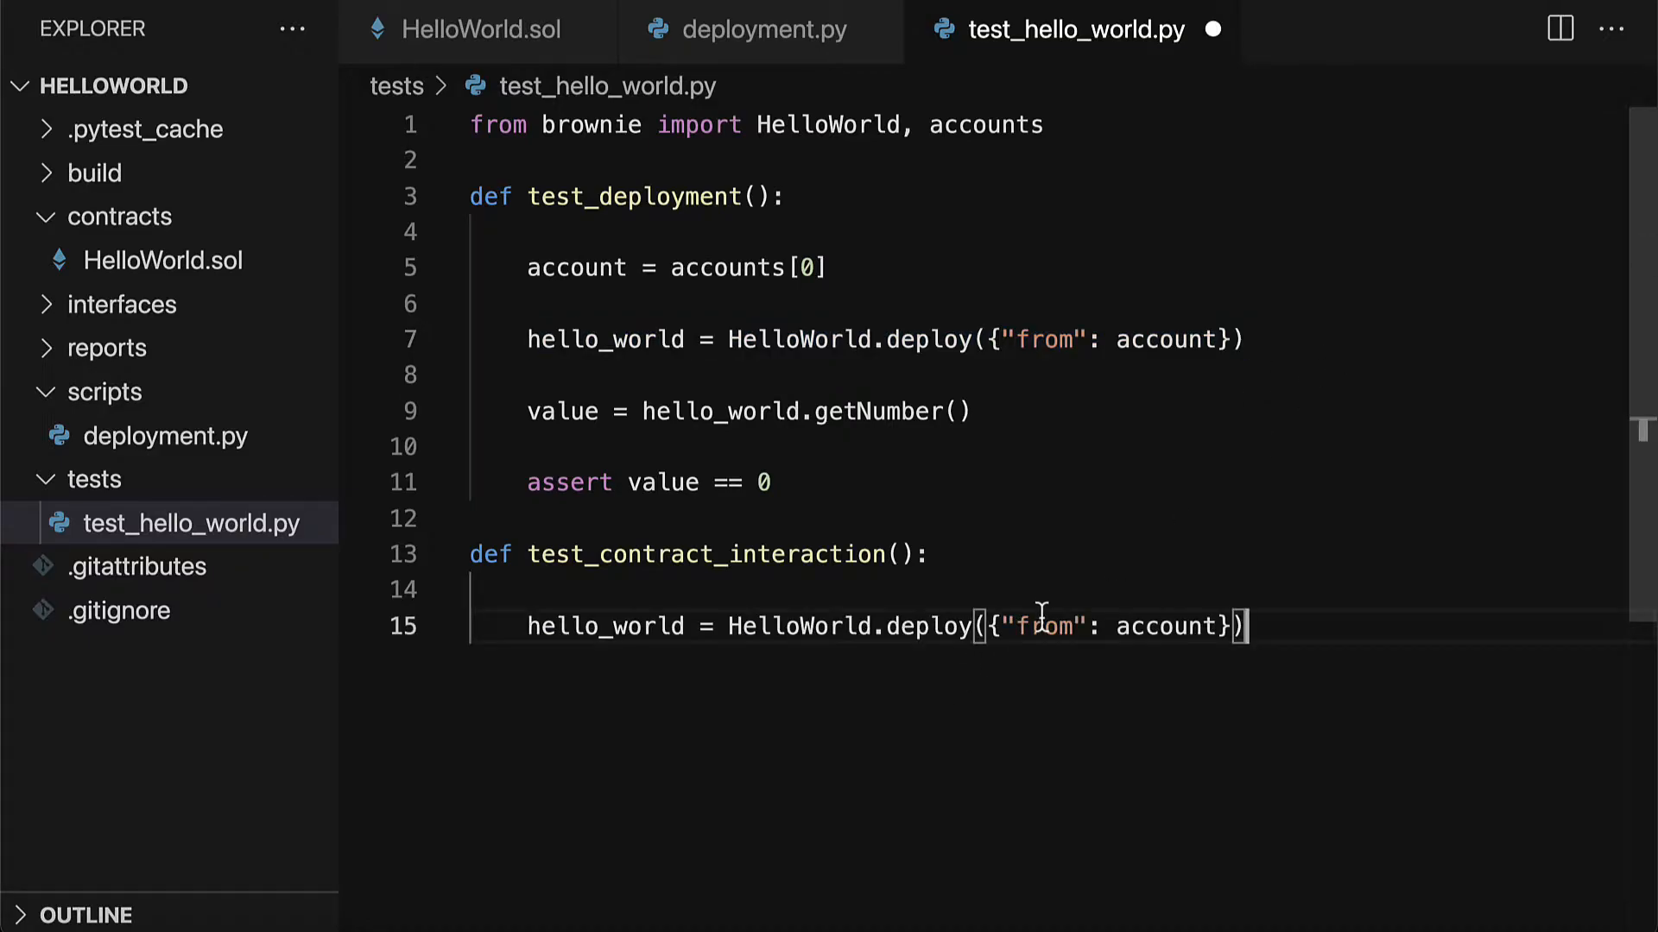
{"action": "mouse_move", "coordinate": [856, 571]}
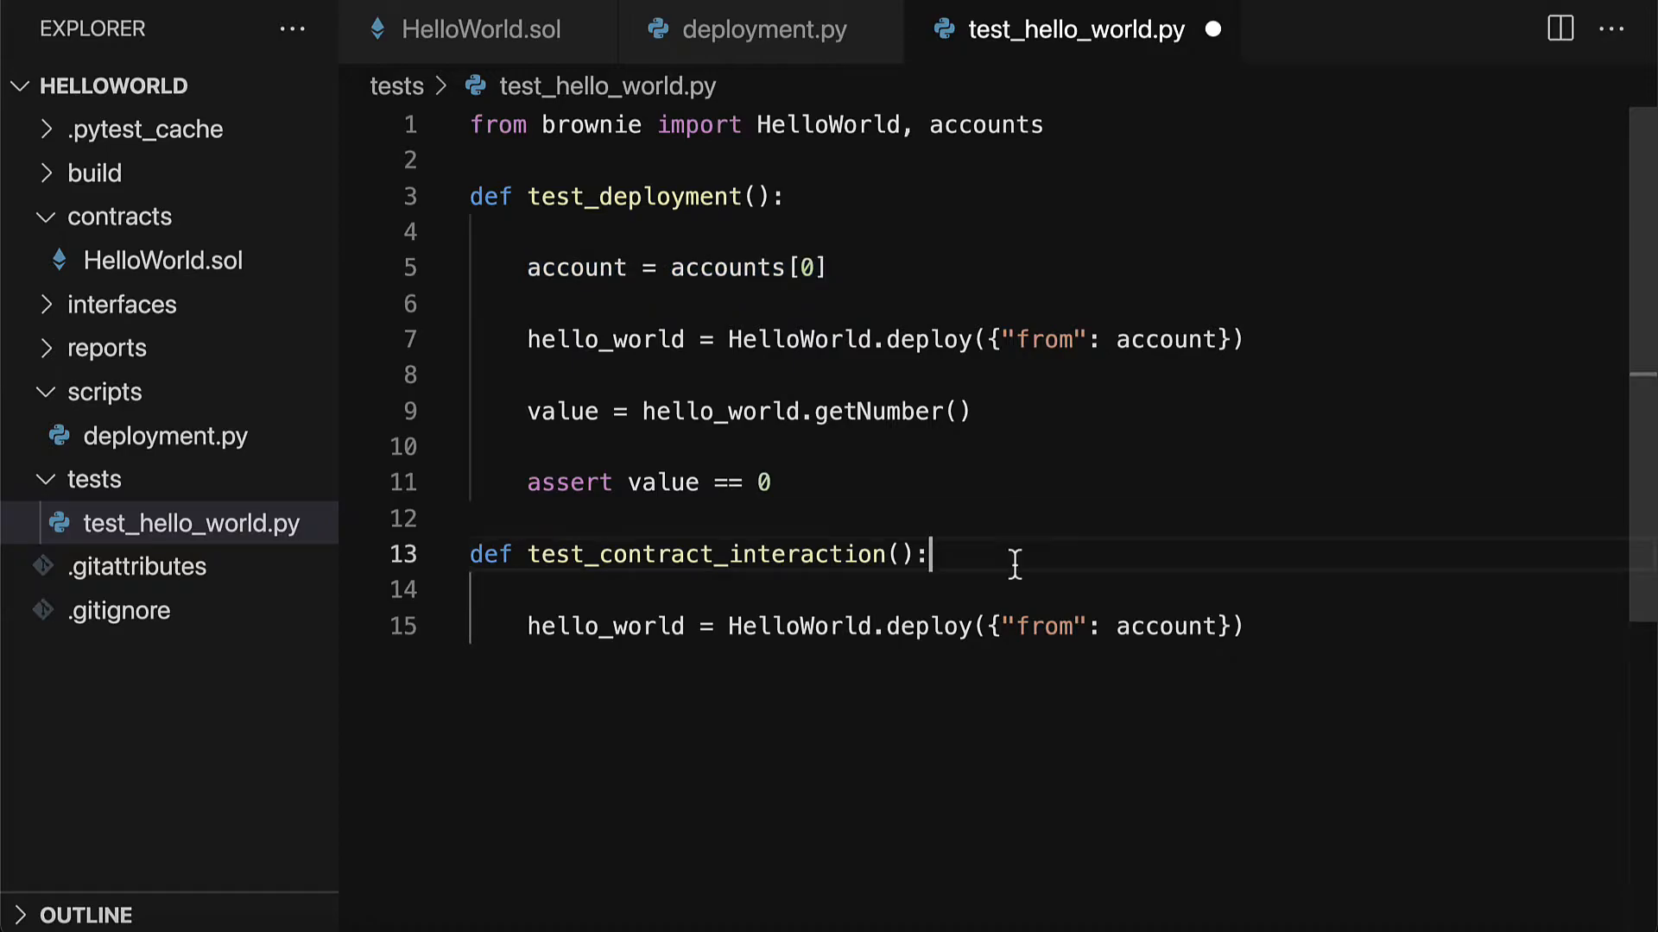
{"action": "type", "text": "account = accounts[0]"}
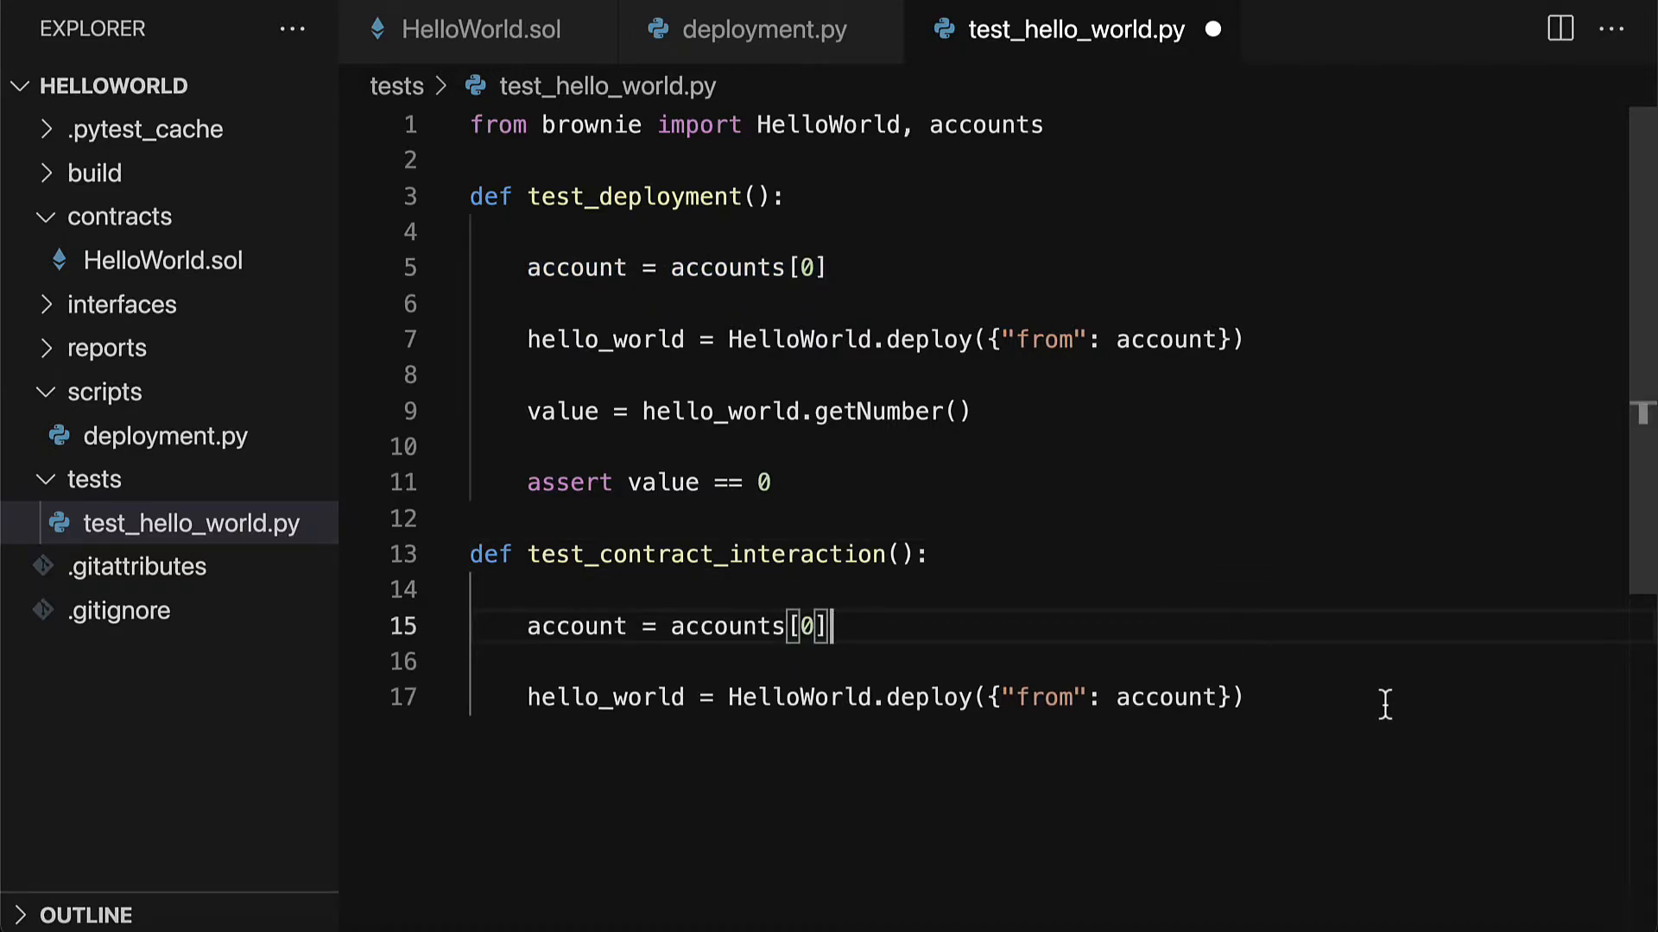
{"action": "key", "text": "Enter"}
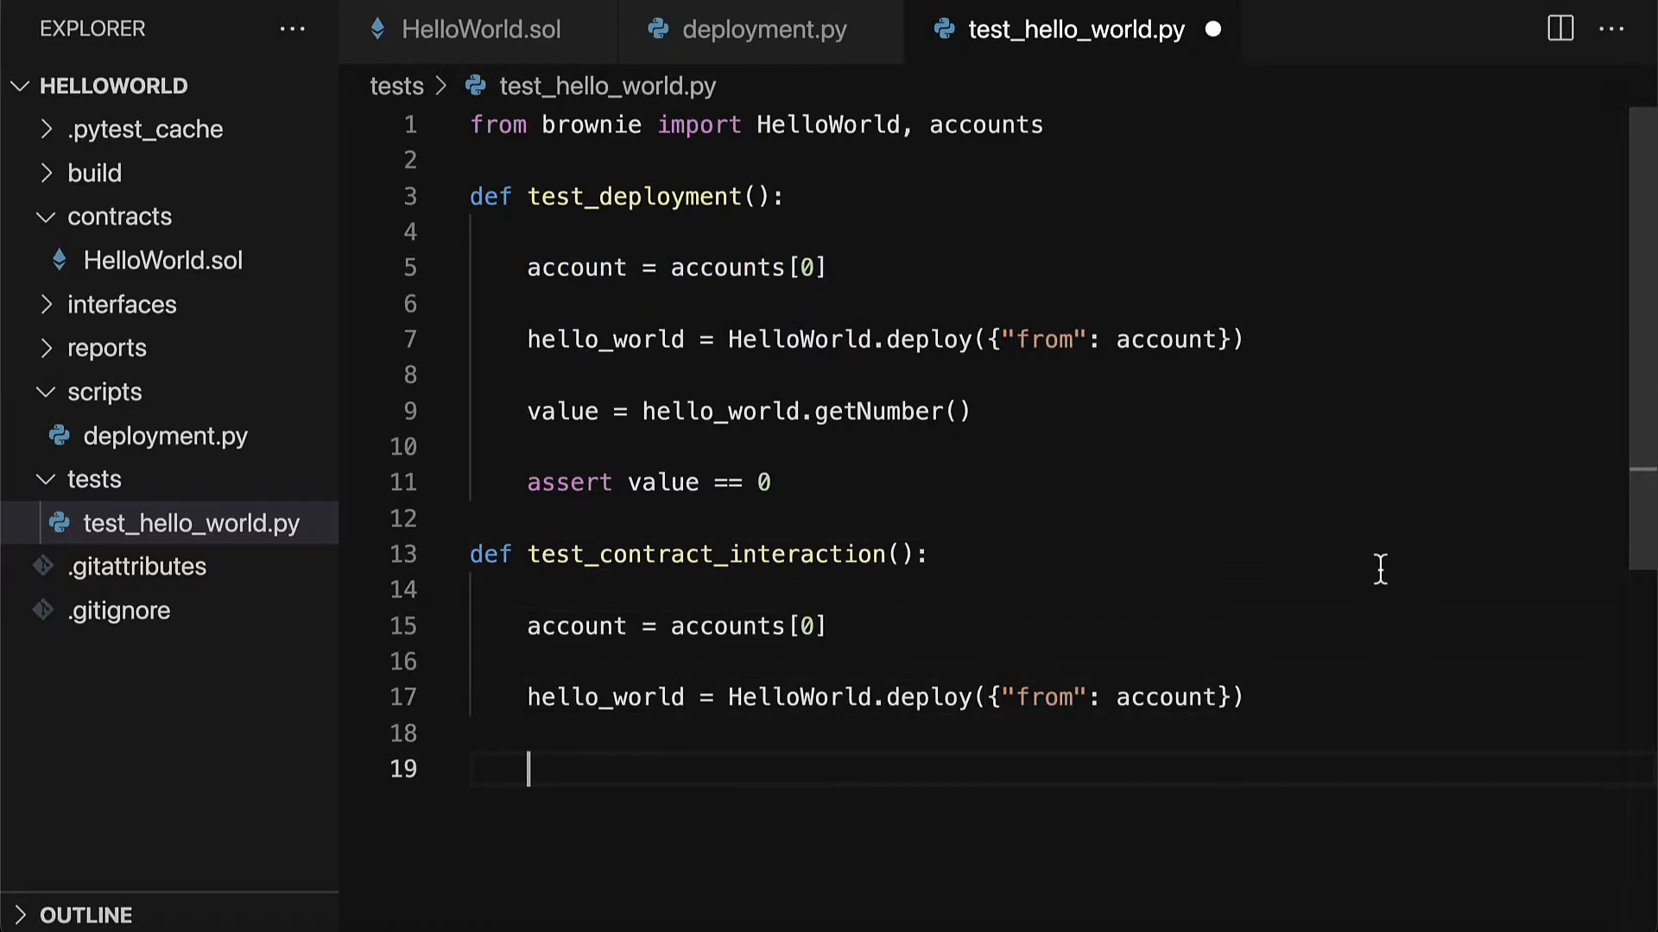
Write newNumber = 333 and hello_world.changeNumber(newNumber, {"from": account})
{"action": "scroll", "scroll_direction": "down", "scroll_amount": 3}
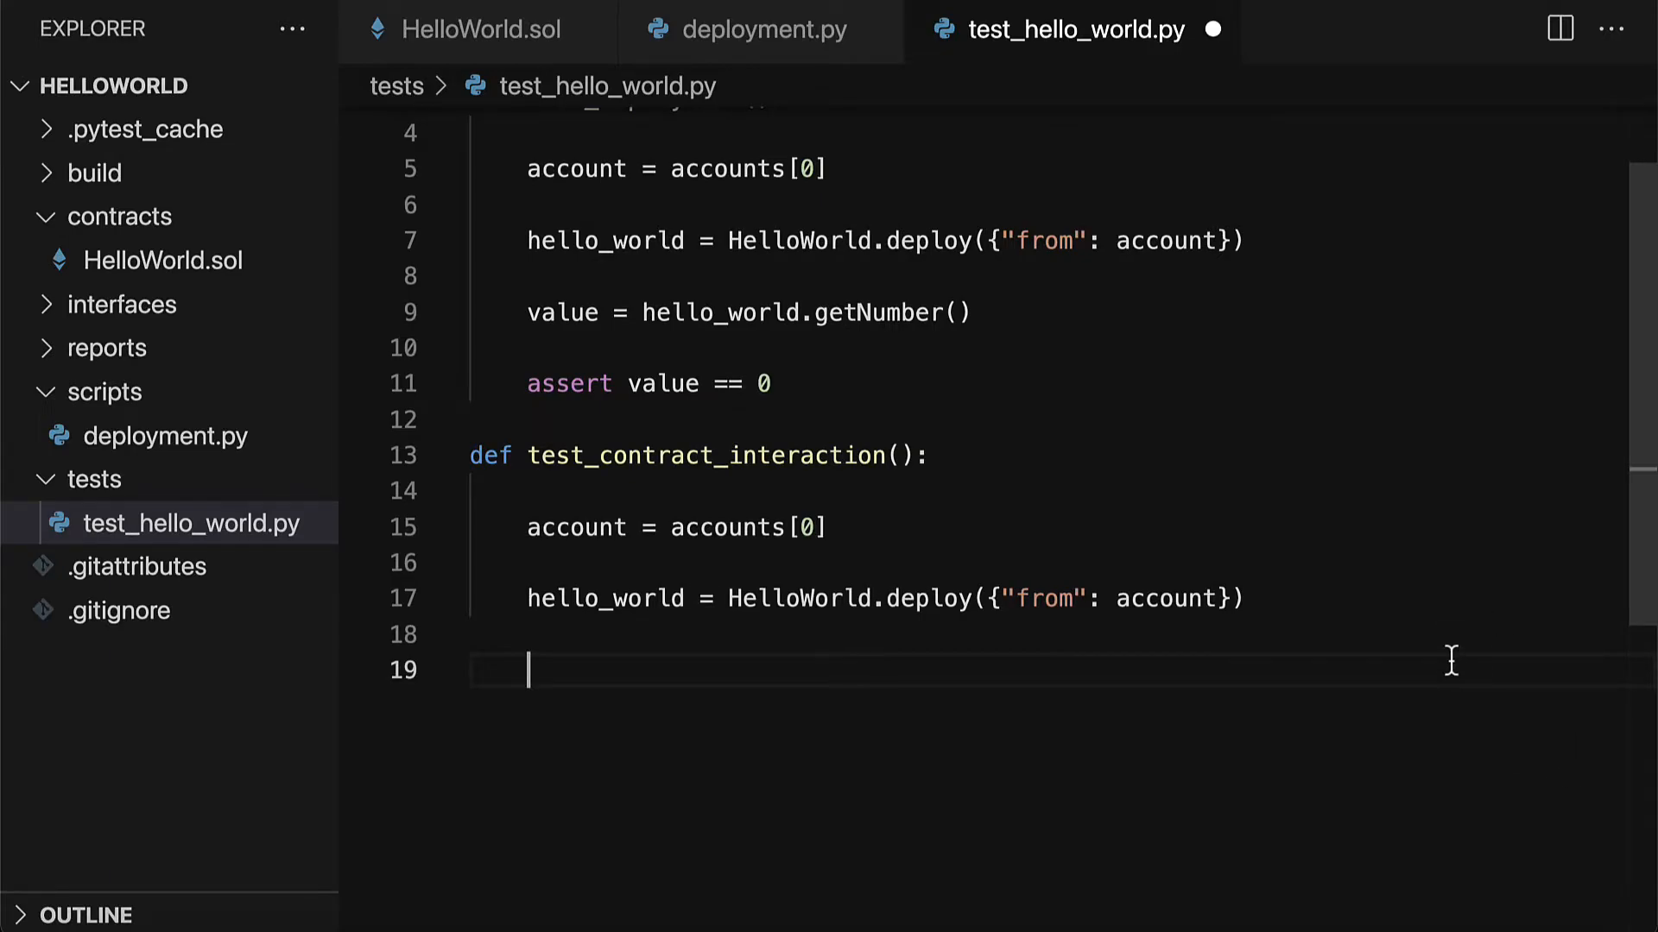
{"action": "type", "text": "hello_world"}
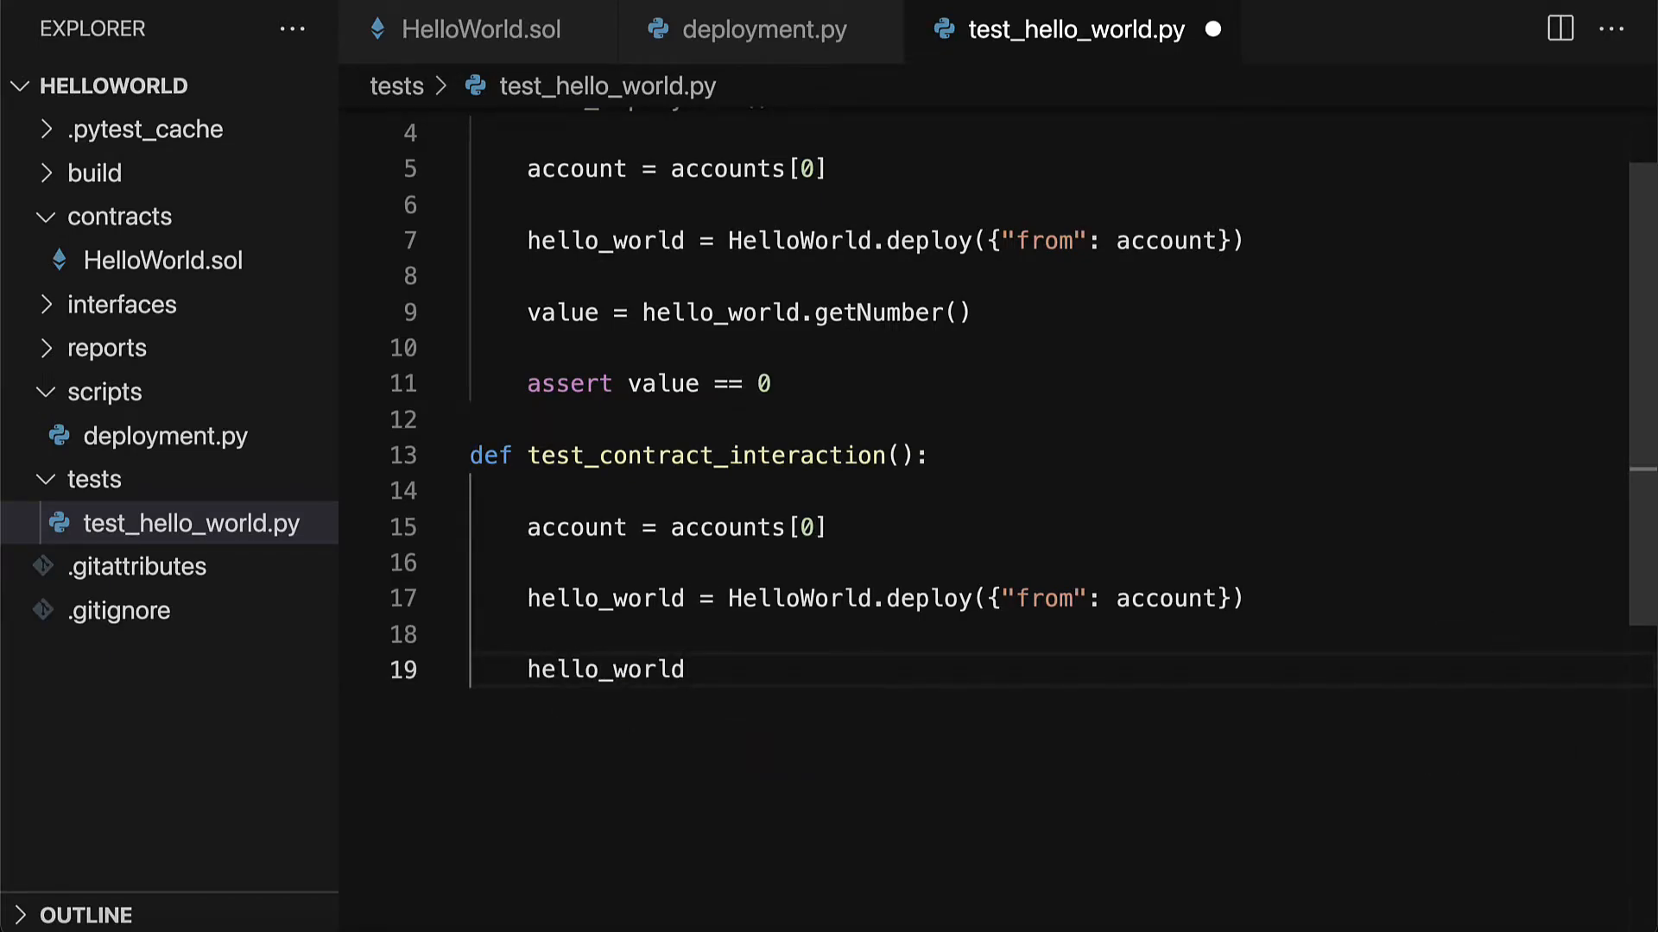
{"action": "type", "text": "."}
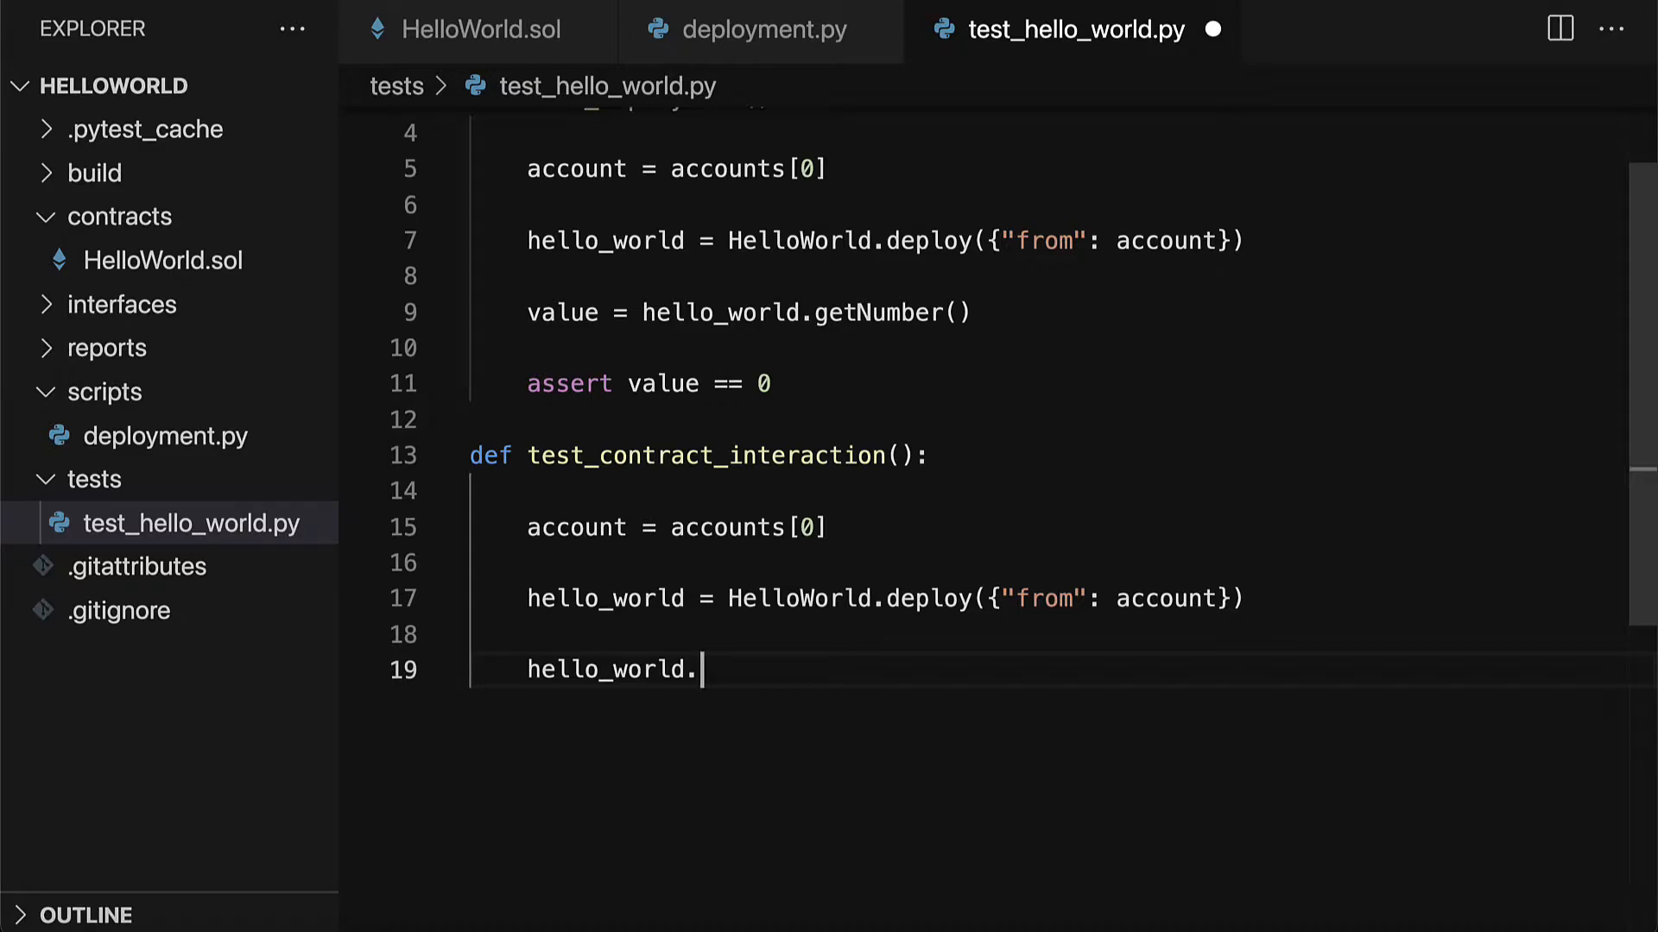
{"action": "type", "text": "changeNumber"}
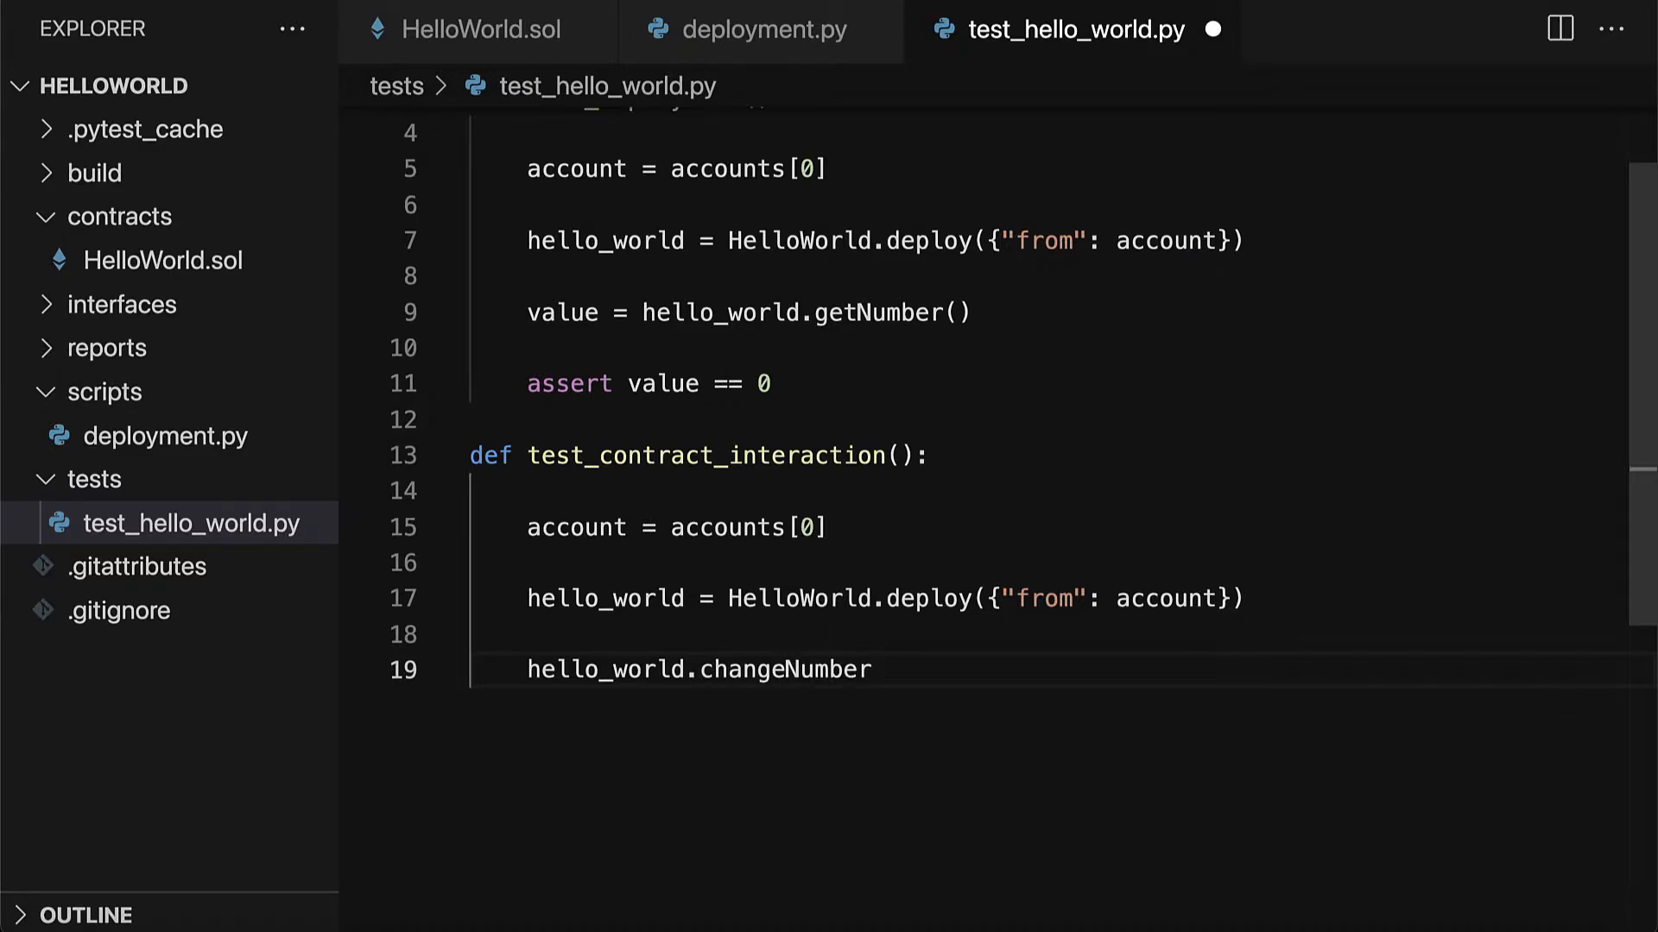
{"action": "type", "text": "()"}
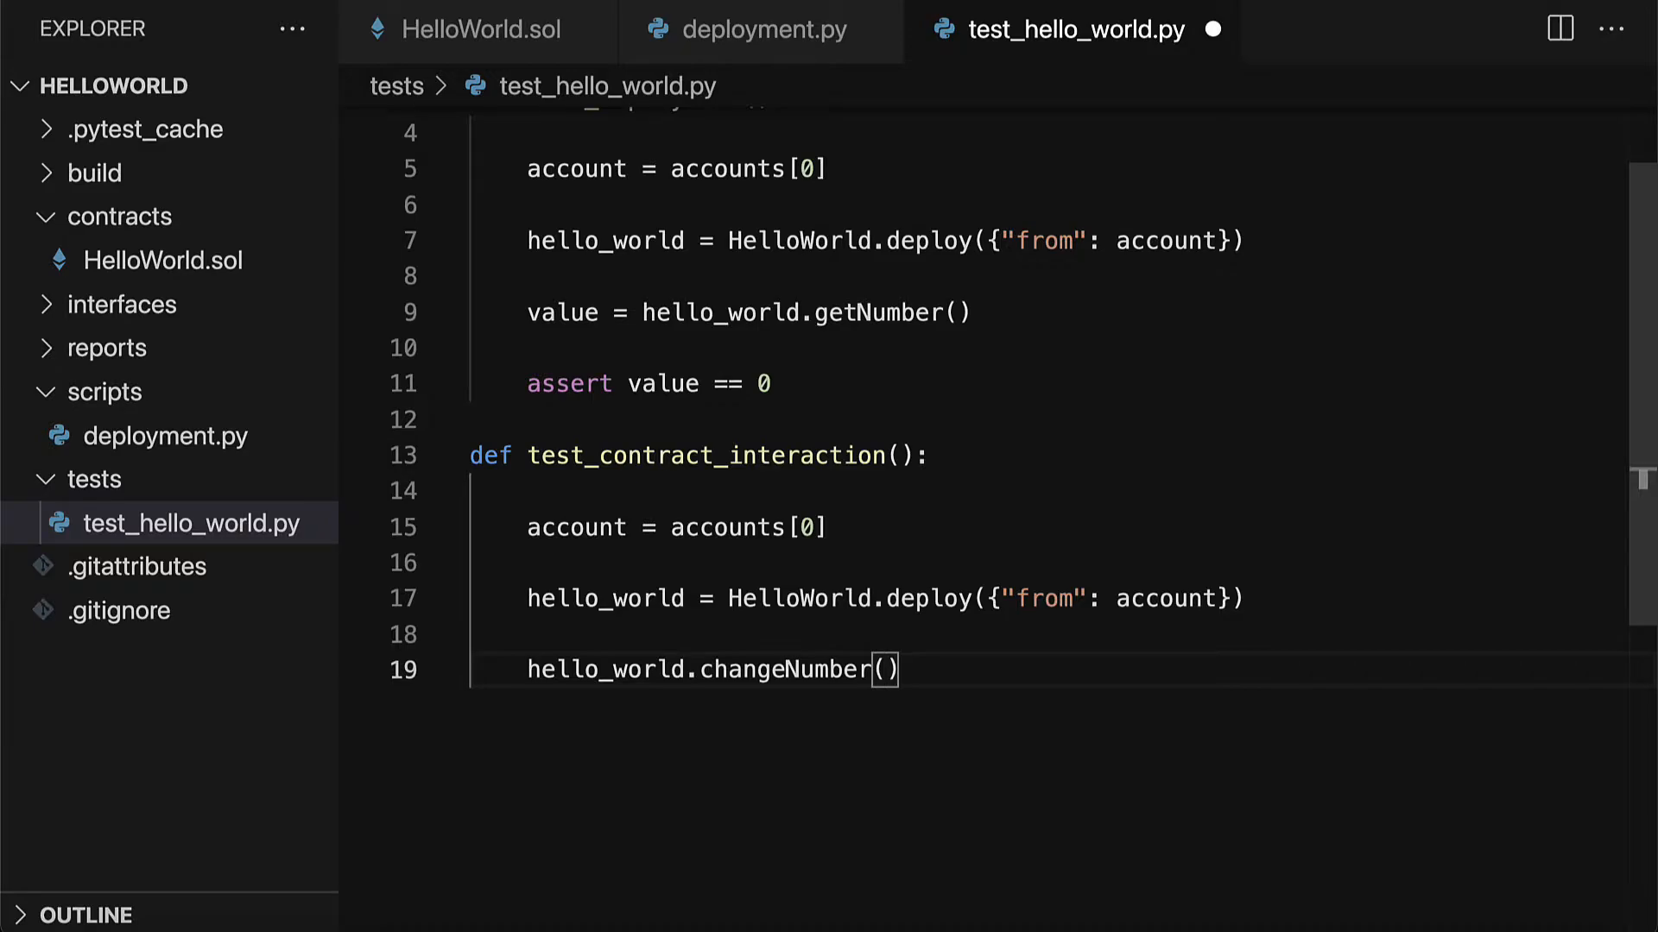
{"action": "type", "text": "nwe"}
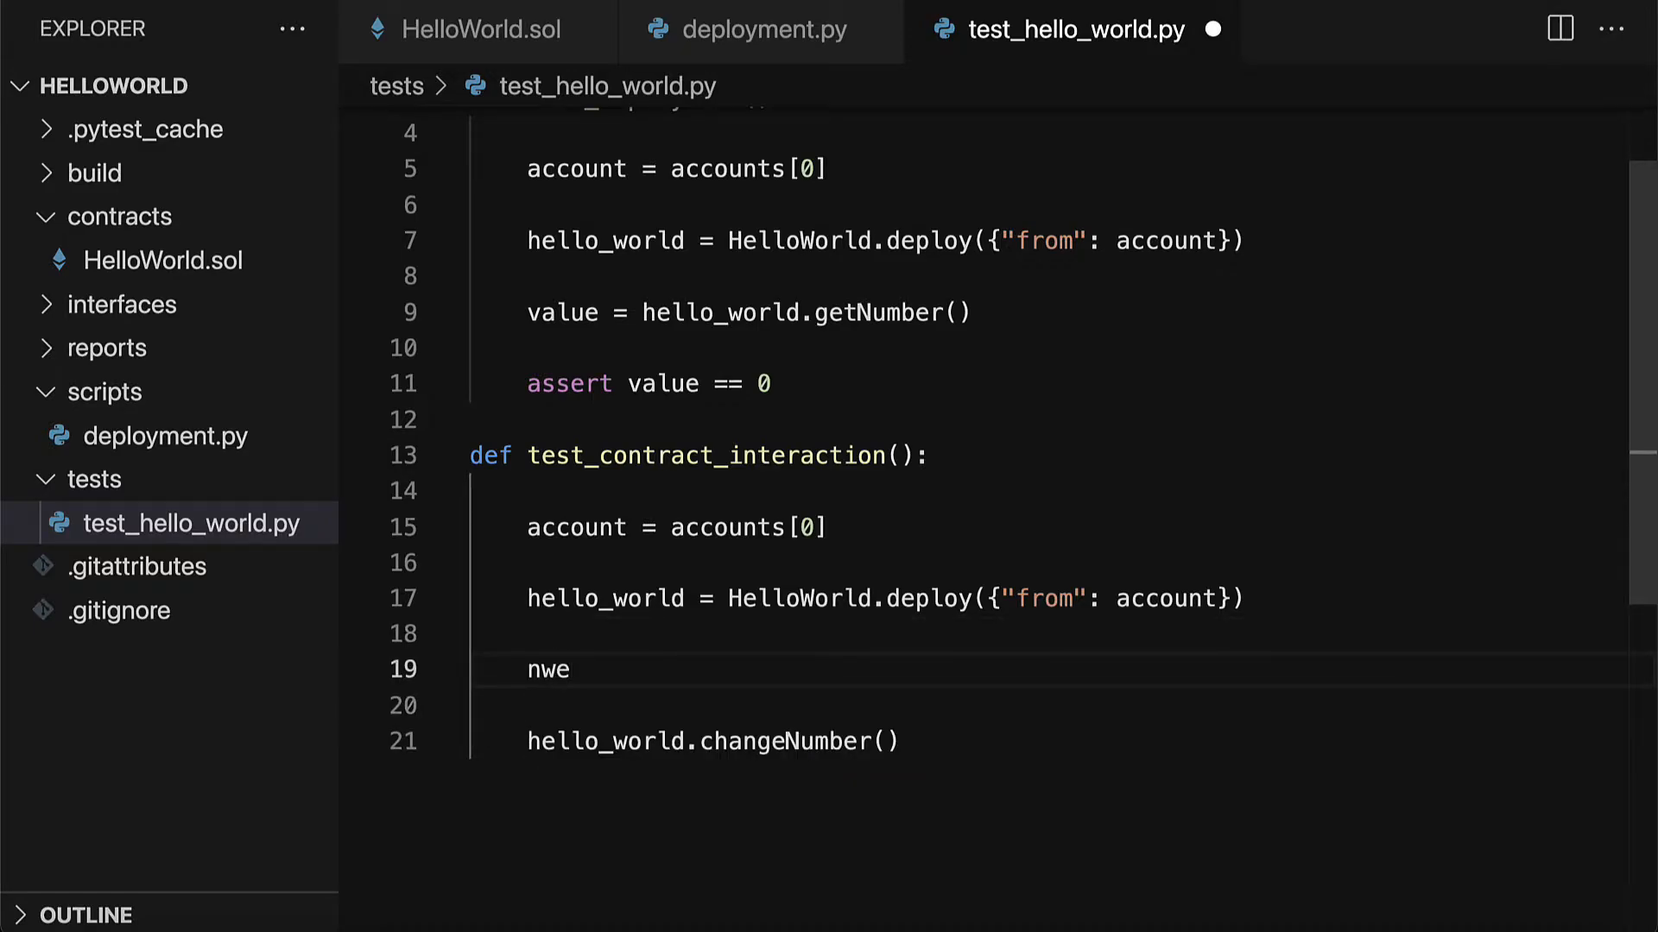
{"action": "type", "text": "newNumber ="}
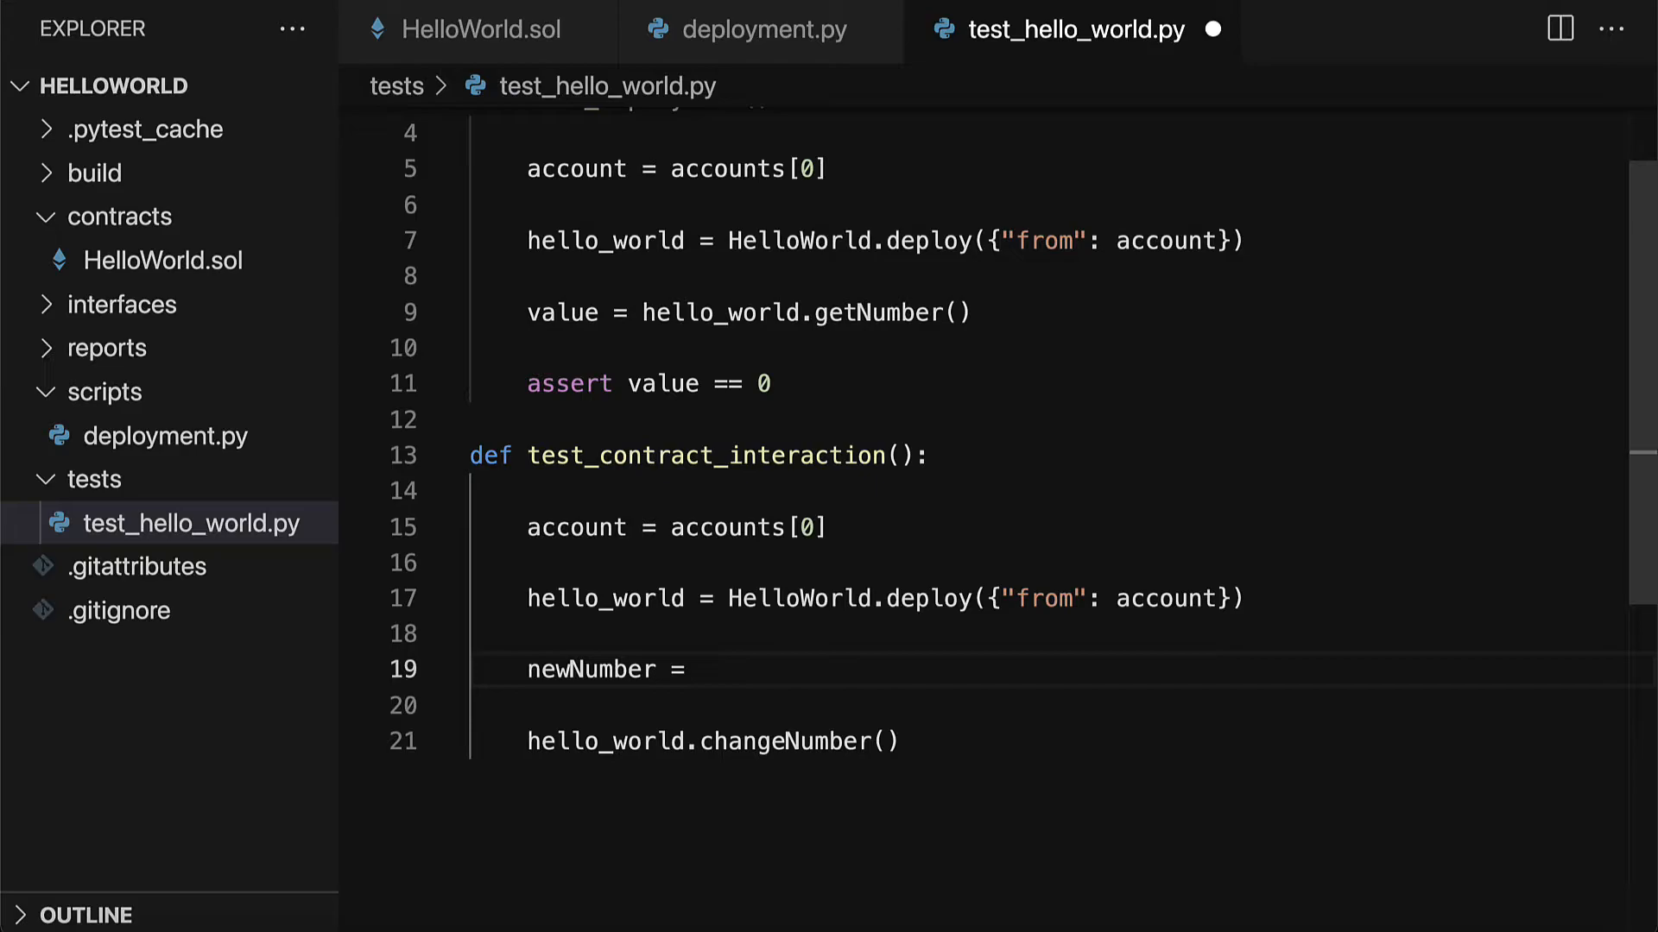
{"action": "type", "text": "333"}
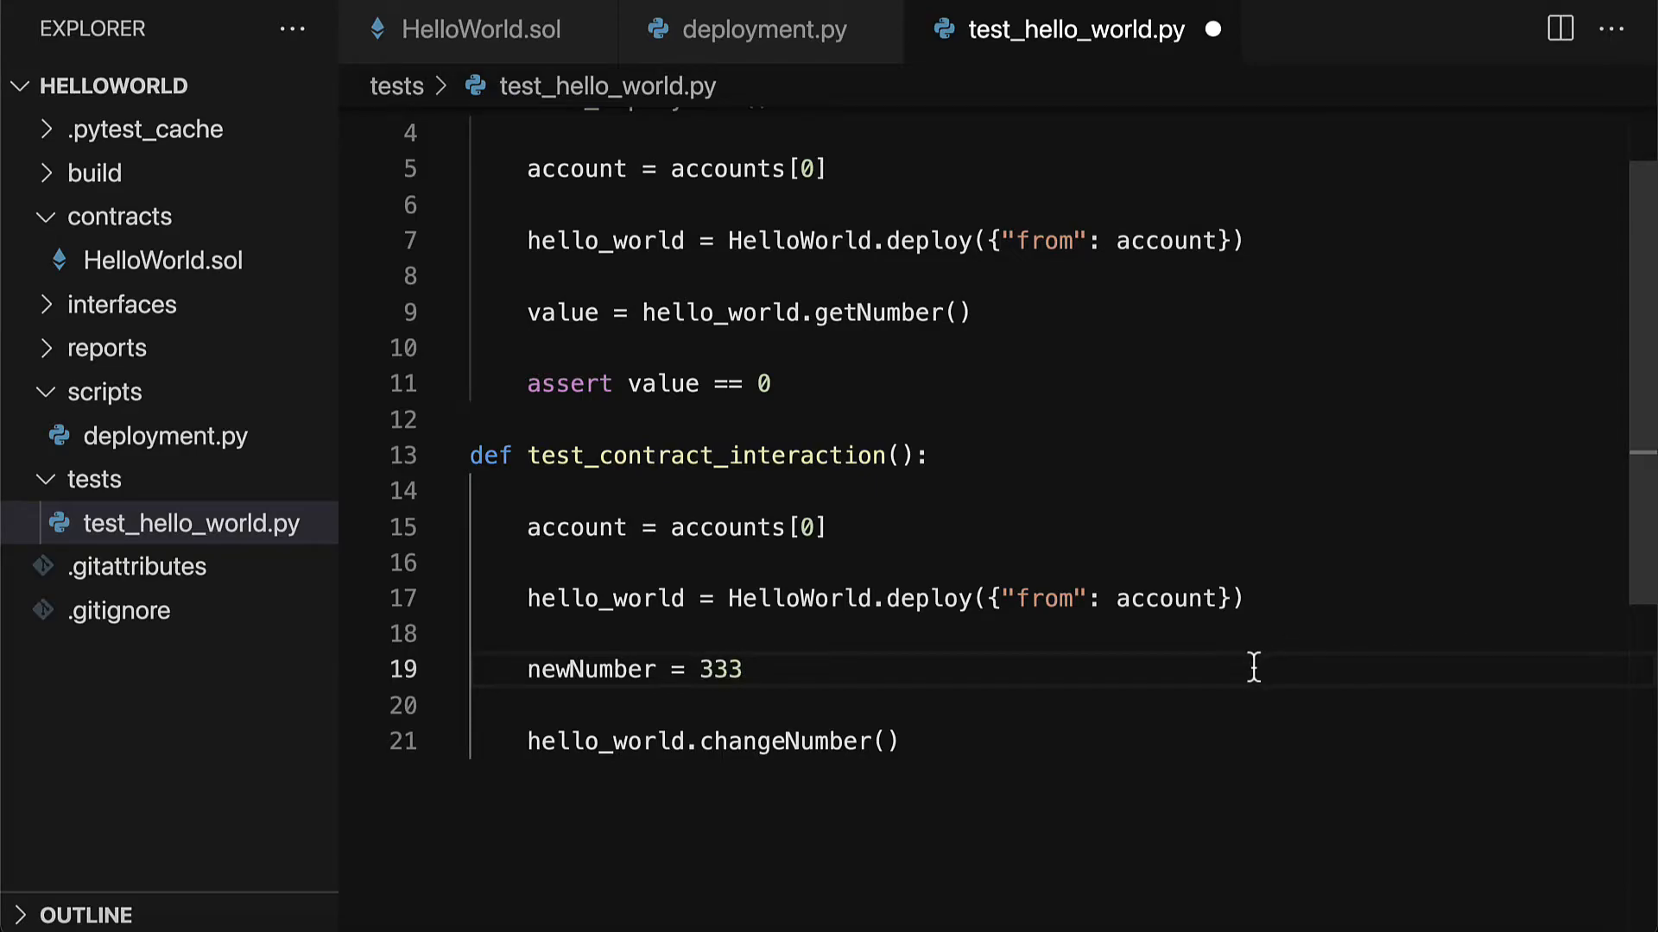
{"action": "type", "text": "newNumber, {"}
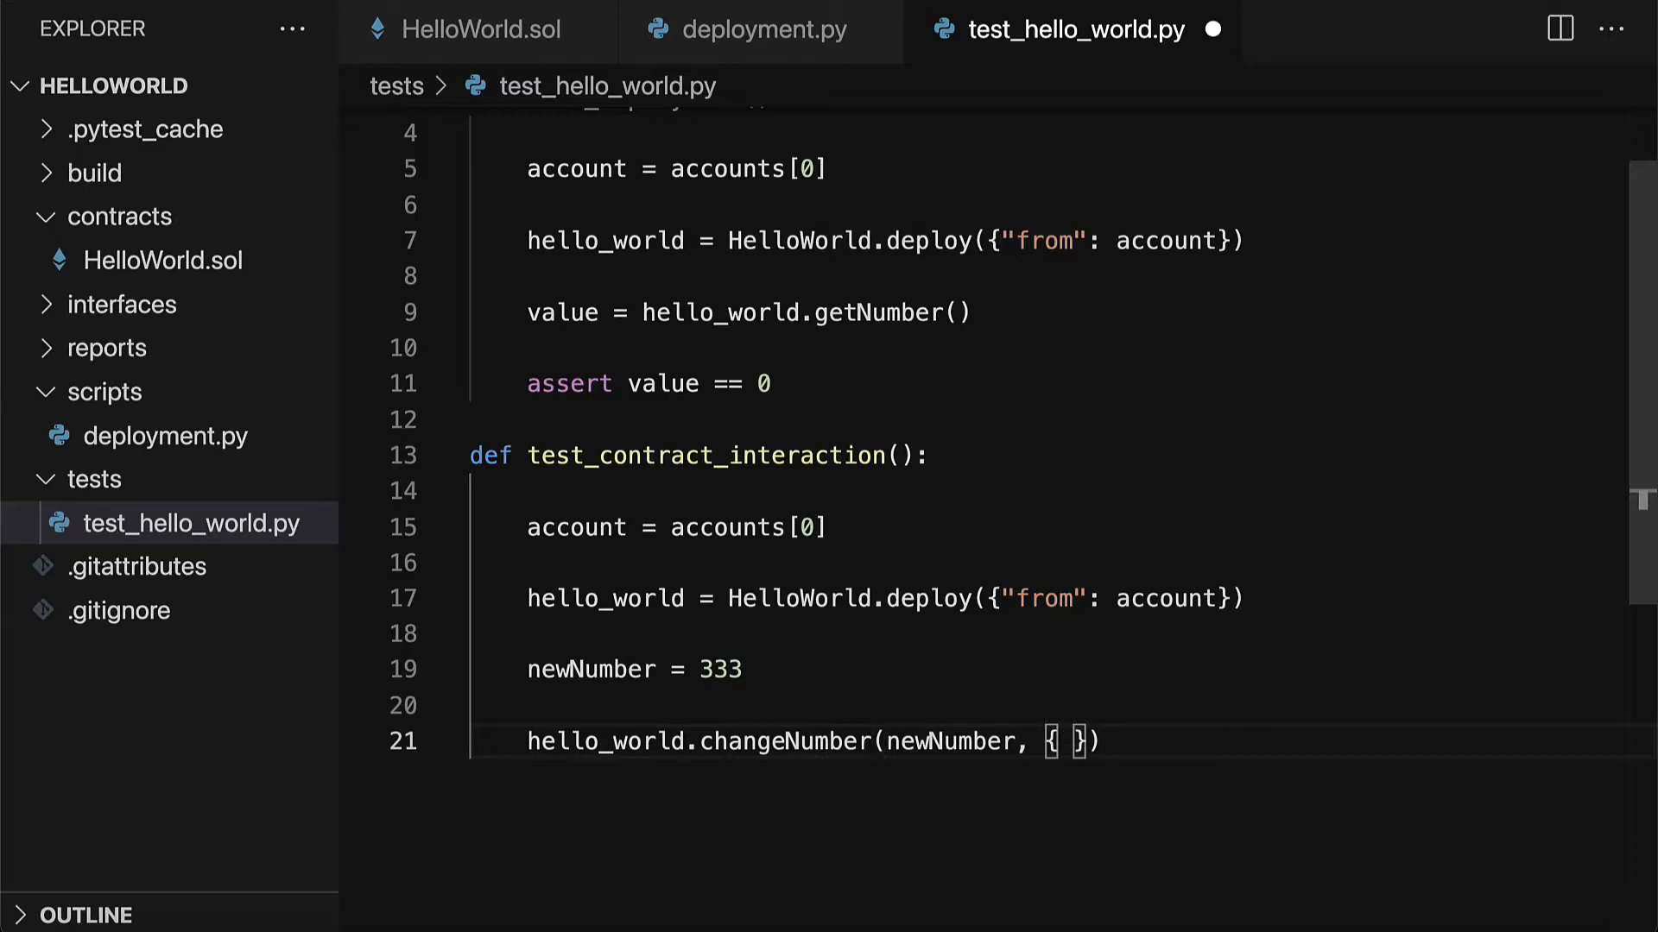
{"action": "type", "text": "\"from\":"}
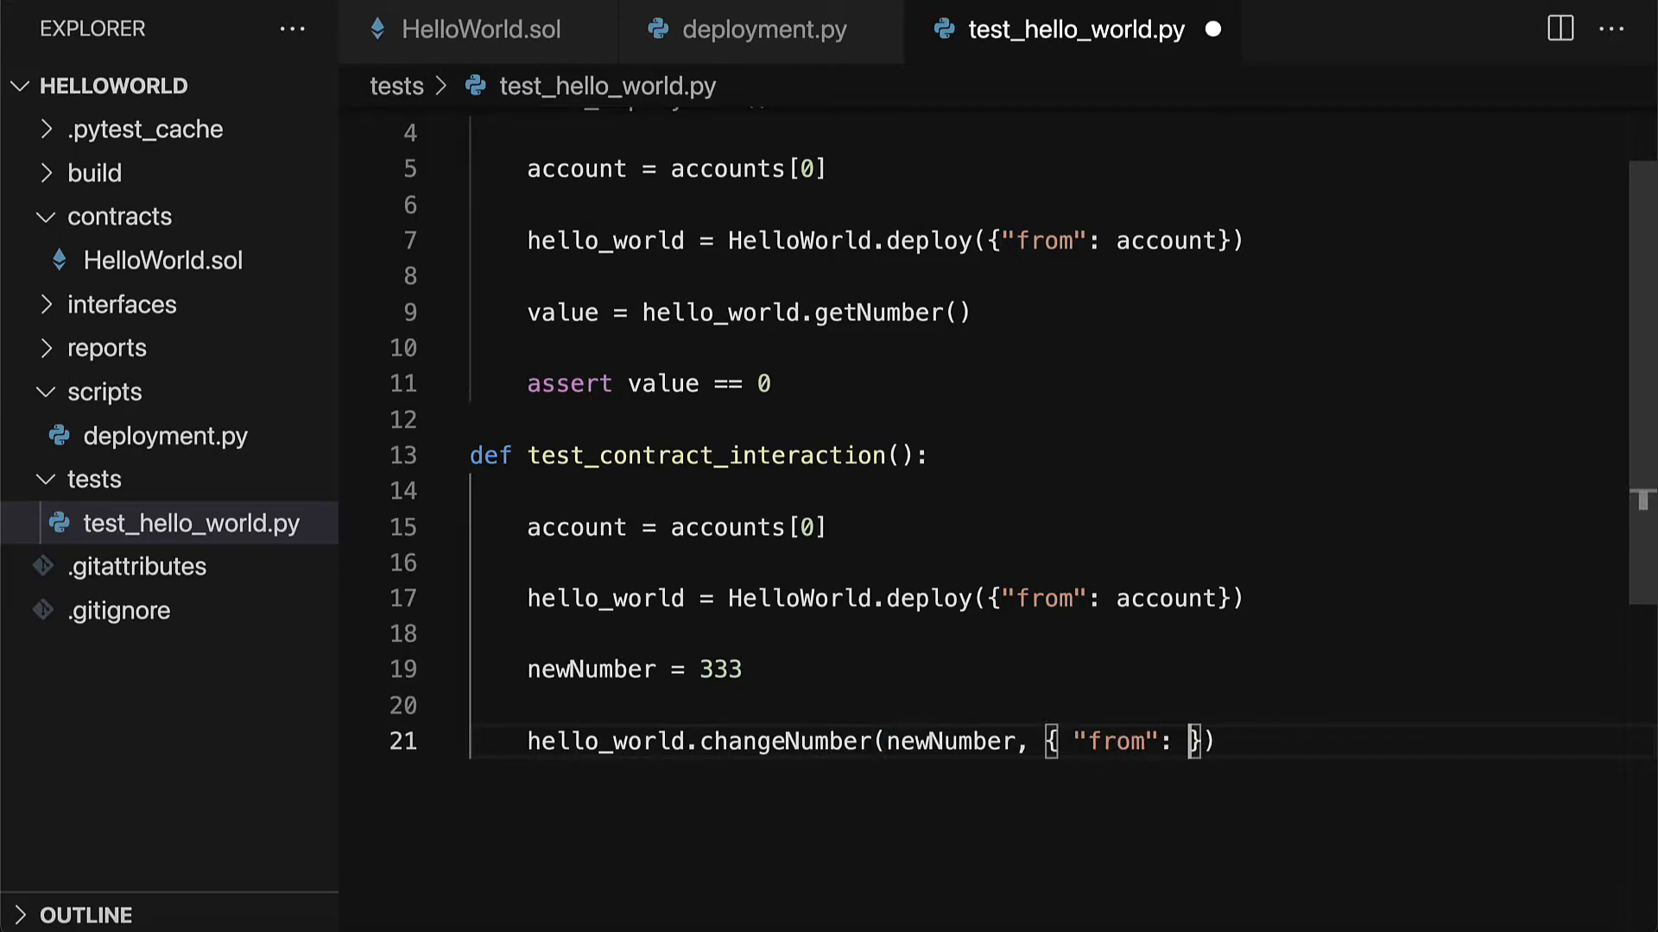
{"action": "type", "text": "account"}
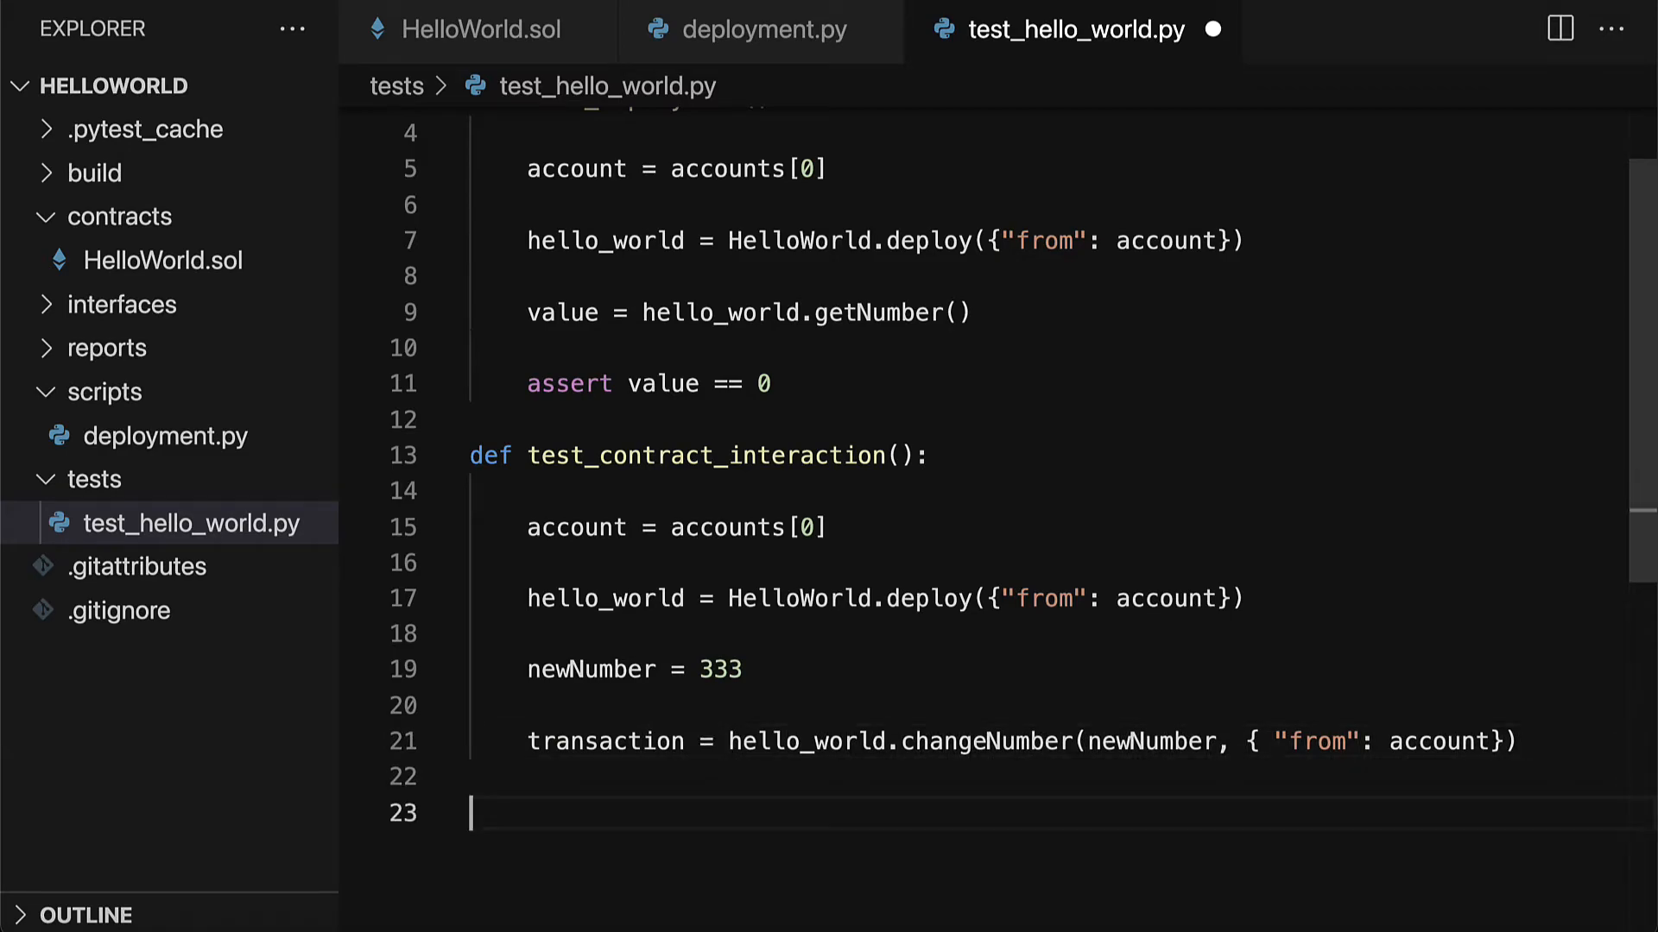
Add transaction.wait(1) and assert newNumber == hello_world.getNumber(), then save the file
{"action": "type", "text": "t"}
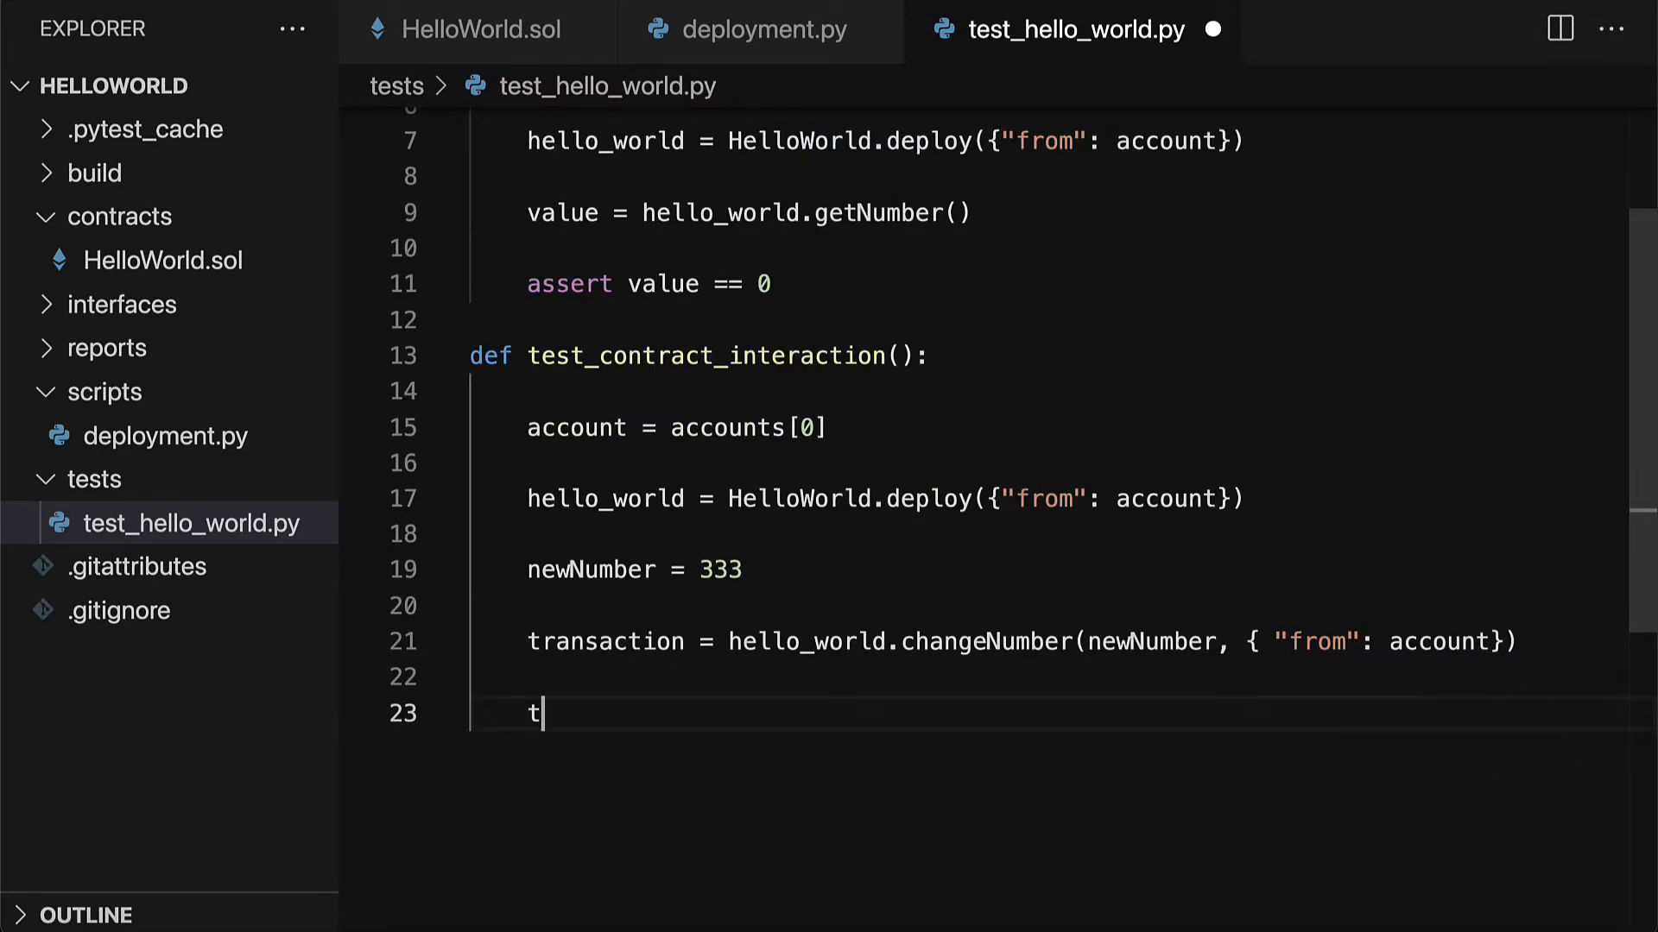
{"action": "type", "text": "ransaction.wait(1)"}
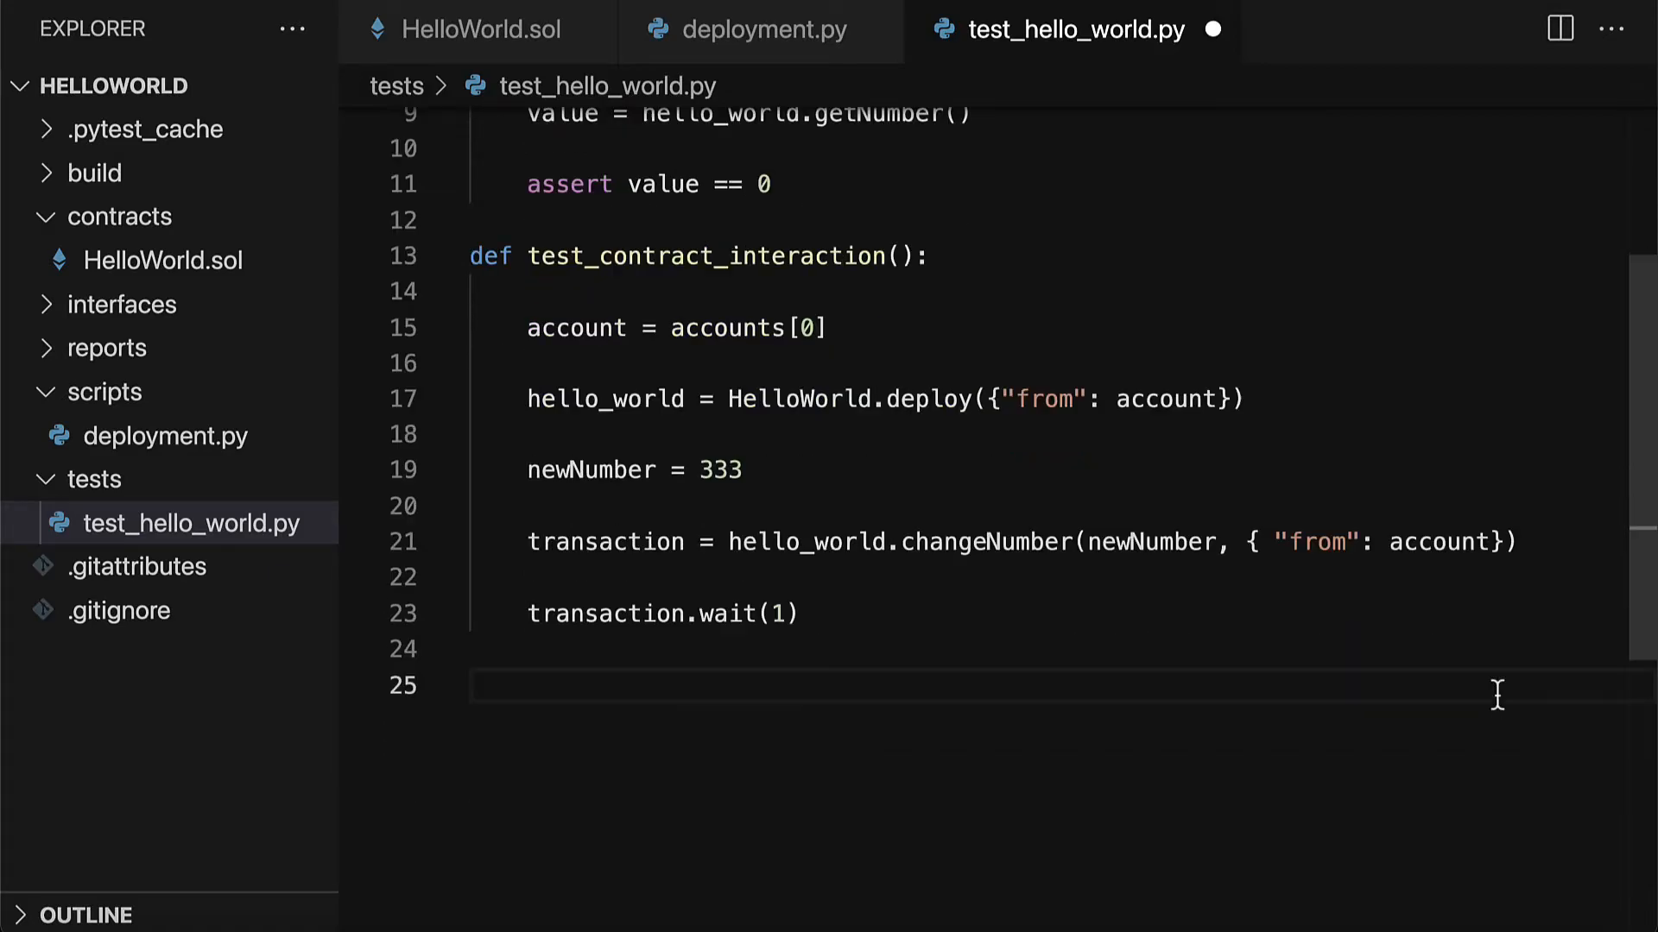
{"action": "mouse_move", "coordinate": [1569, 750]}
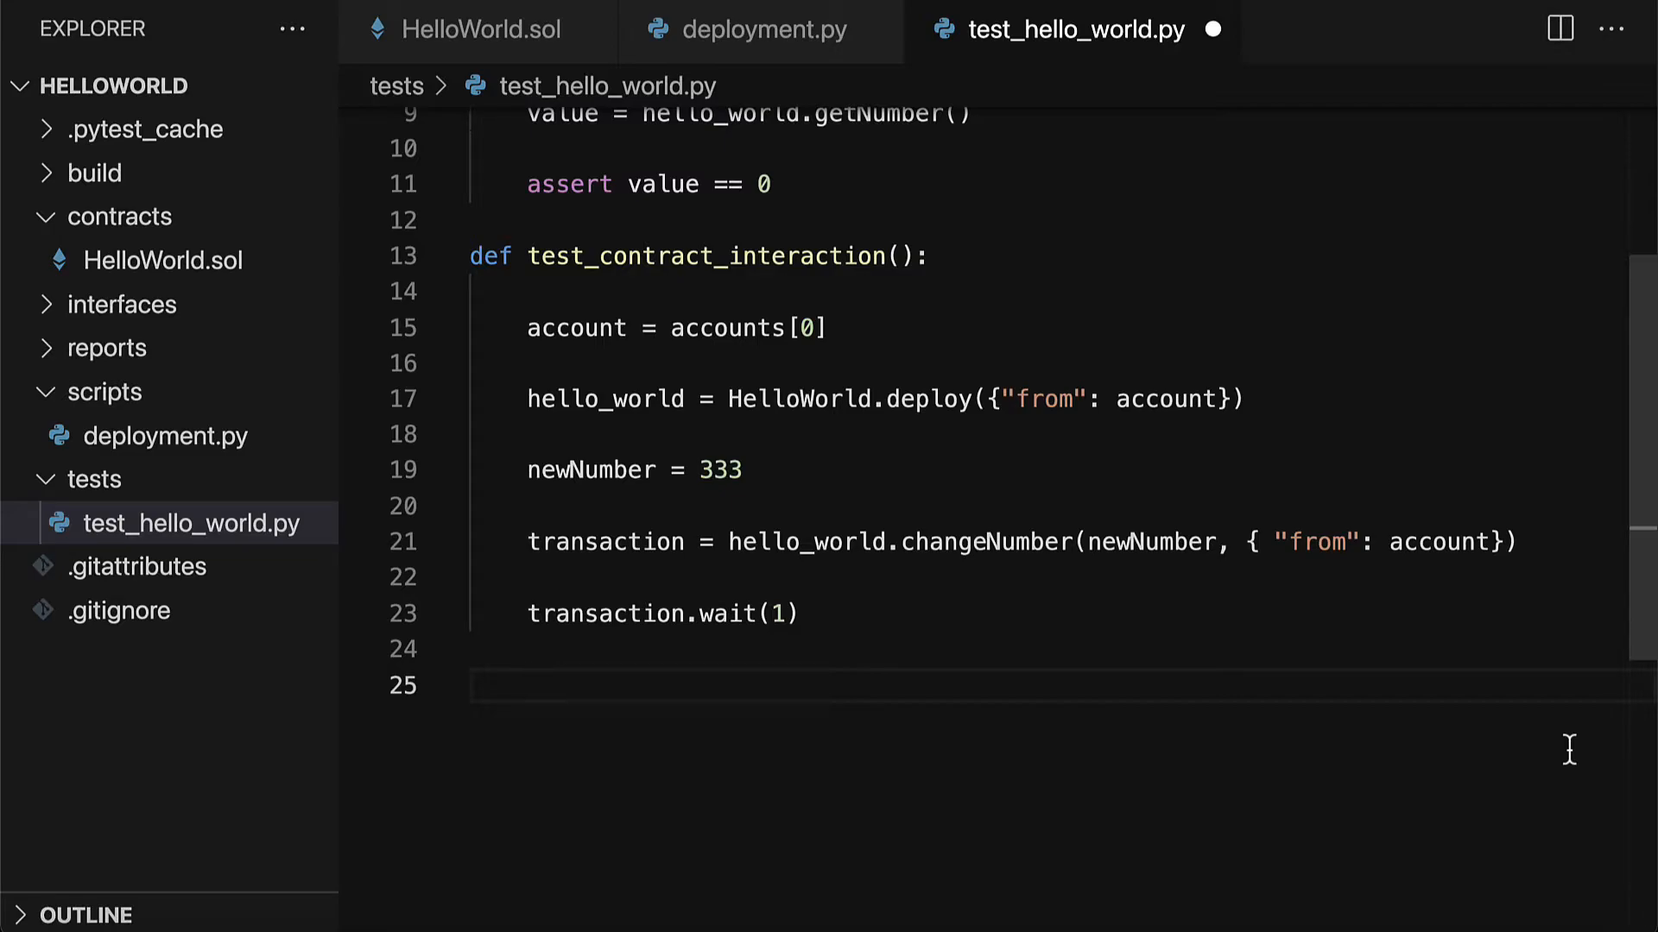
{"action": "type", "text": "assert"}
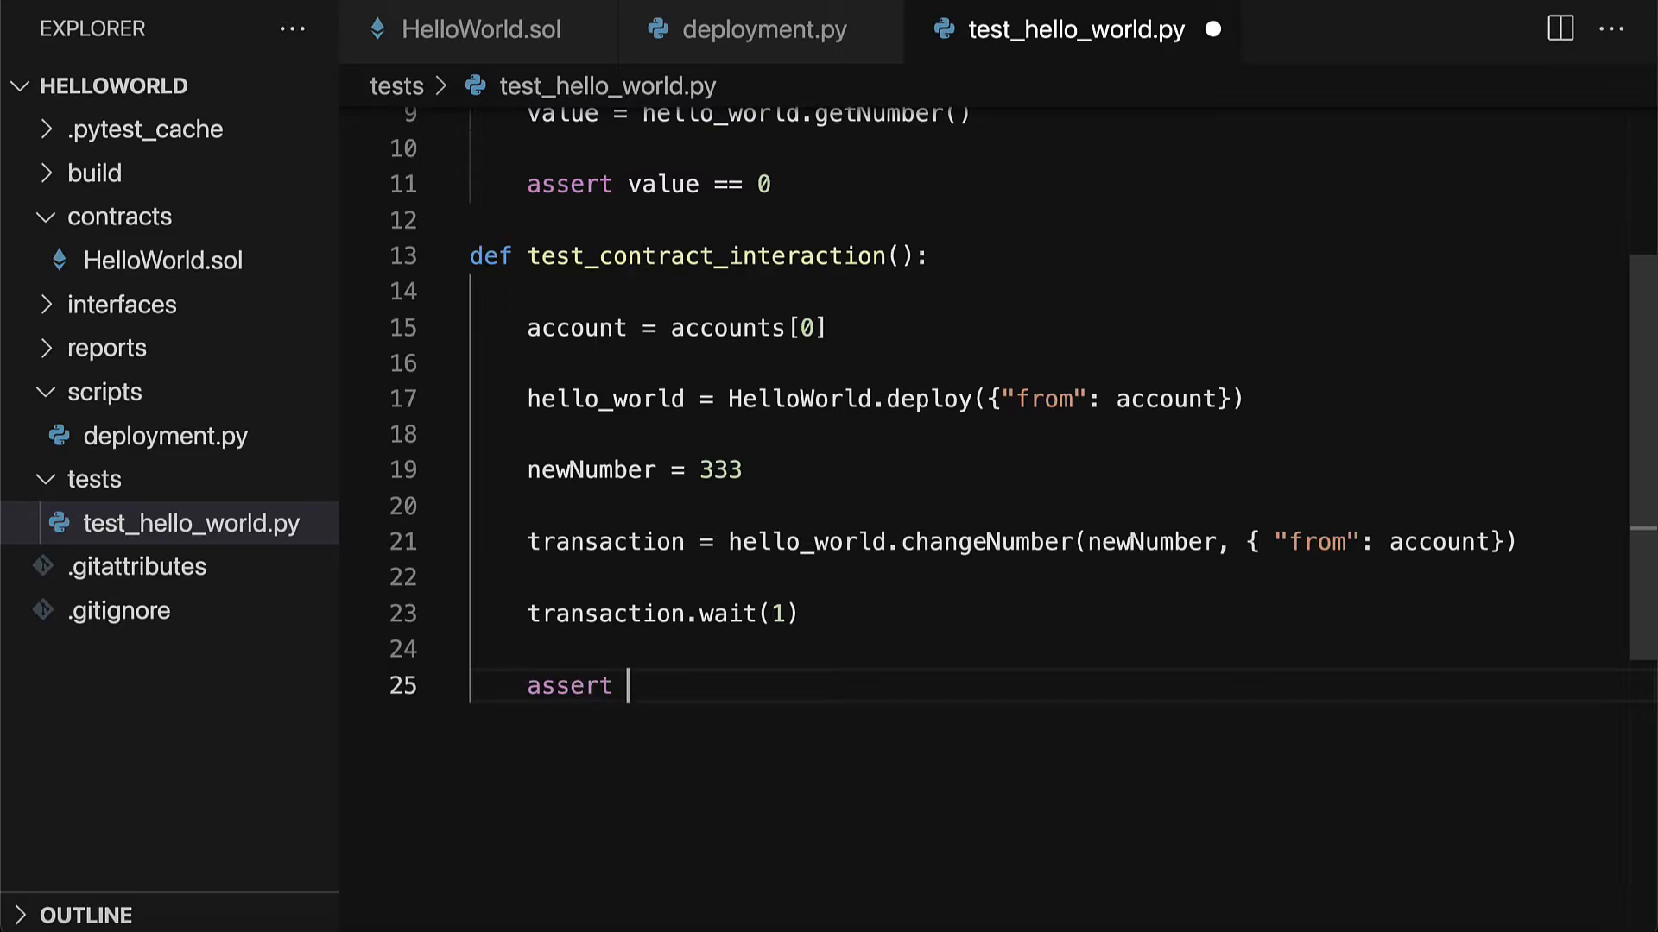
{"action": "type", "text": "newN"}
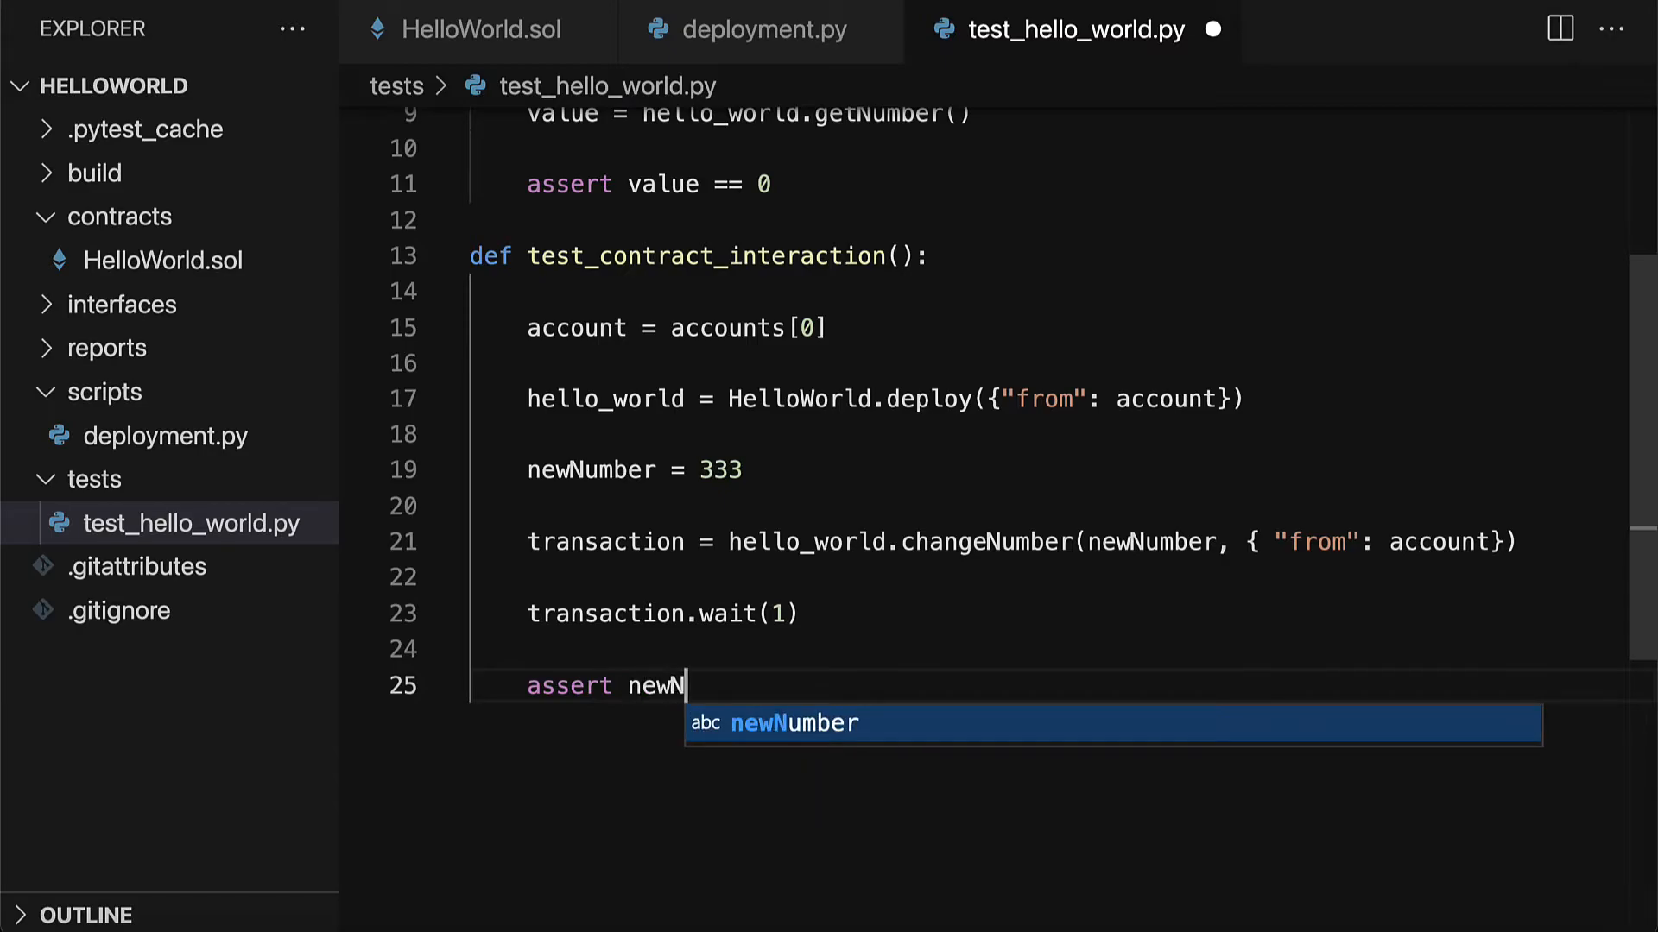
{"action": "key", "text": "Tab"}
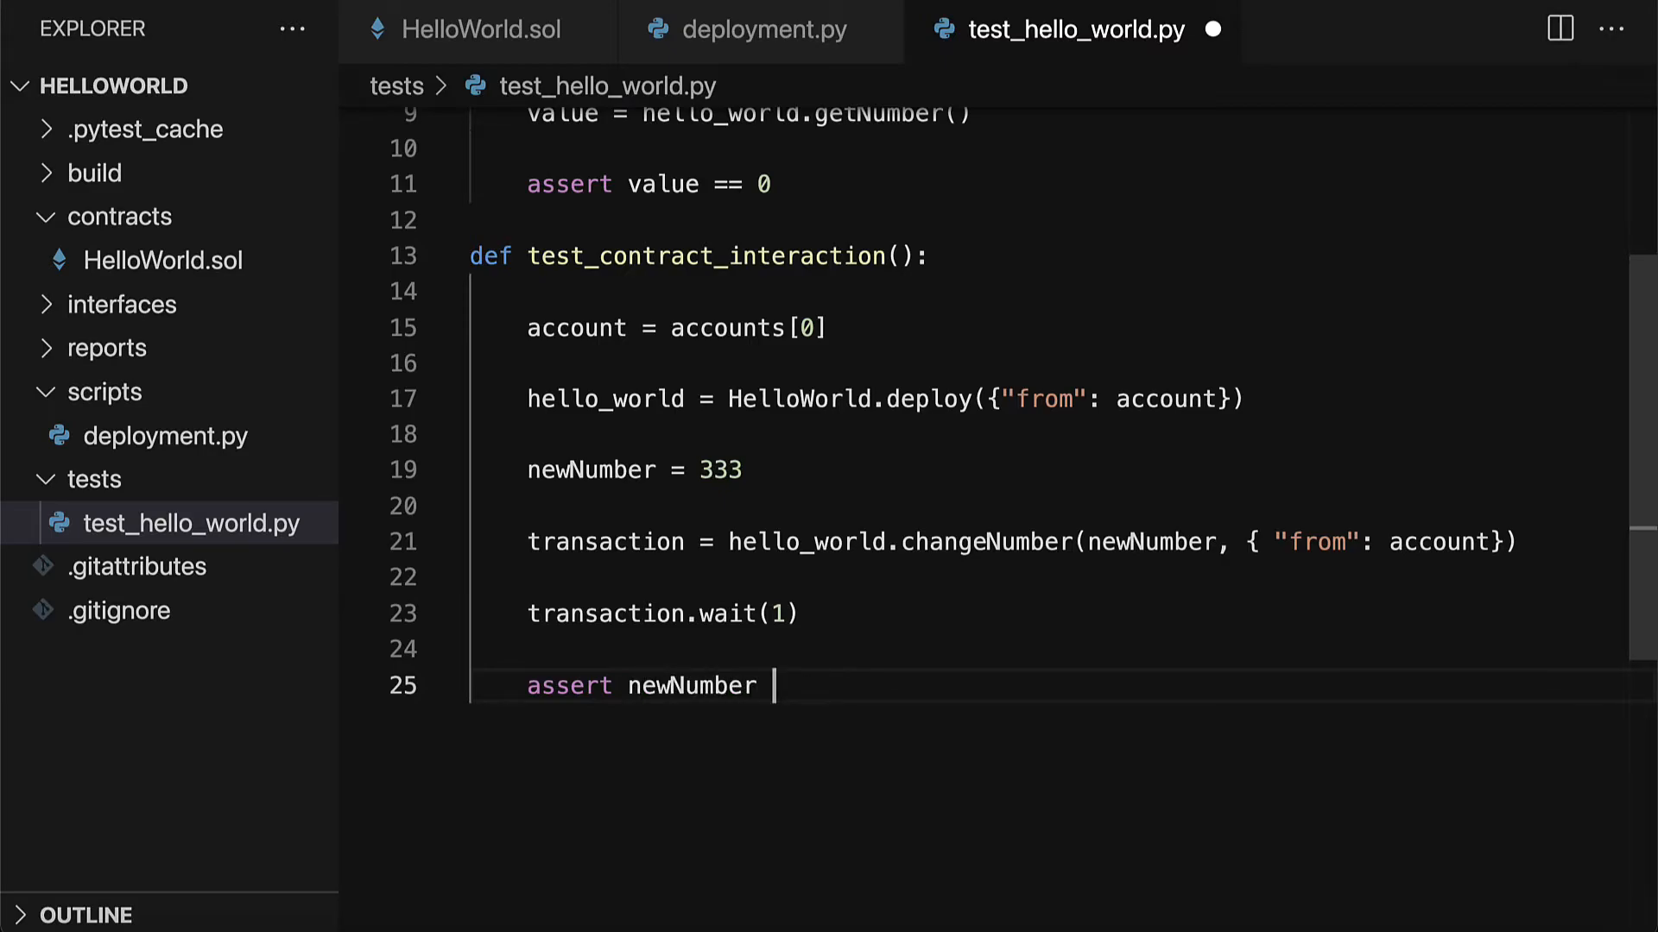
{"action": "type", "text": "=="}
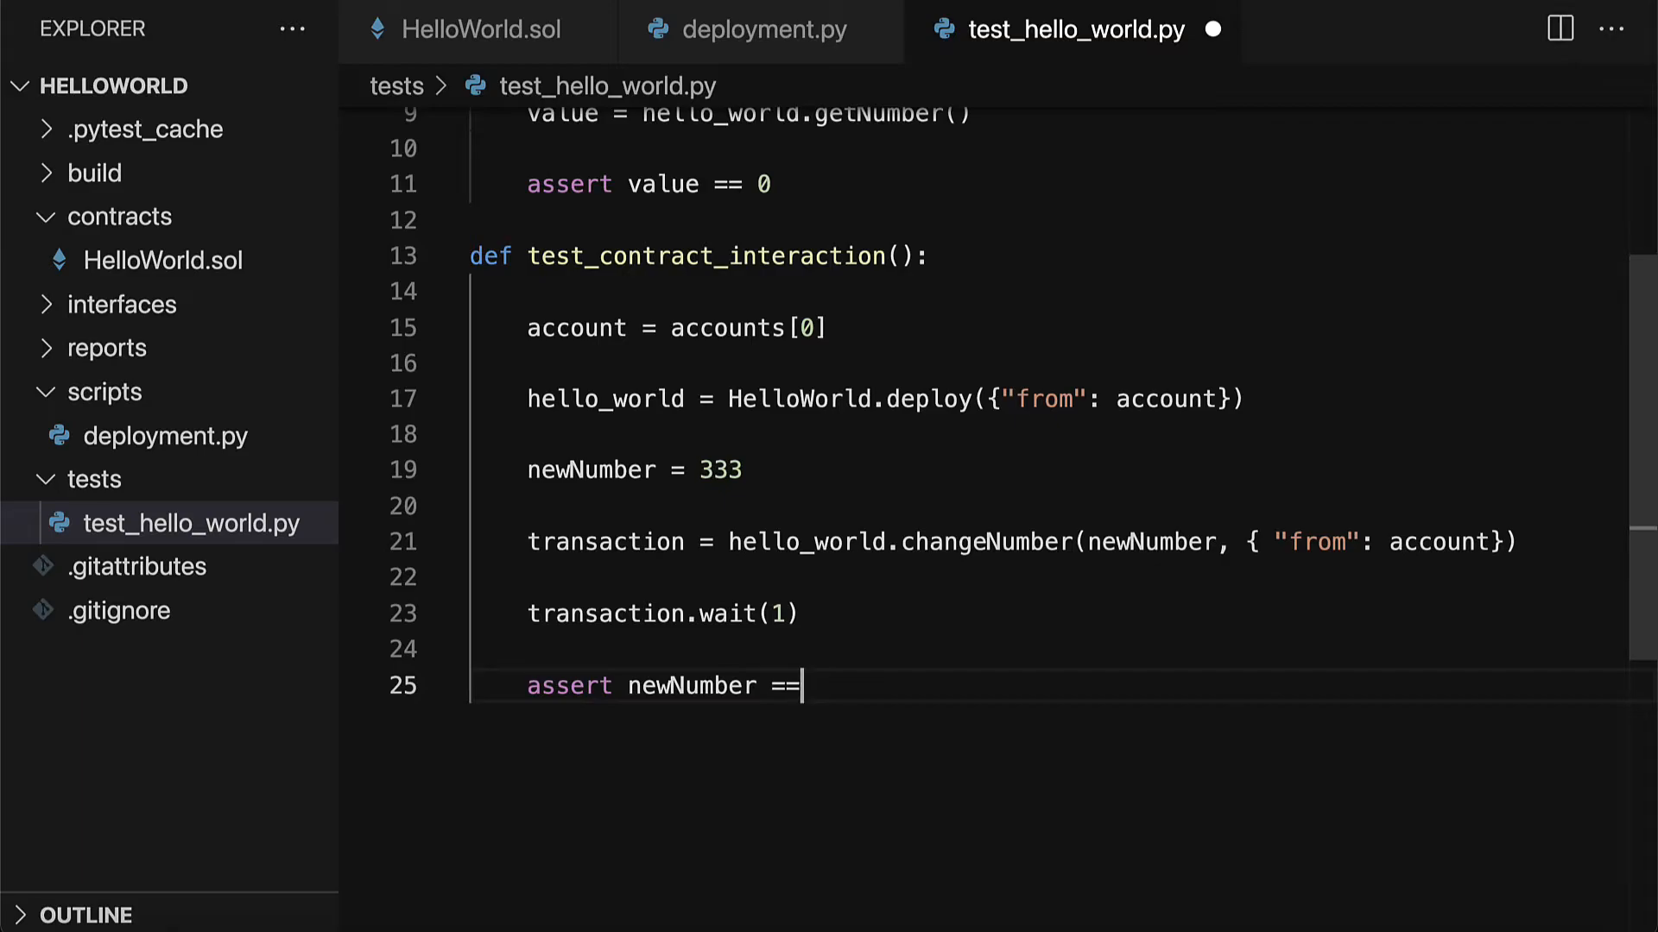
{"action": "type", "text": "hel"}
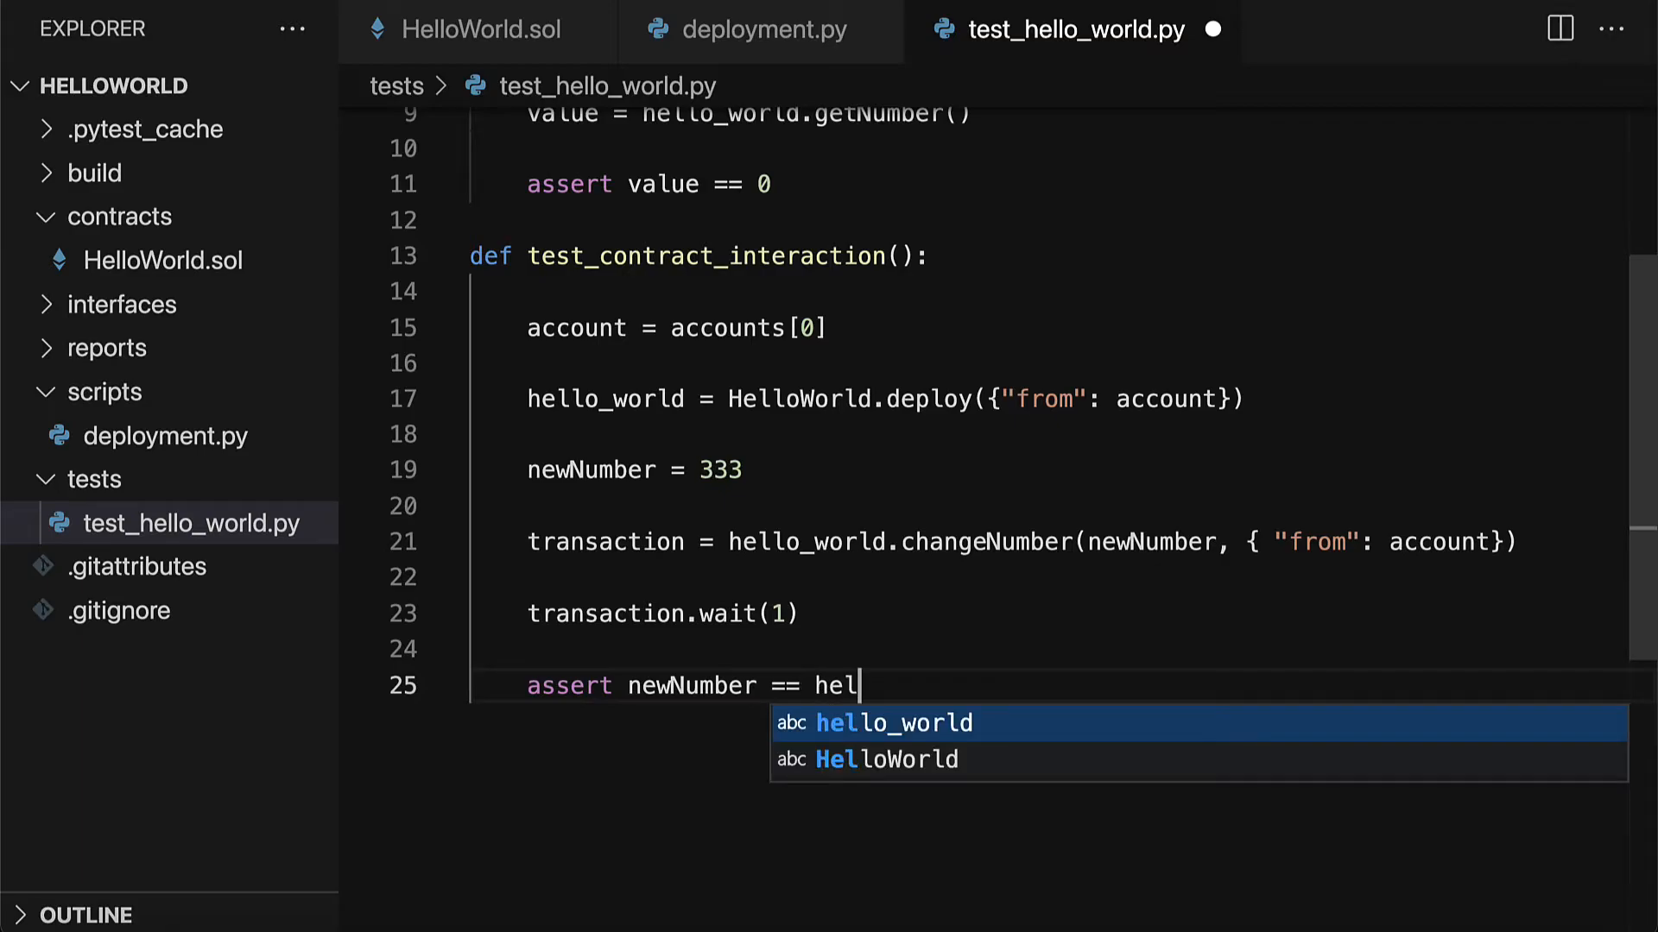
{"action": "type", "text": "lo_world.get"}
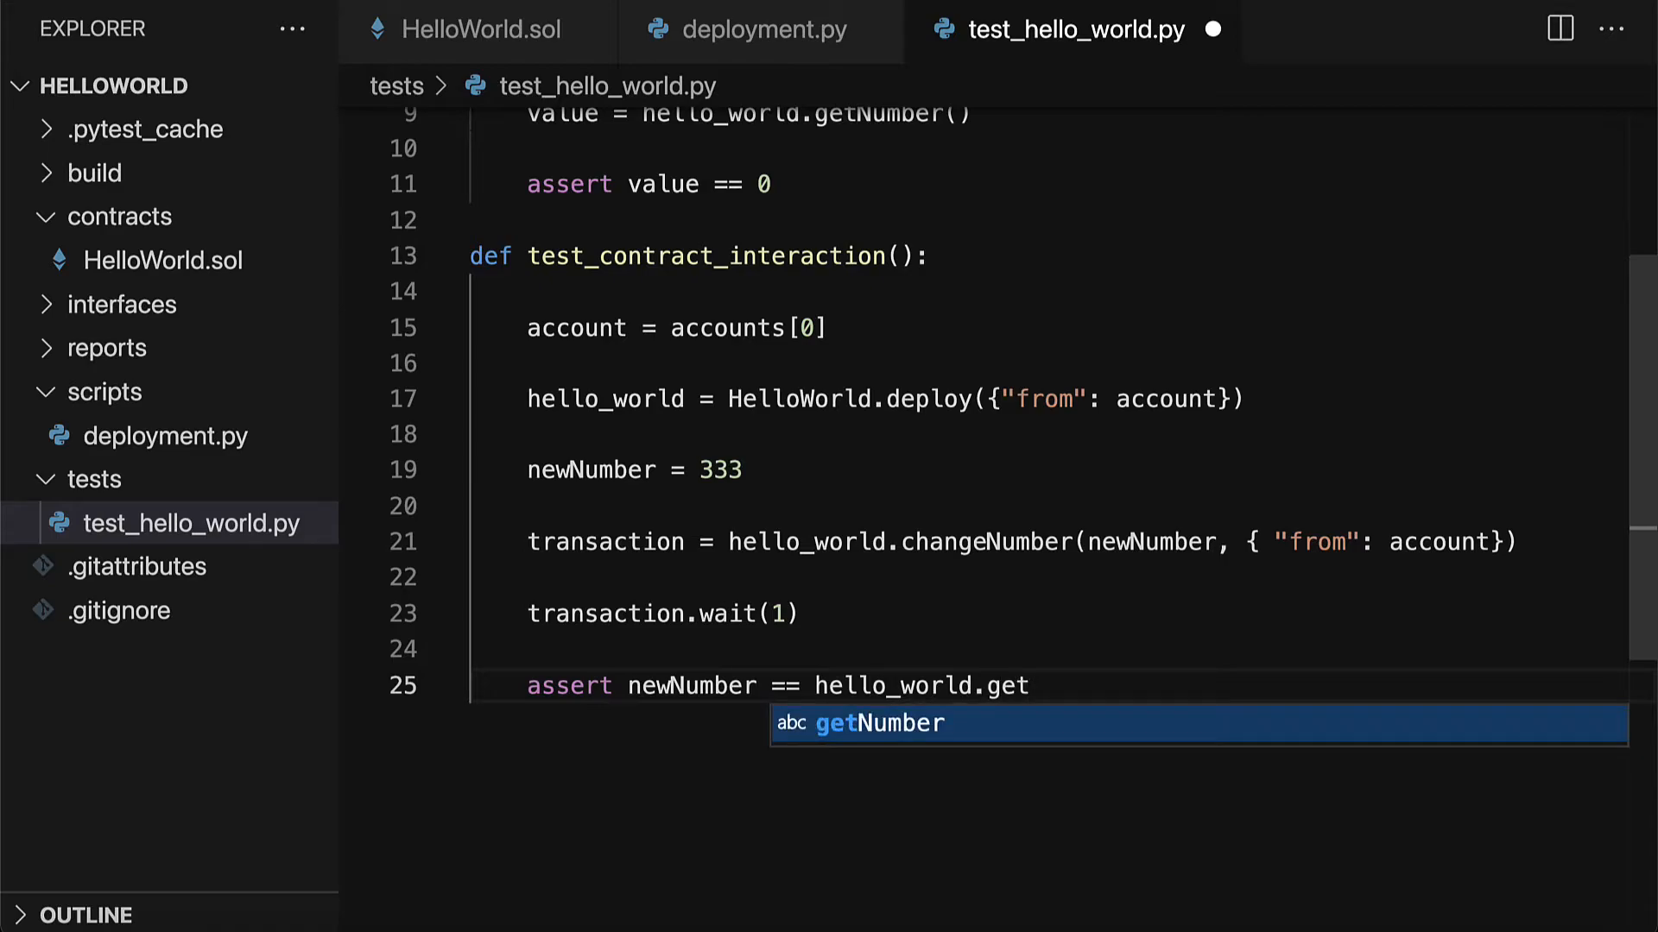
{"action": "key", "text": "Tab"}
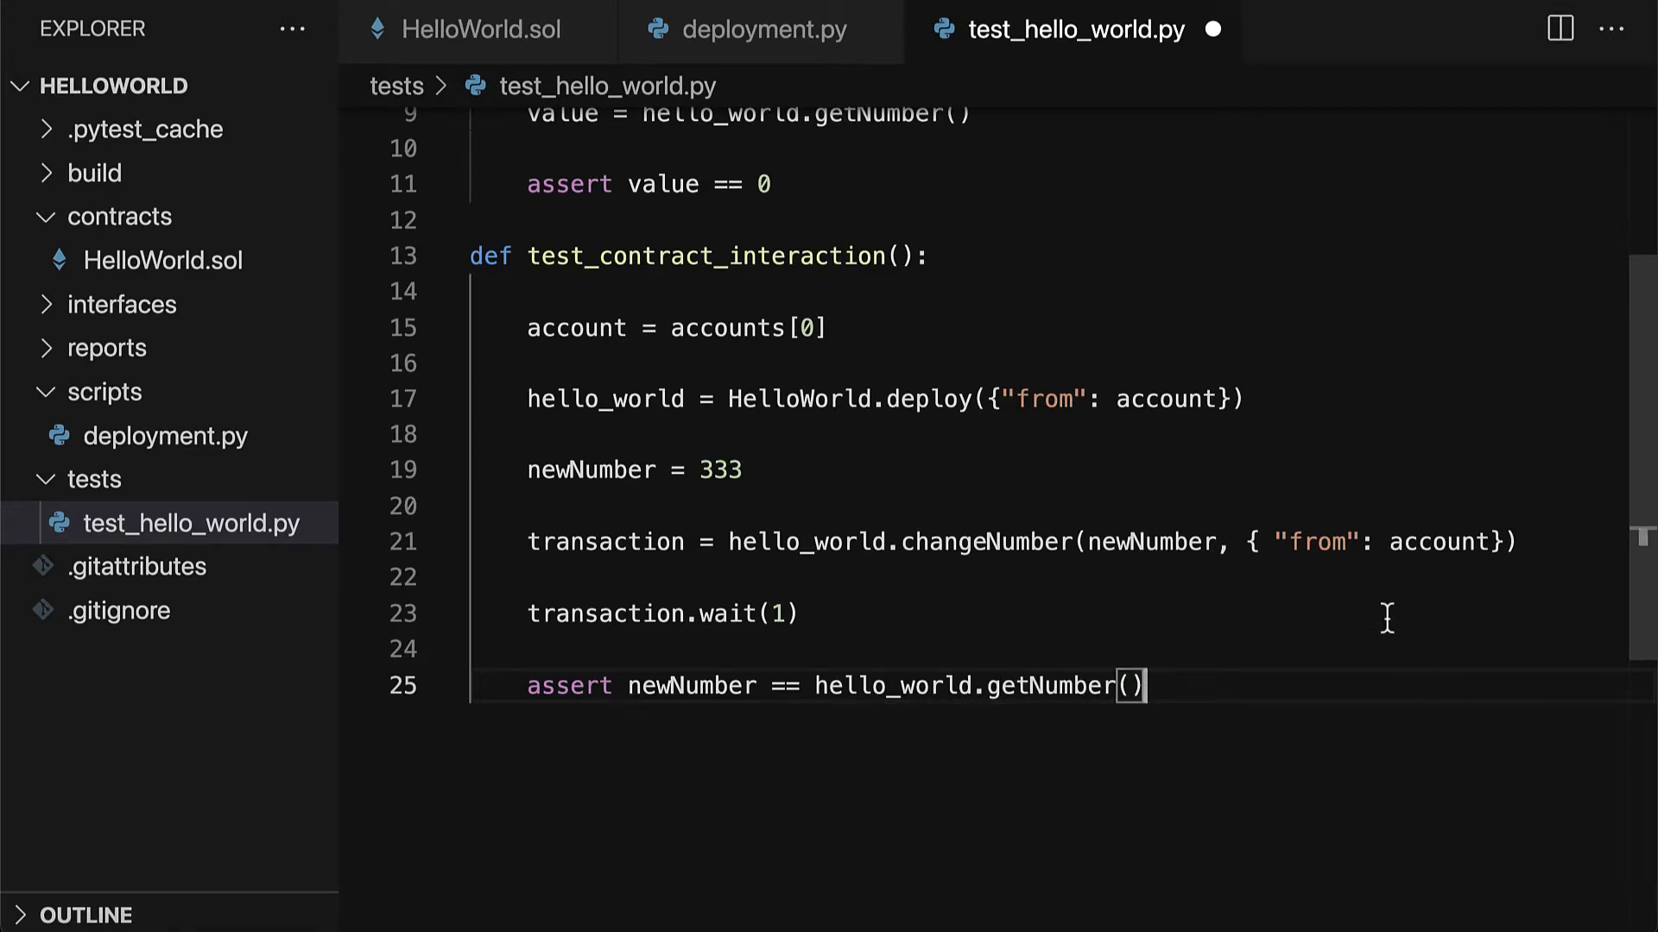
{"action": "double_click", "coordinate": [840, 685]}
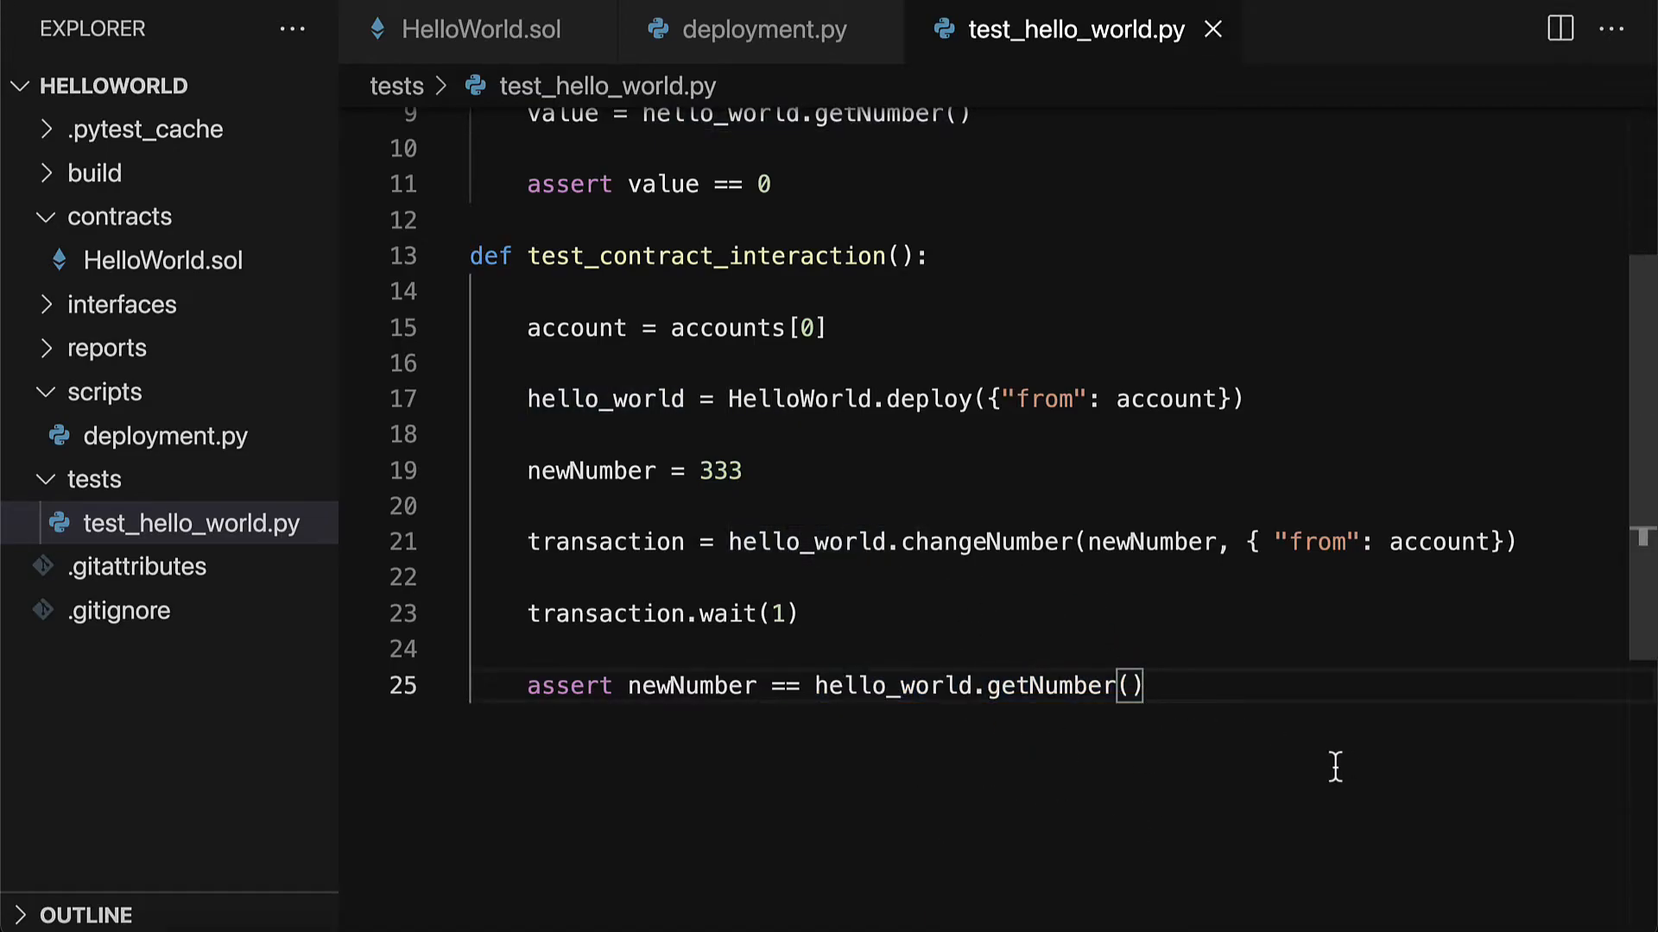
{"action": "mouse_move", "coordinate": [651, 425]}
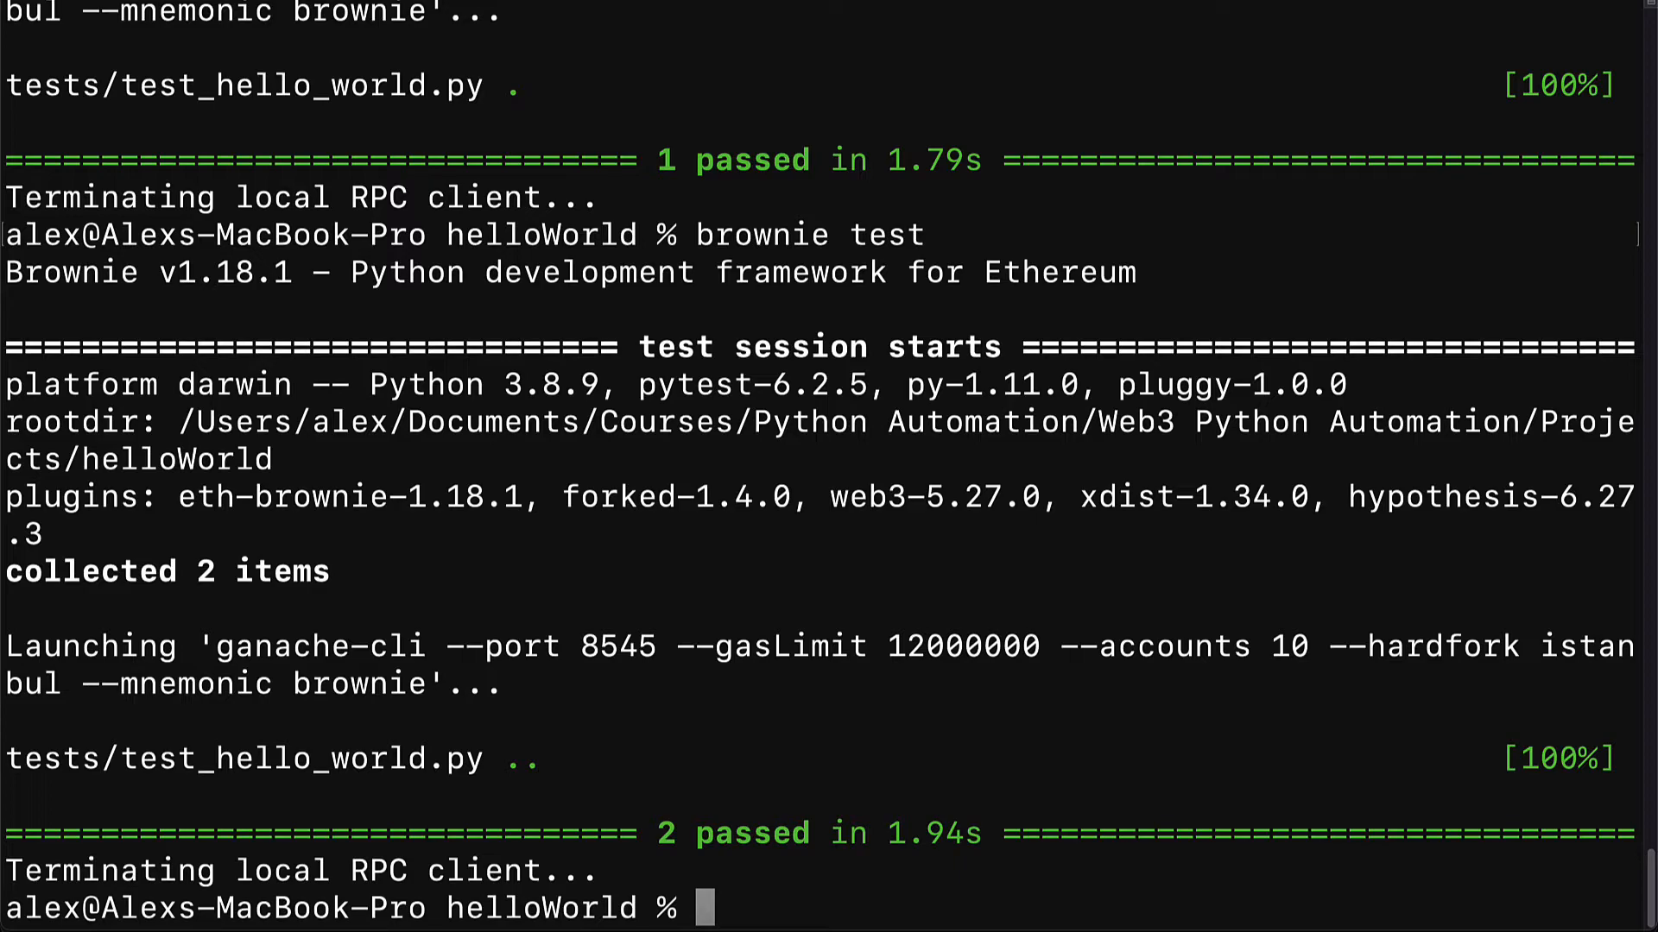
Highlight the '2 passed' summary in the brownie test output
{"action": "double_click", "coordinate": [664, 834]}
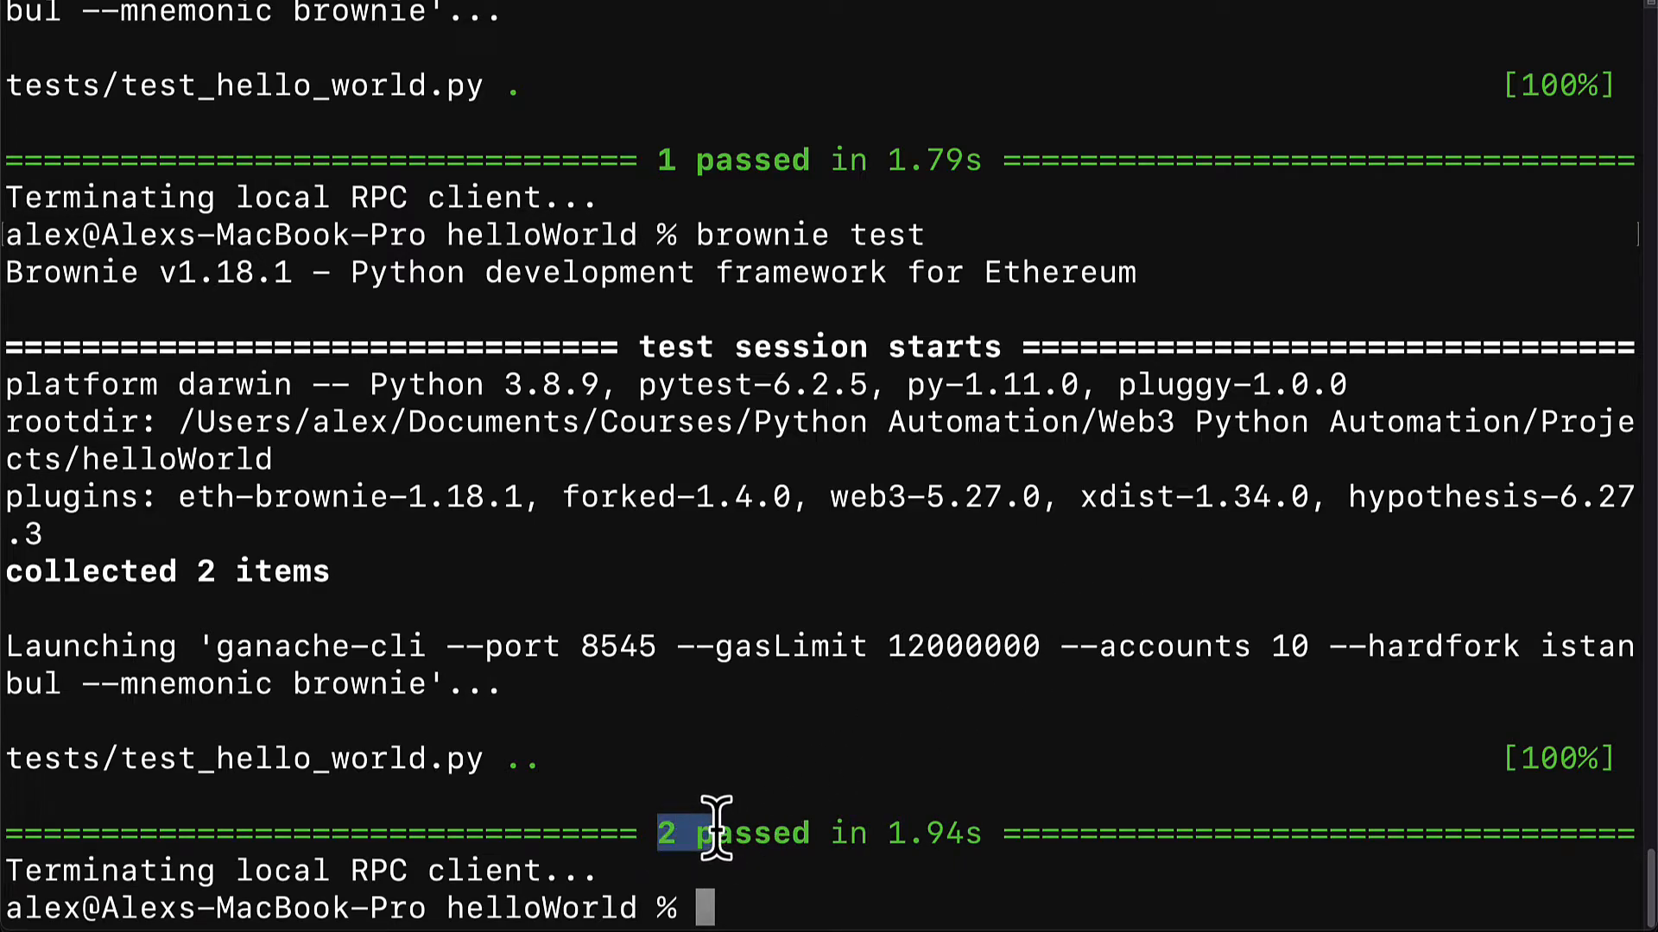
{"action": "left_click_drag", "start_coordinate": [666, 833], "coordinate": [961, 833]}
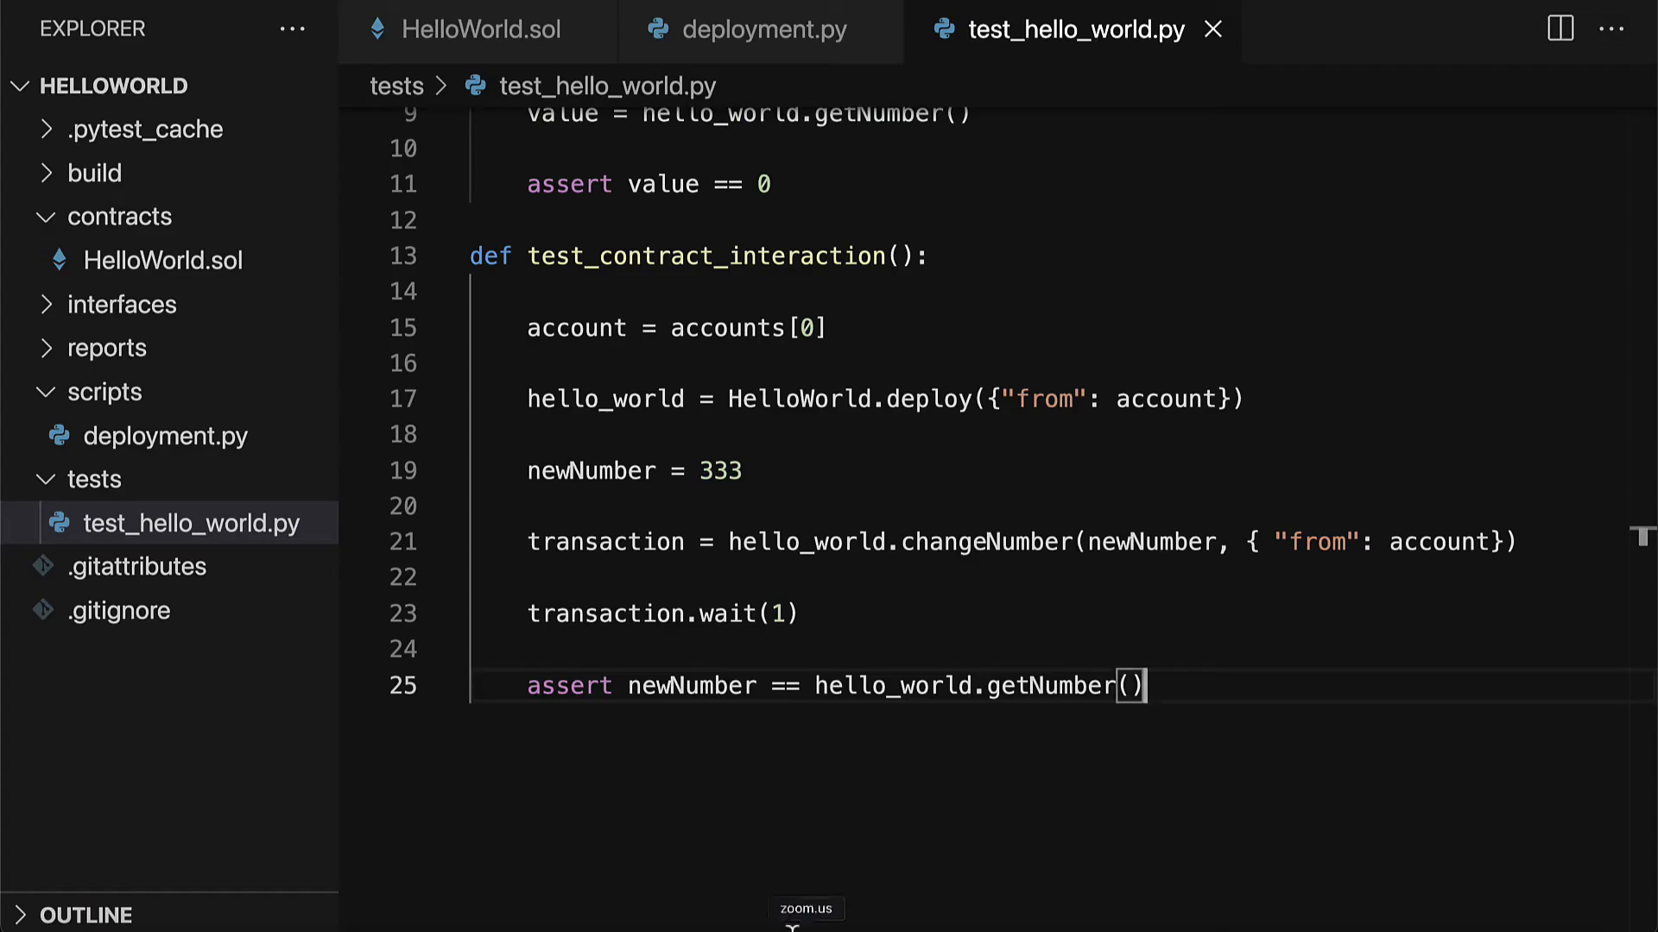
Replace newNumber in the assertion with 444
{"action": "double_click", "coordinate": [689, 684]}
{"action": "type", "text": "444"}
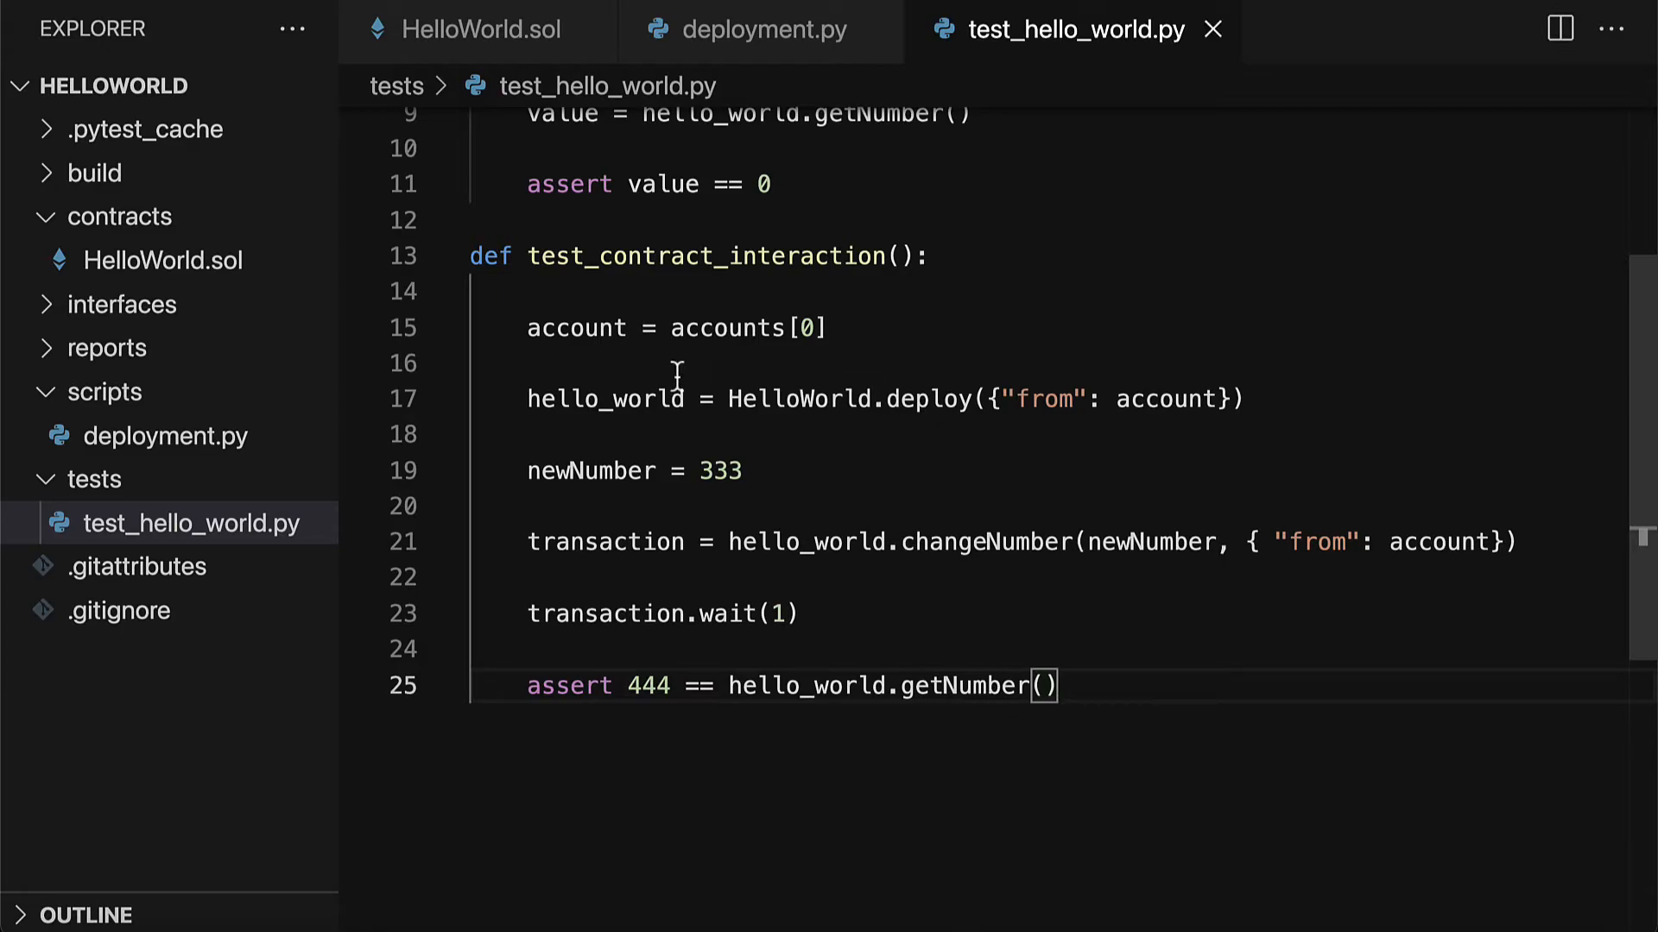
{"action": "double_click", "coordinate": [541, 470]}
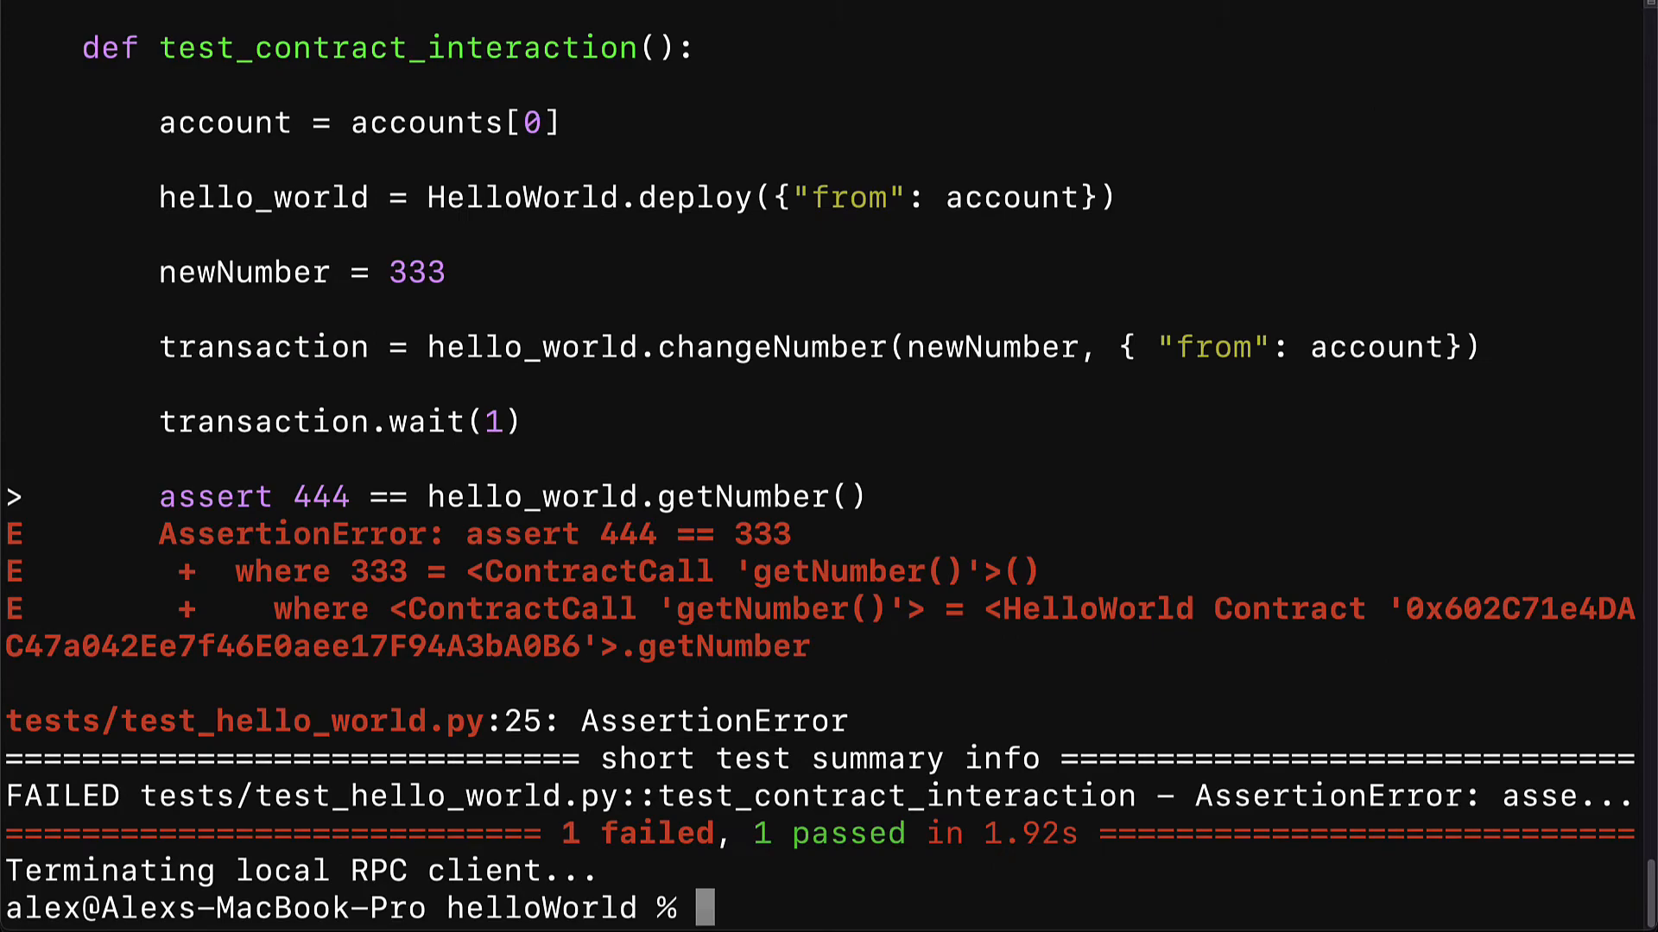
{"action": "mouse_move", "coordinate": [660, 534]}
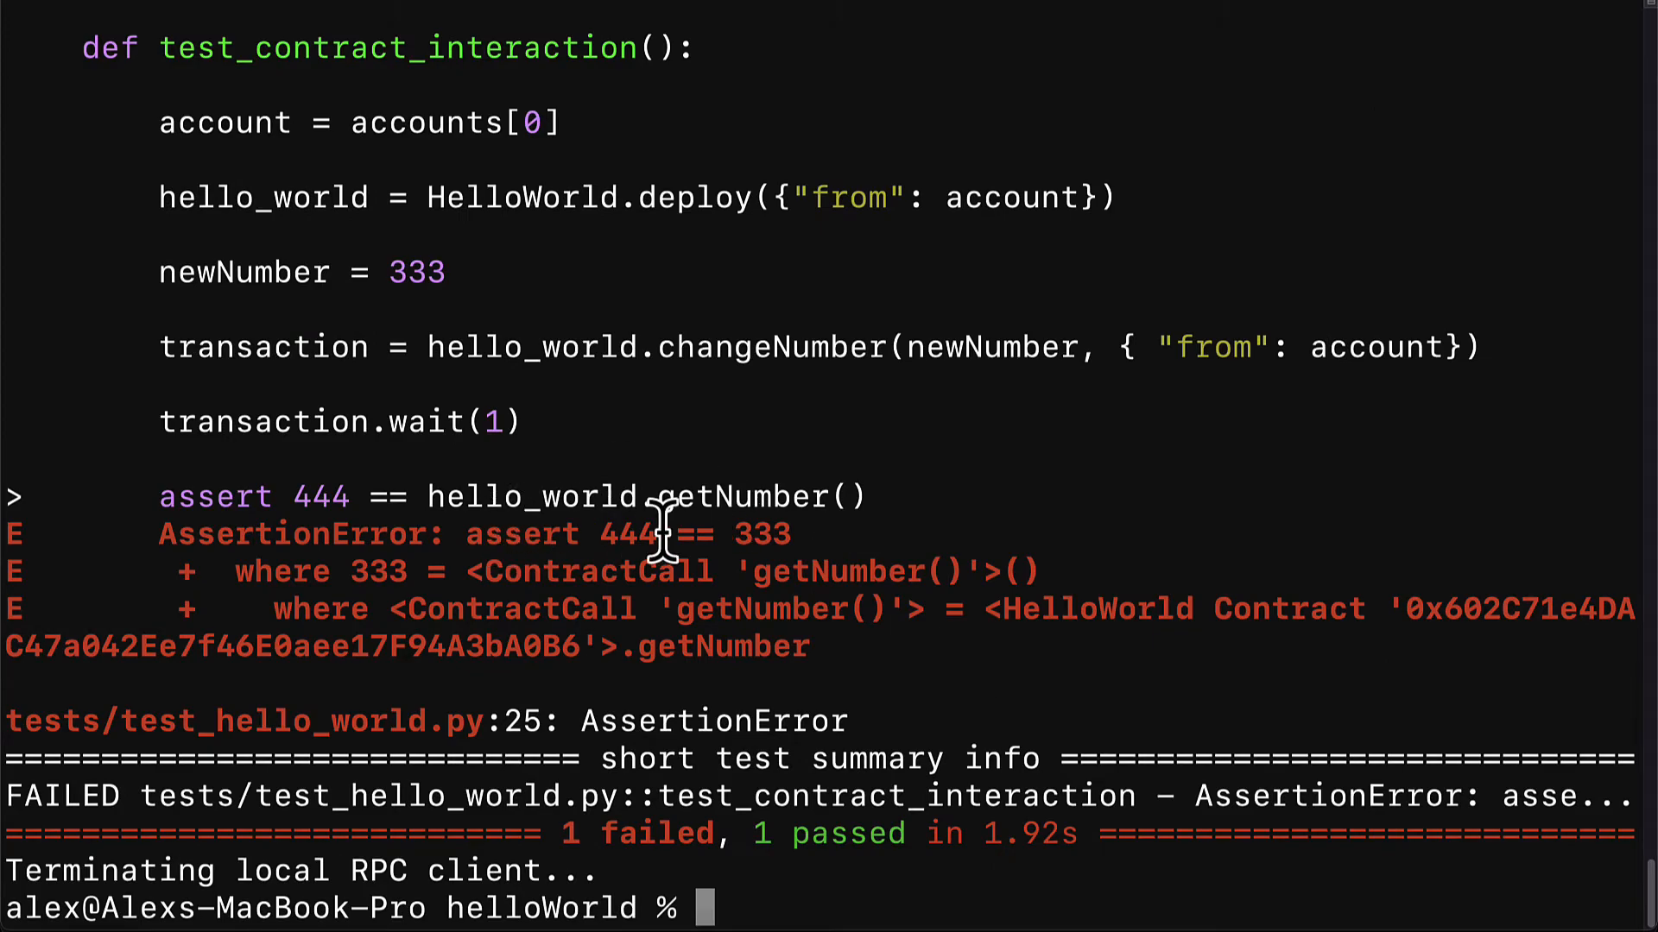
{"action": "mouse_move", "coordinate": [834, 533]}
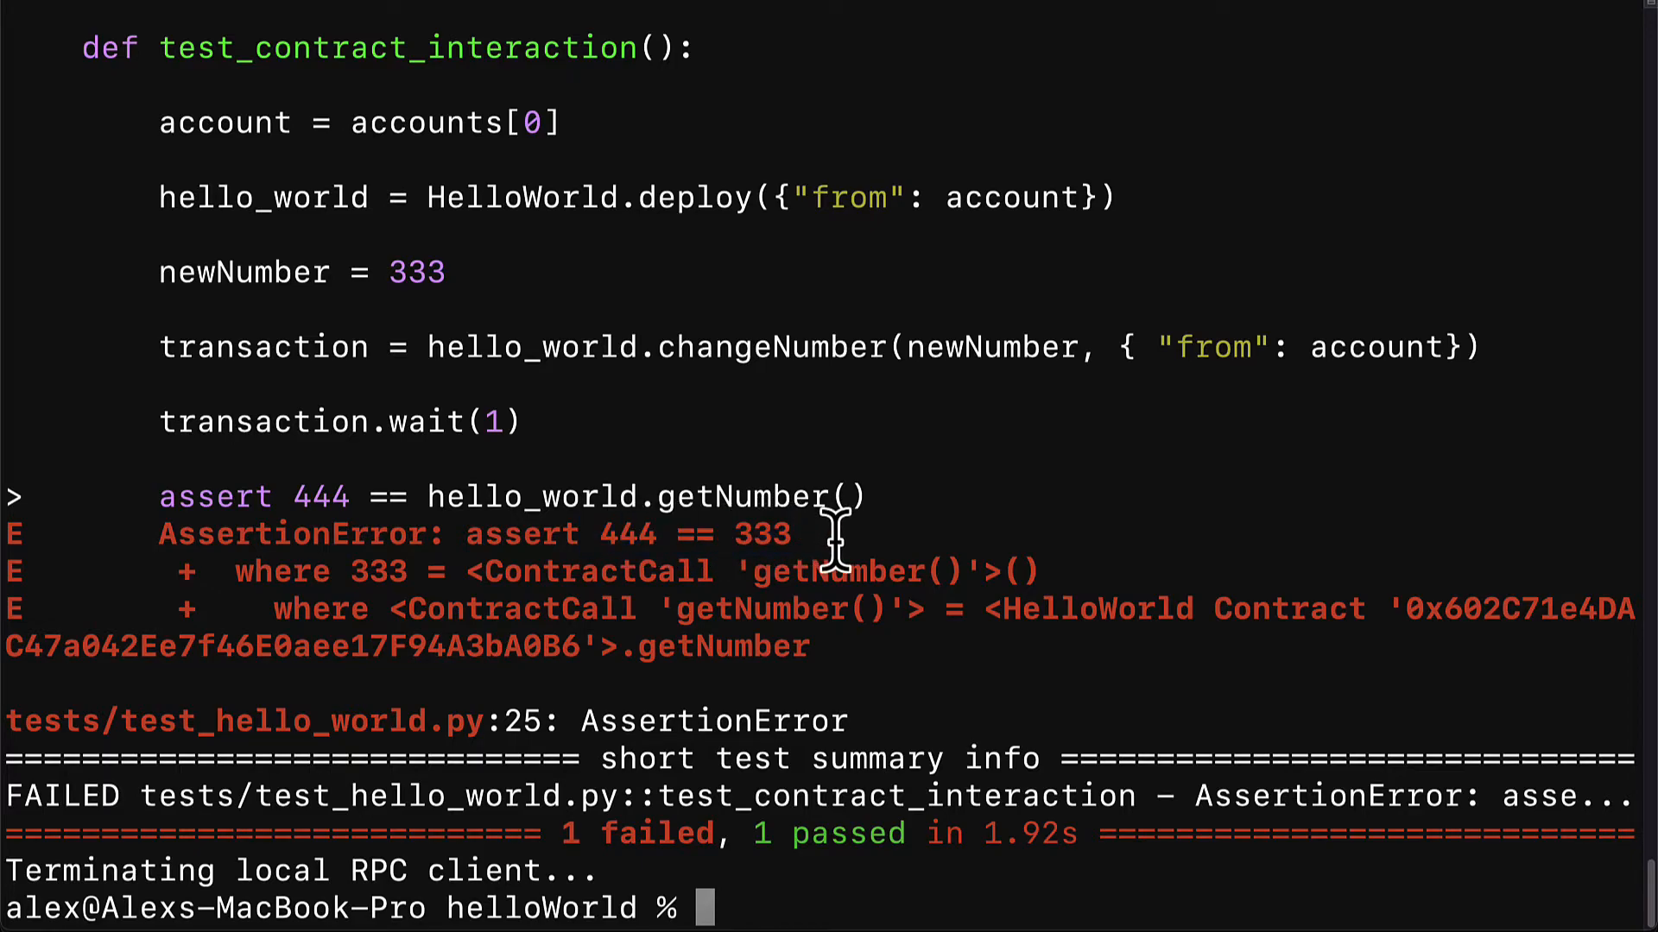
Point out the failing assert 444 == 333, then type newNumber back into the assertion
{"action": "double_click", "coordinate": [377, 571]}
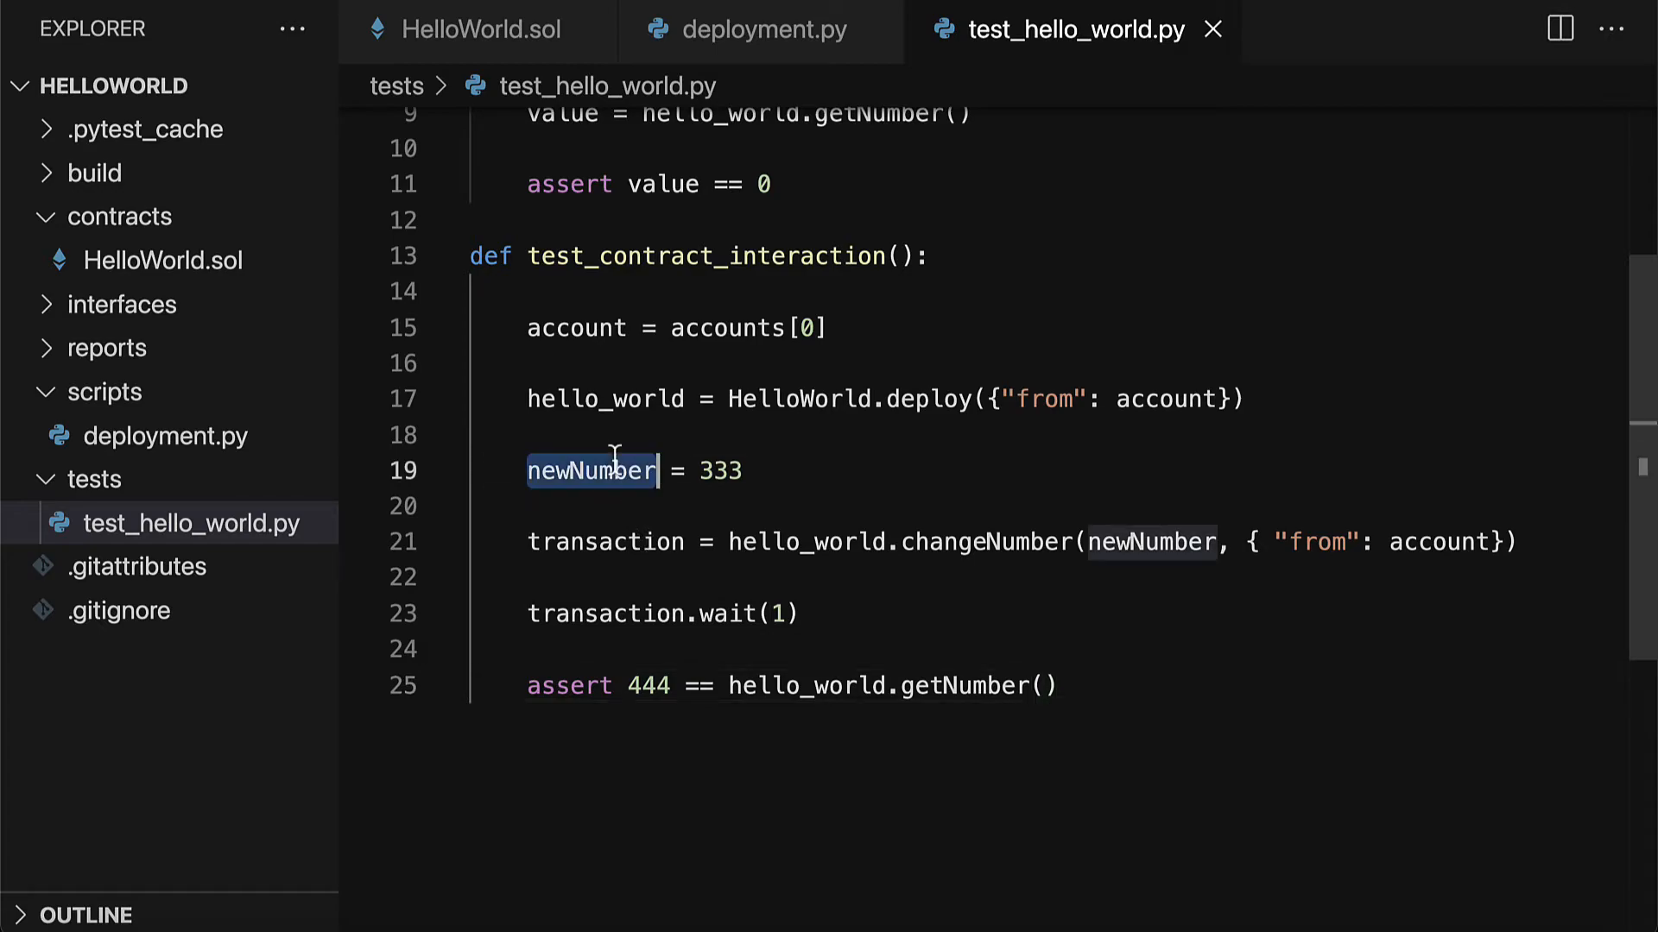
{"action": "type", "text": "newNumber"}
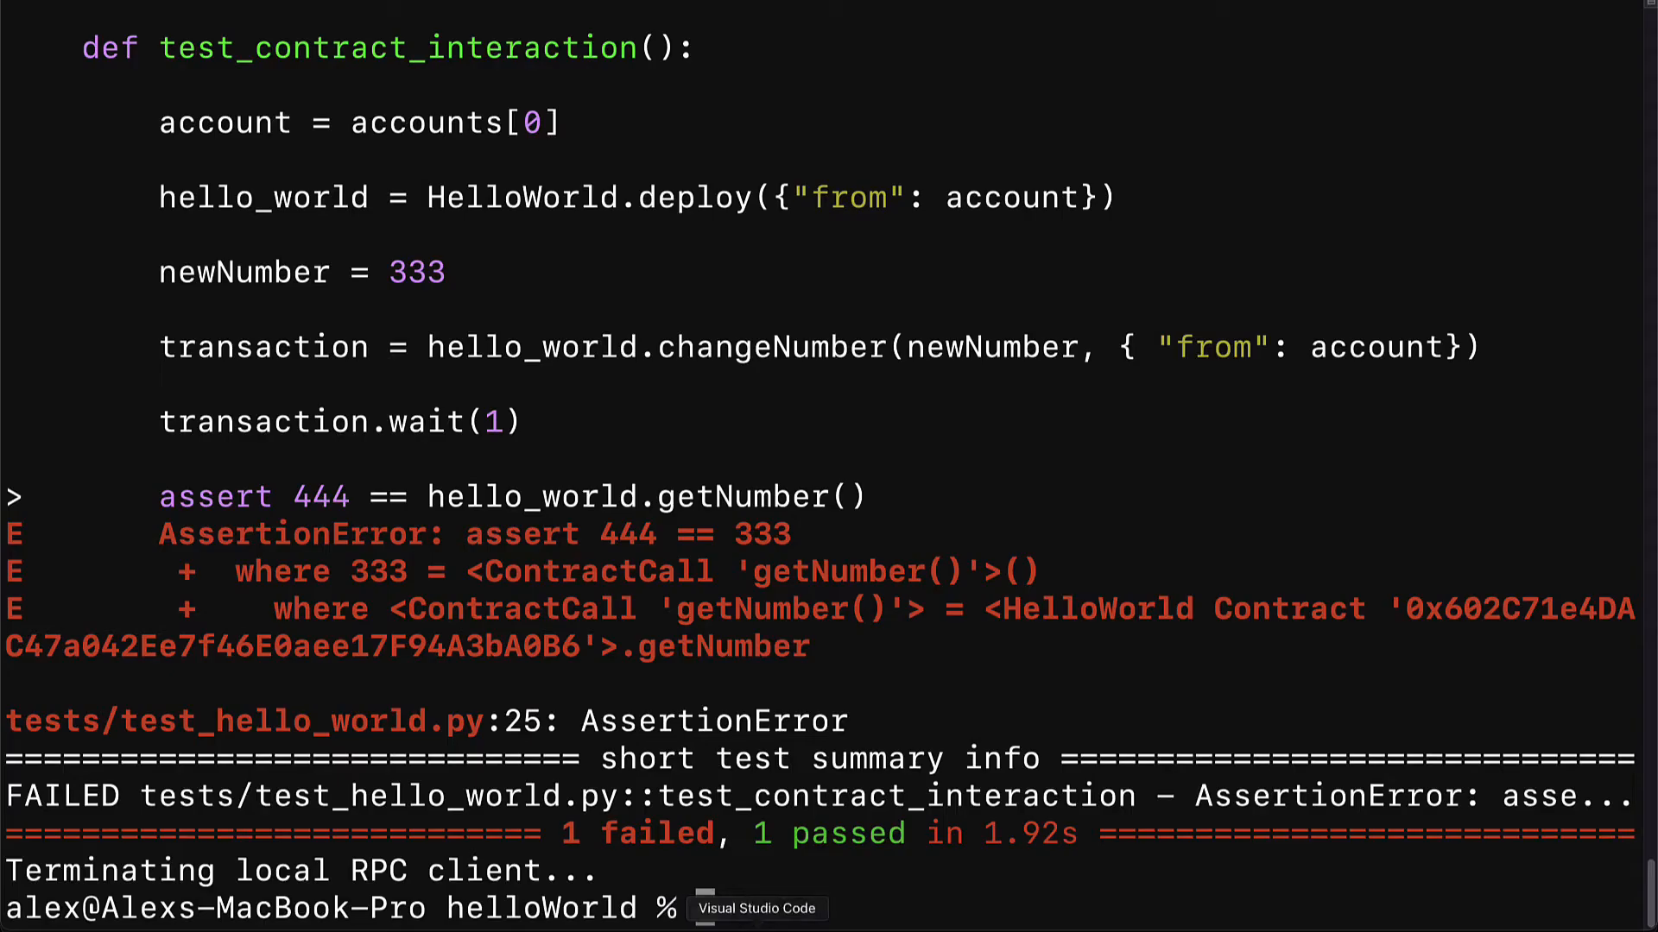
Run brownie test again and highlight the 2 passed result
{"action": "type", "text": "brownie test"}
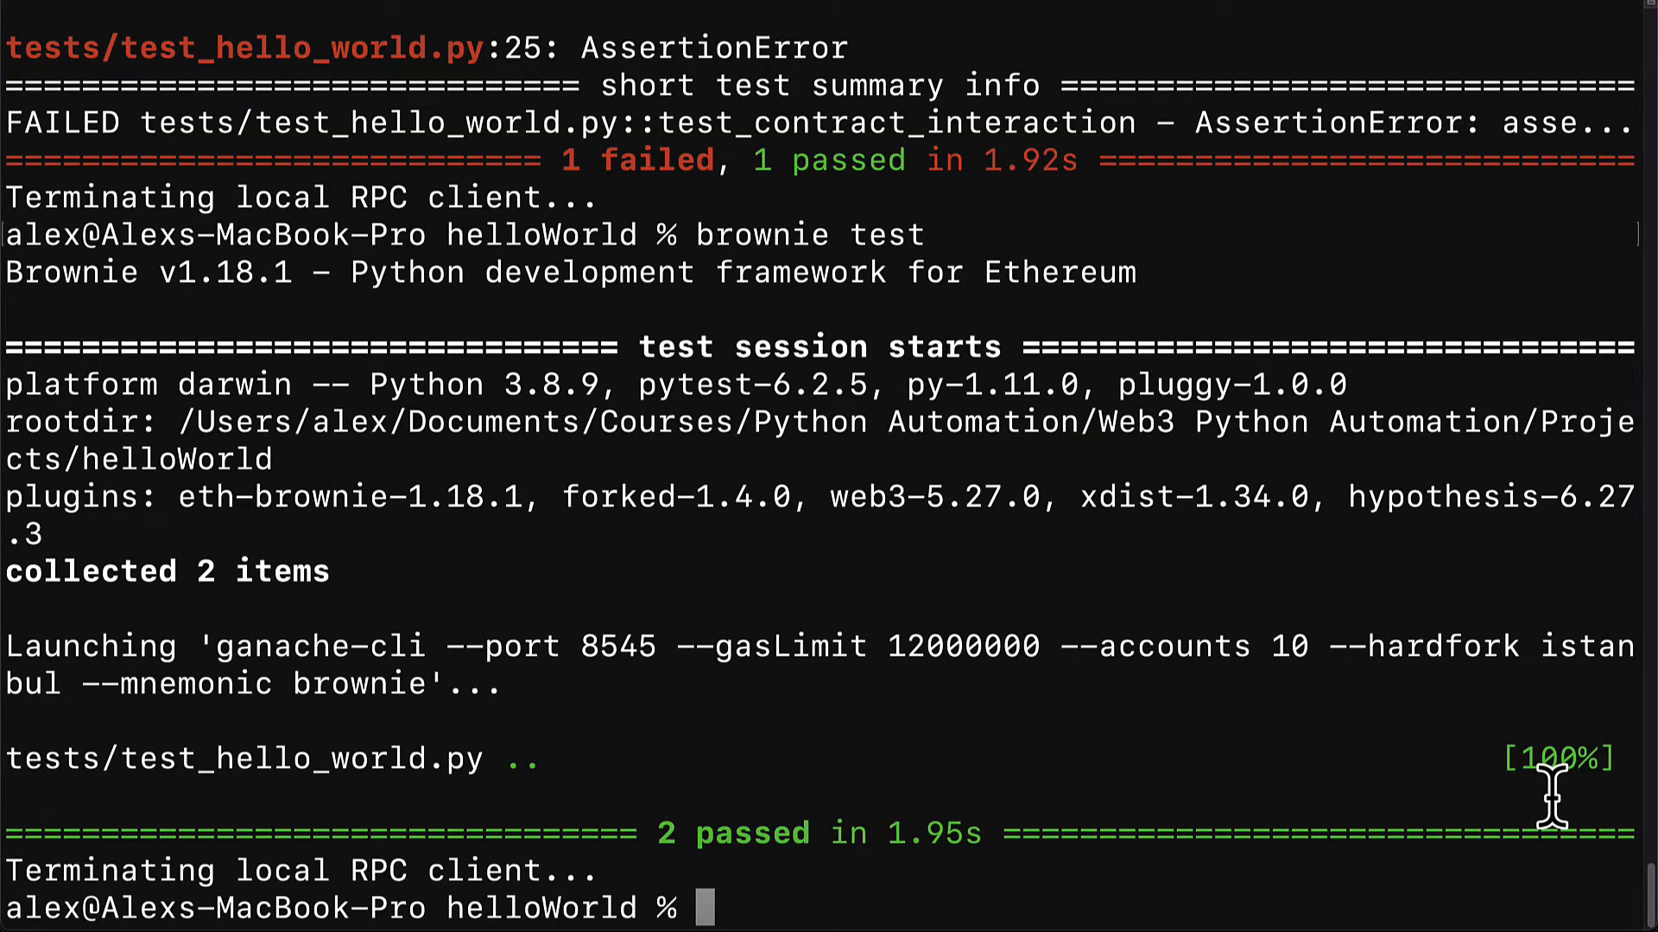
{"action": "double_click", "coordinate": [729, 834]}
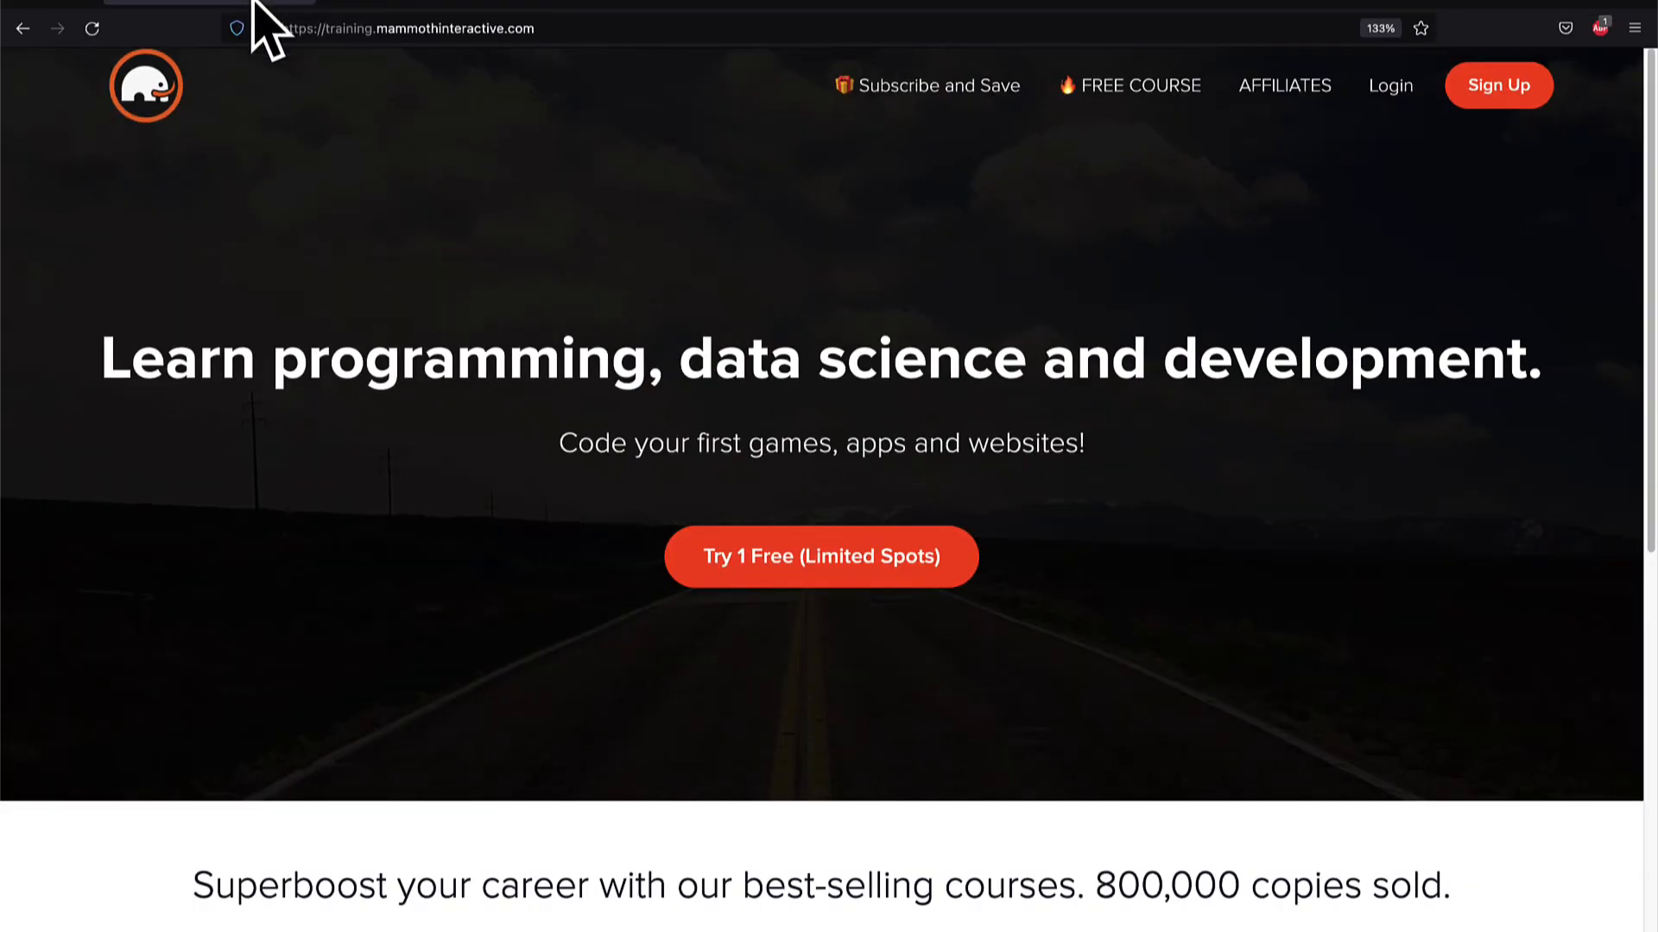
Scroll through the Mammoth Interactive home page and the course catalogue cards
{"action": "scroll", "scroll_direction": "down", "scroll_amount": 3}
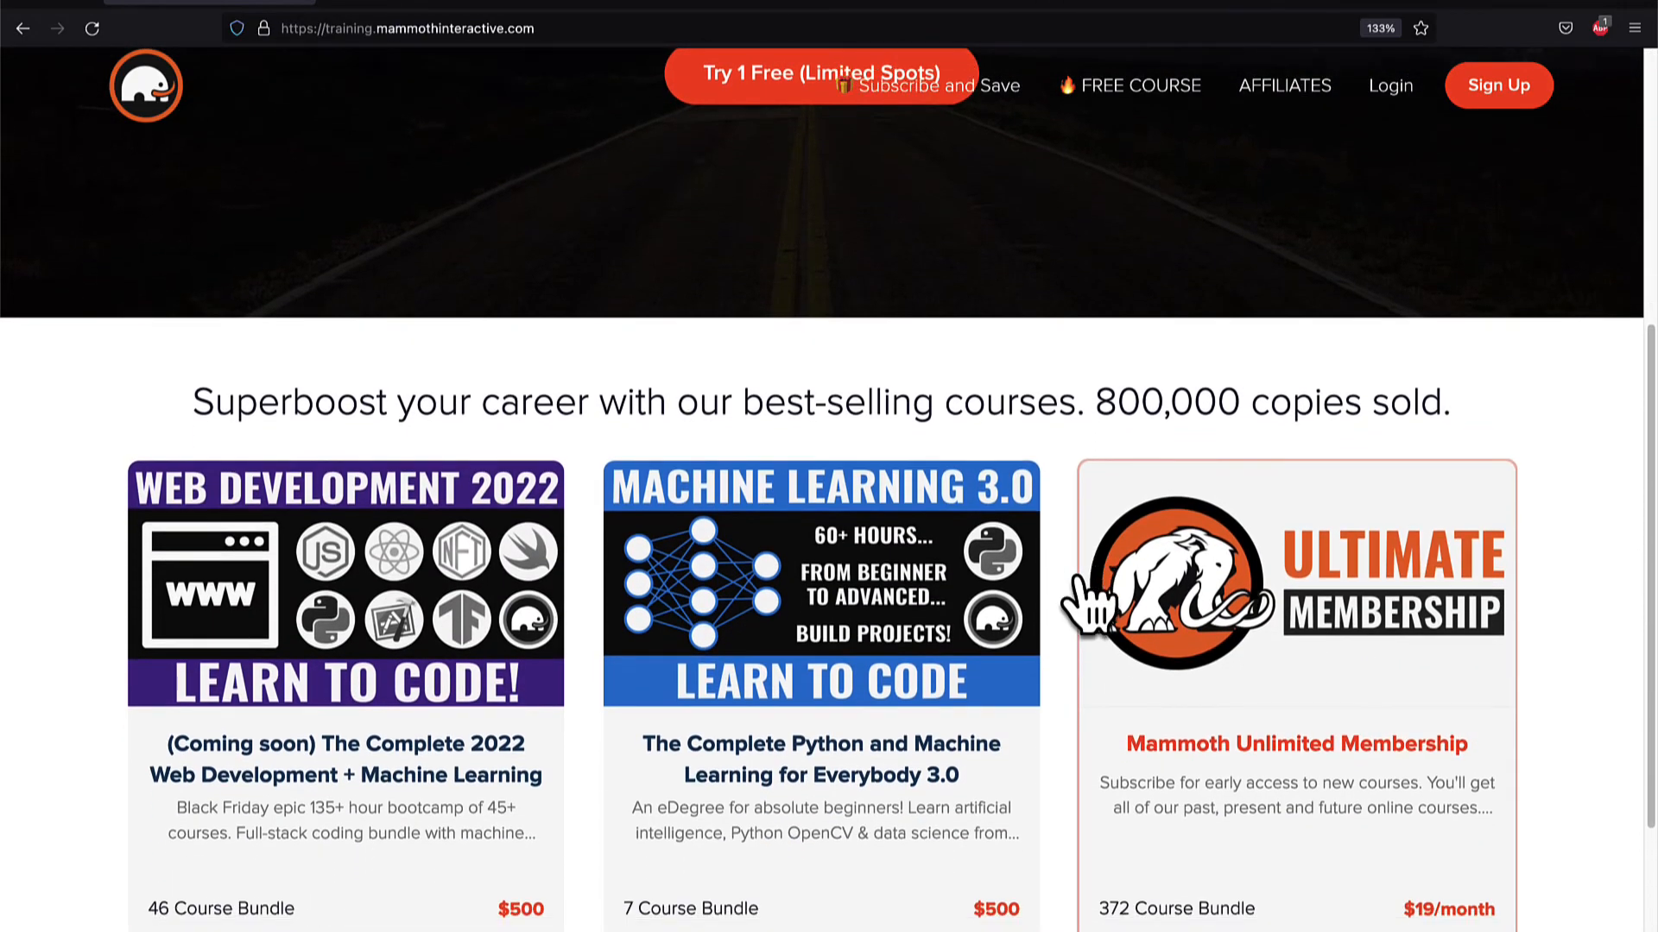
{"action": "scroll", "scroll_direction": "down", "scroll_amount": 3}
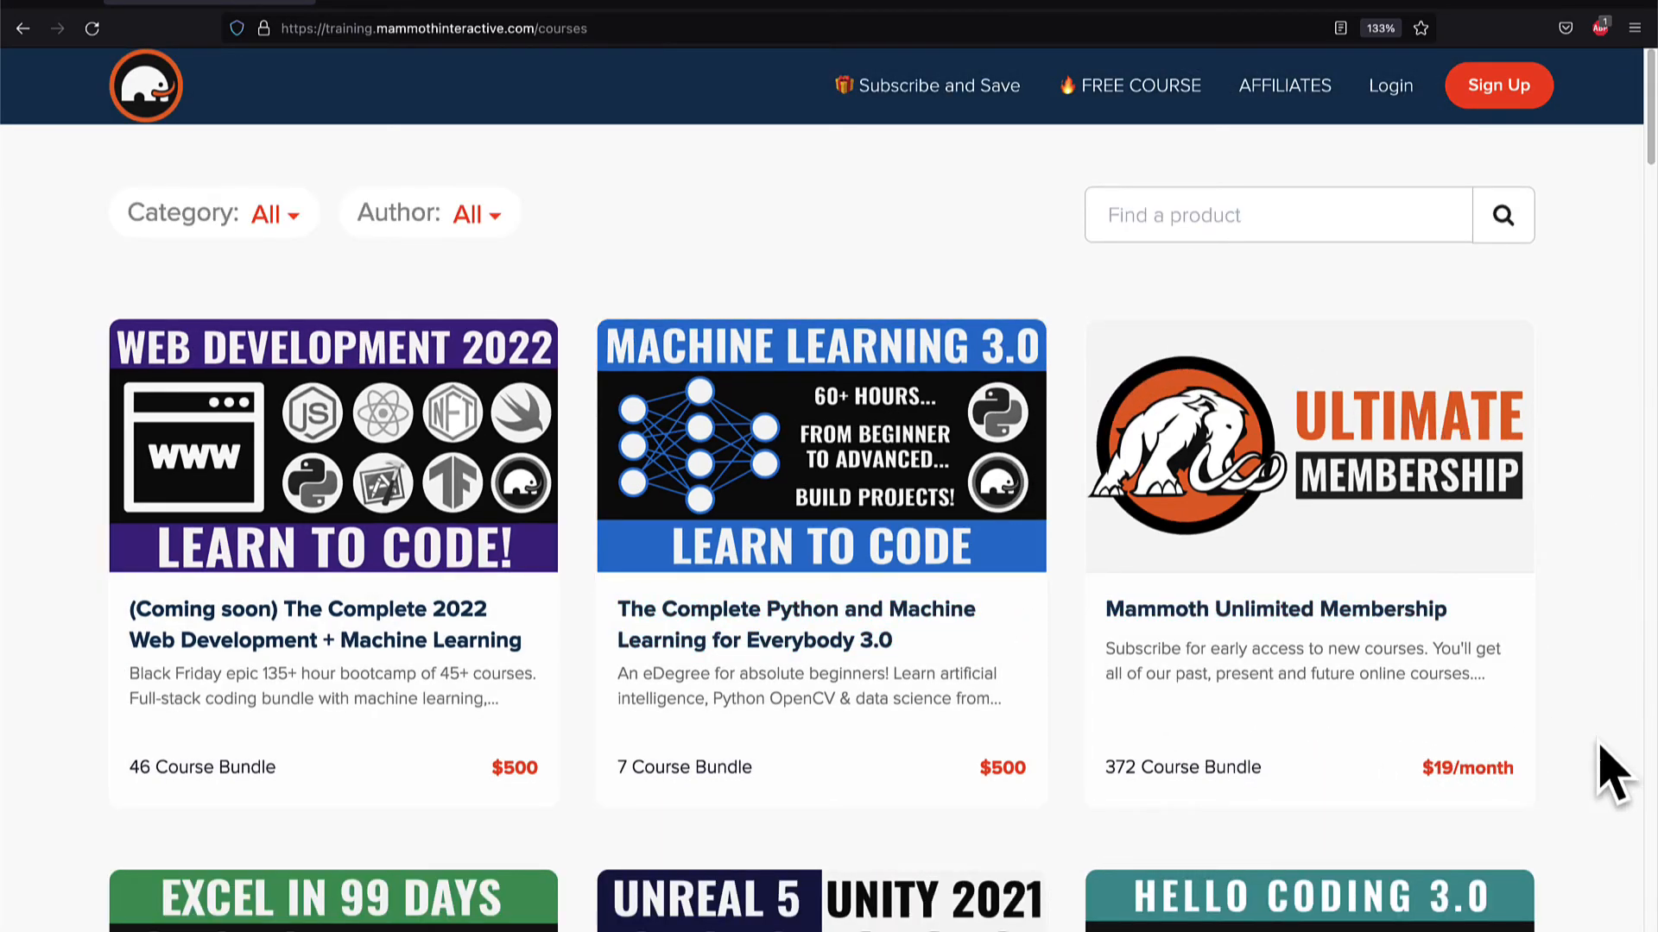
{"action": "scroll", "scroll_direction": "down", "scroll_amount": 3}
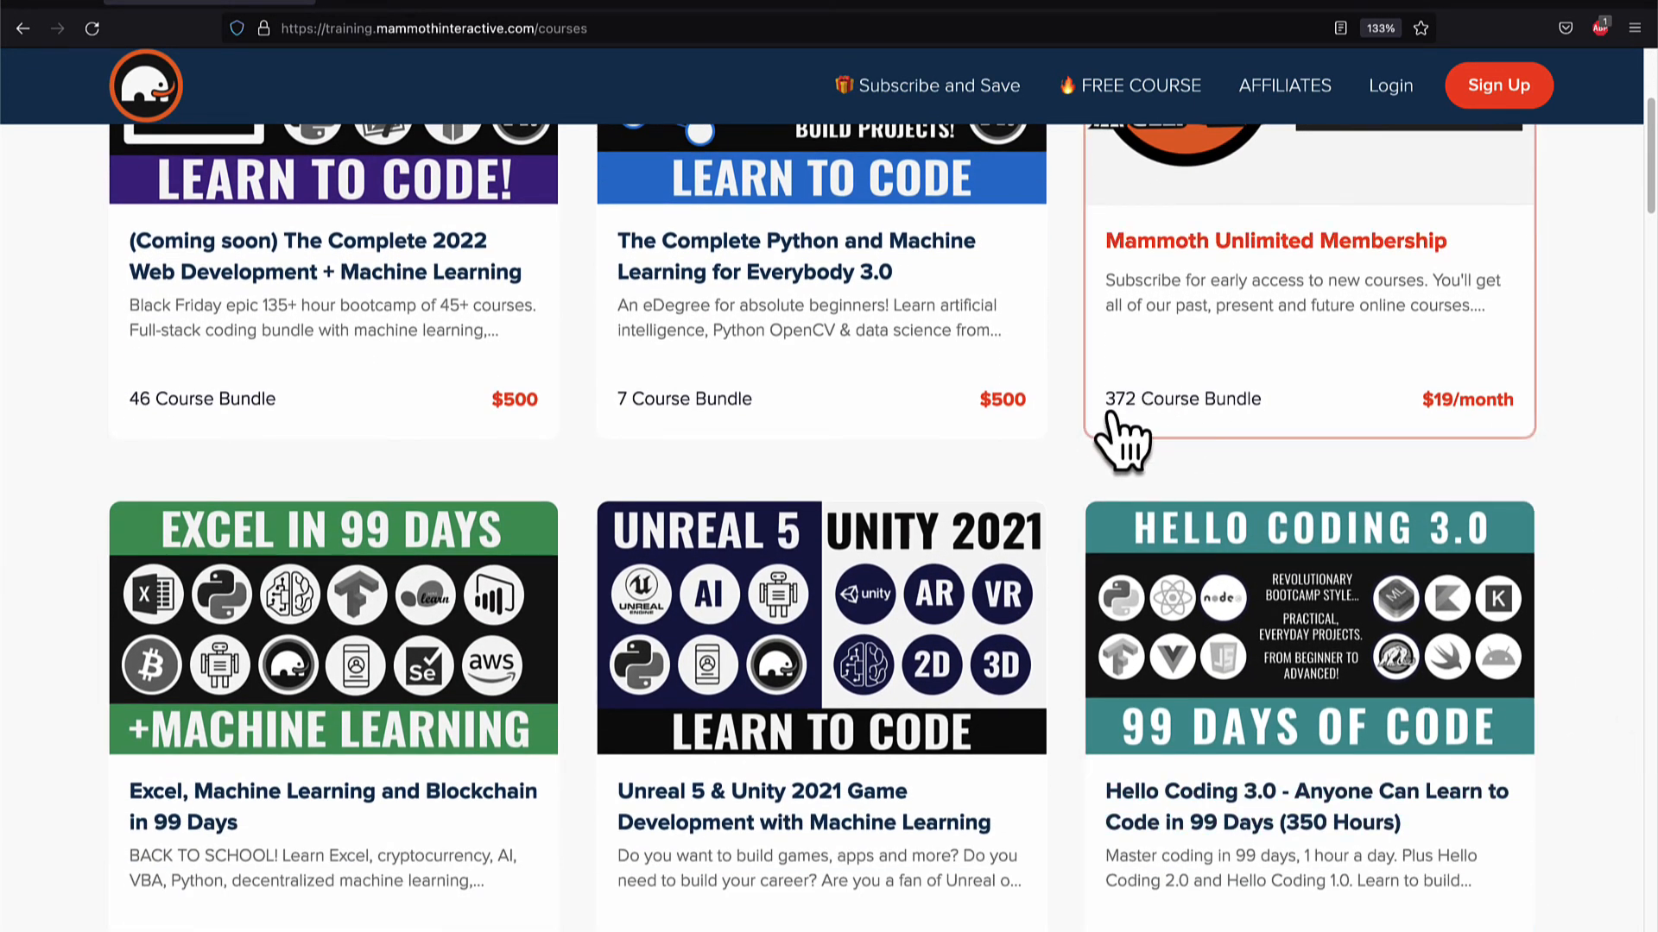
{"action": "scroll", "scroll_direction": "down", "scroll_amount": 3}
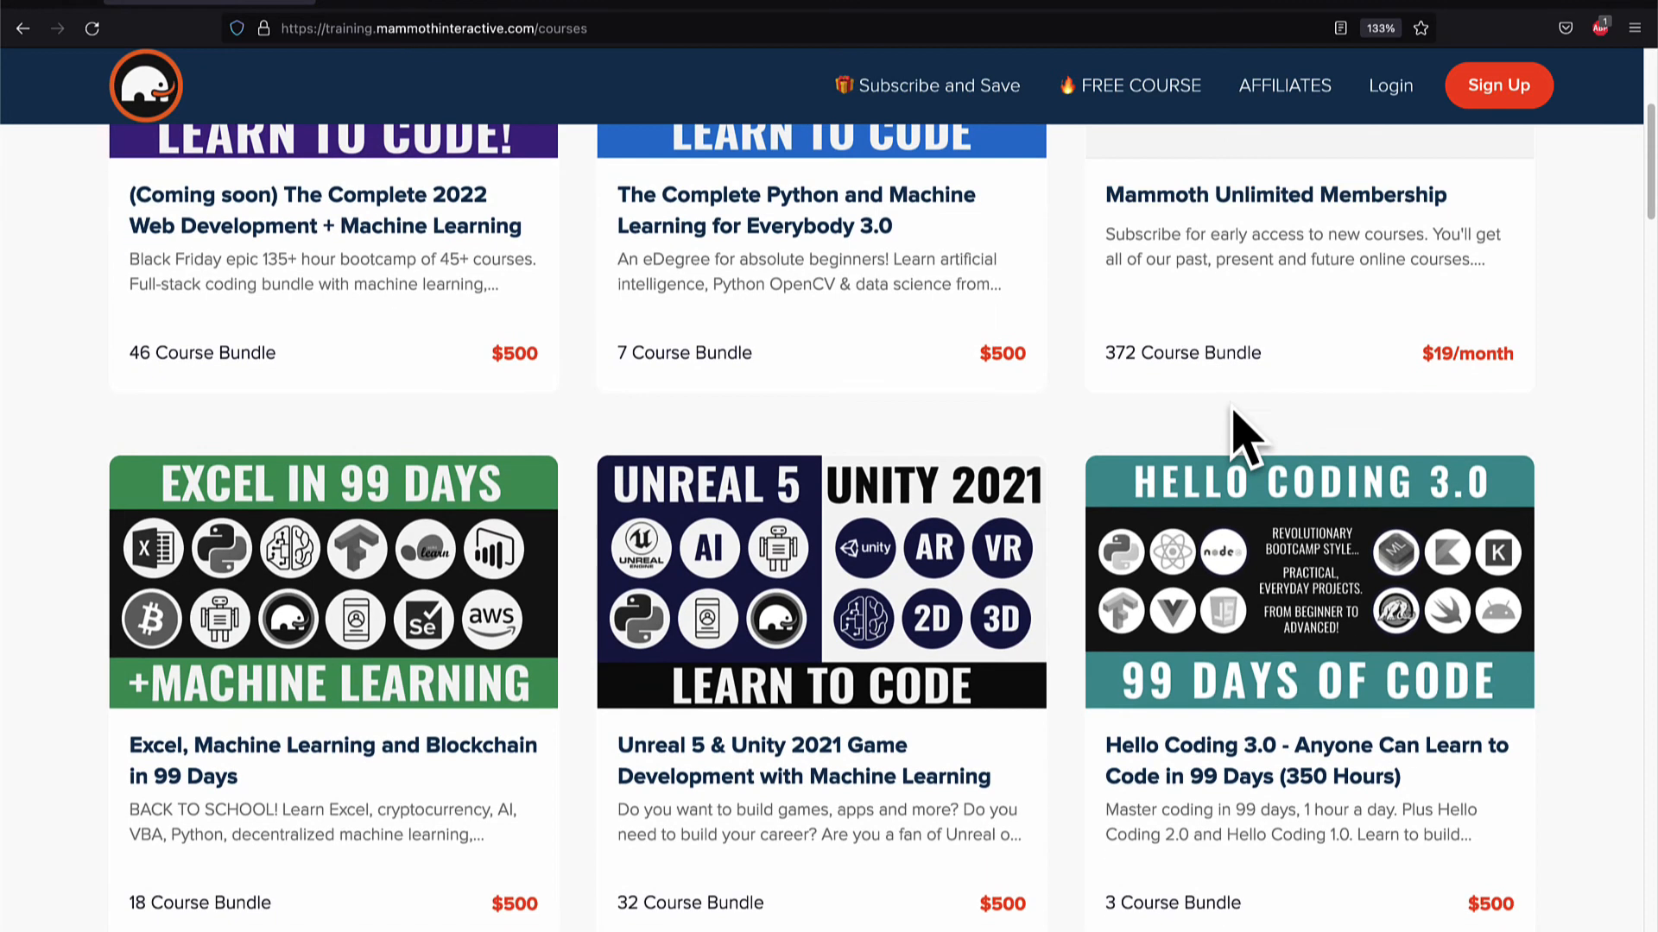